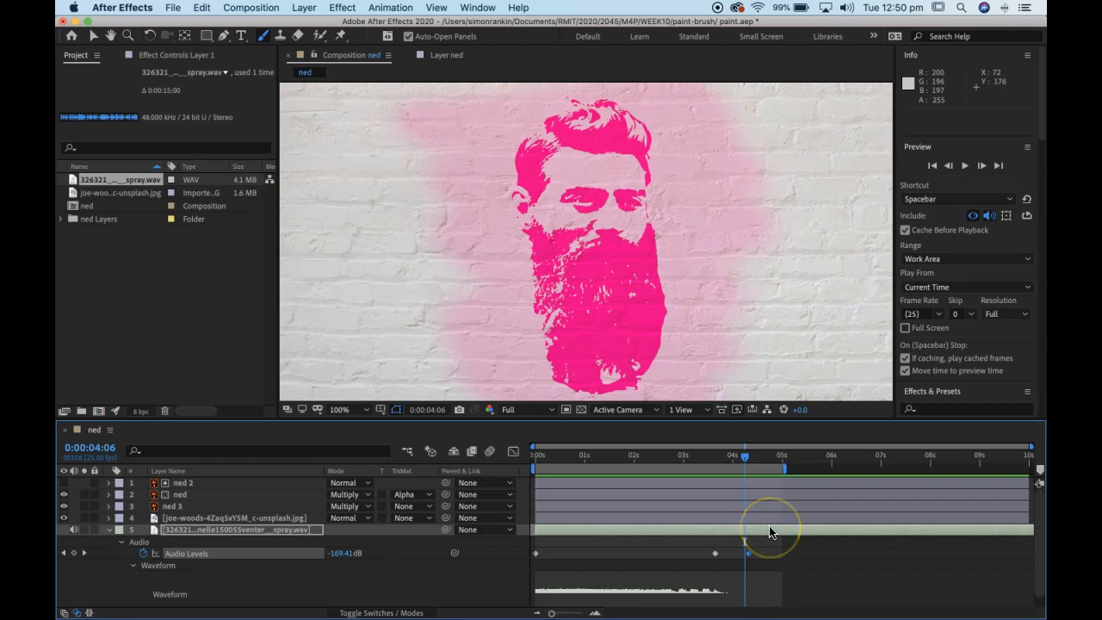
Step: Close the spray-paint project, saving its changes so an empty project remains
click(172, 7)
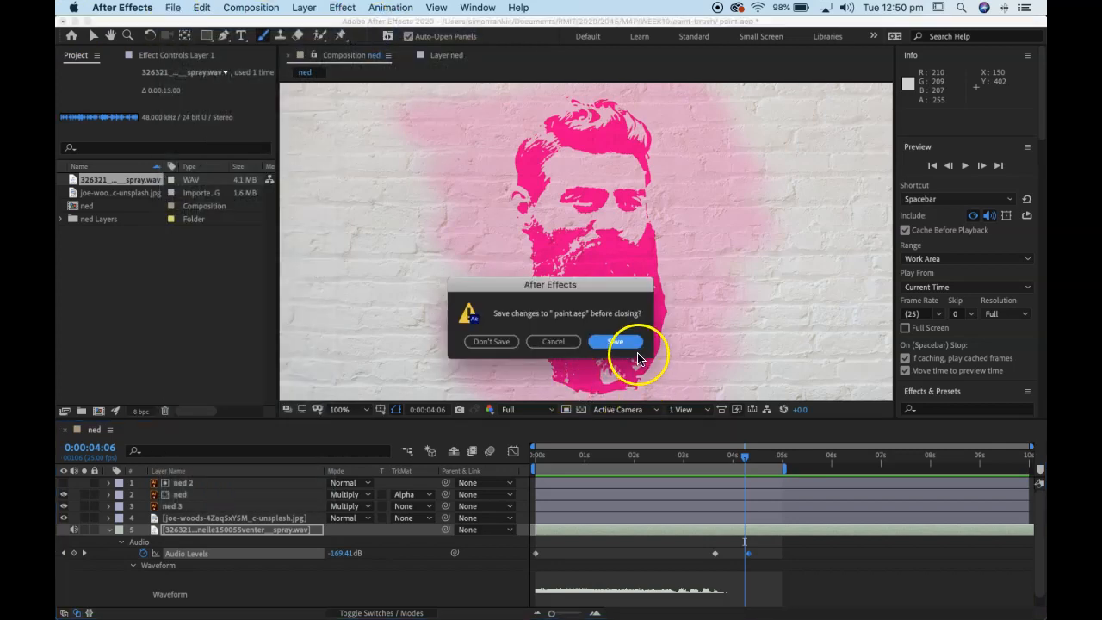
click(616, 341)
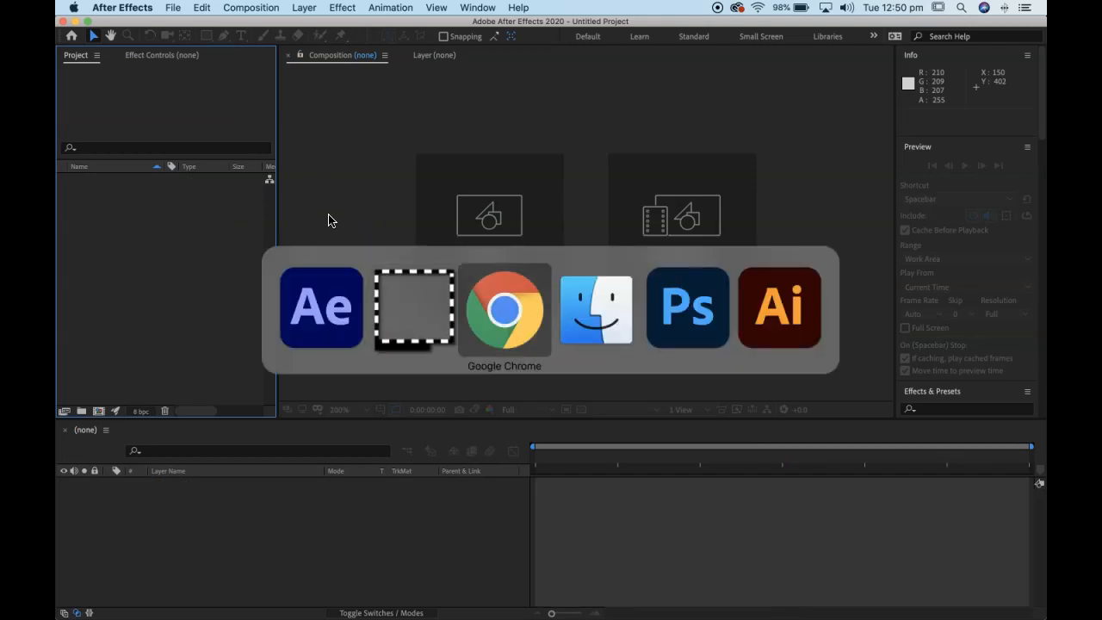
Step: Switch to the browser, scroll to the Ned Kelly hanging-day portrait and copy the enlarged image
click(503, 306)
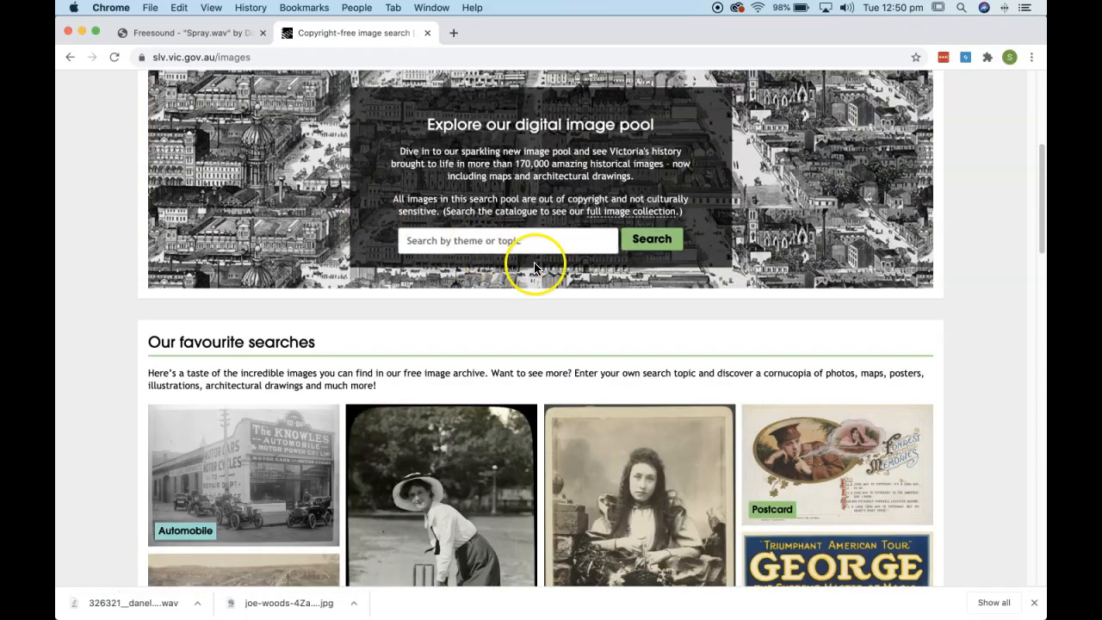
mouse_move(520, 310)
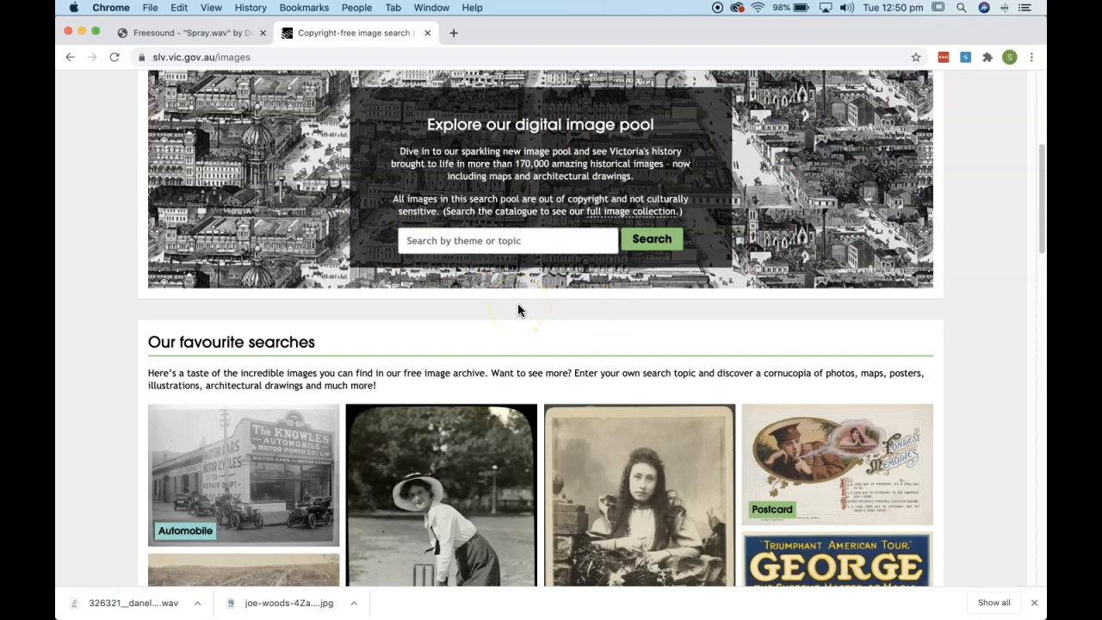
scroll(down, 3)
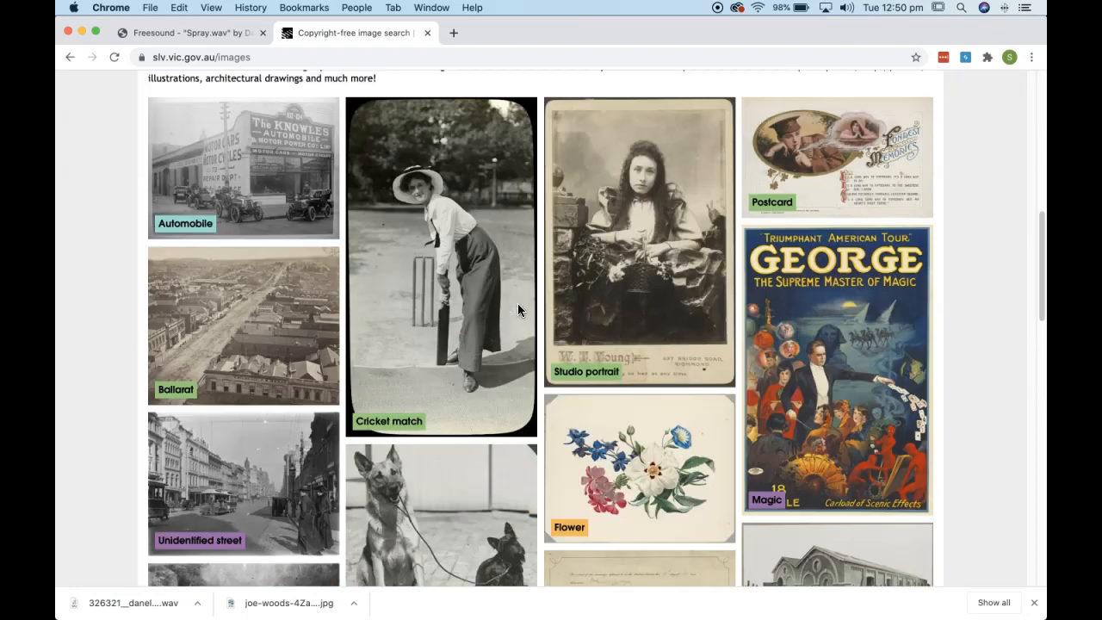
scroll(down, 3)
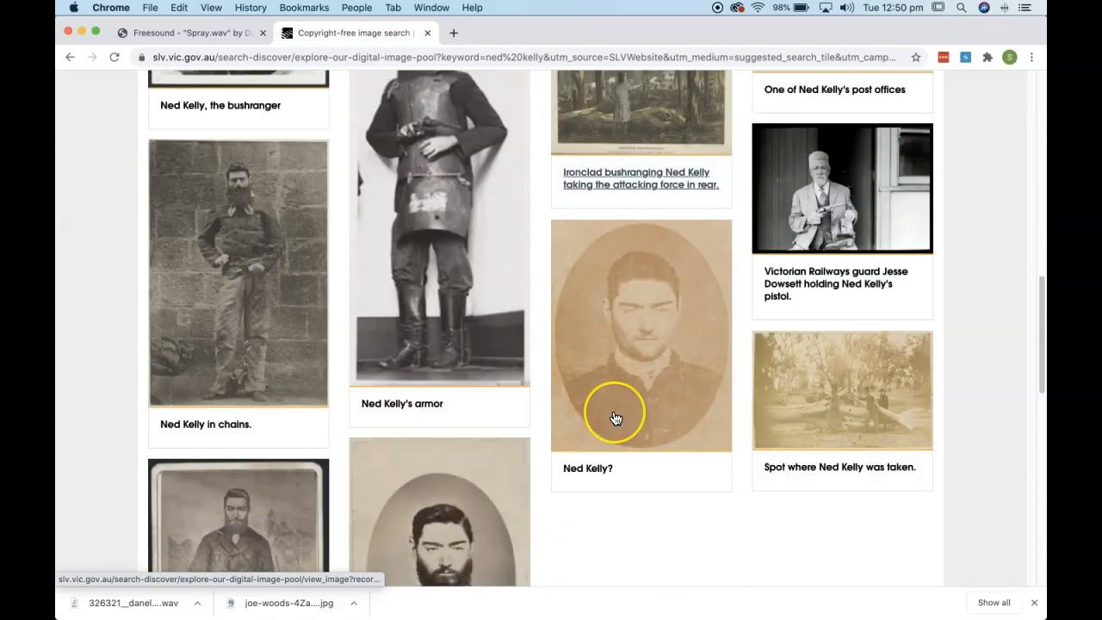
scroll(down, 3)
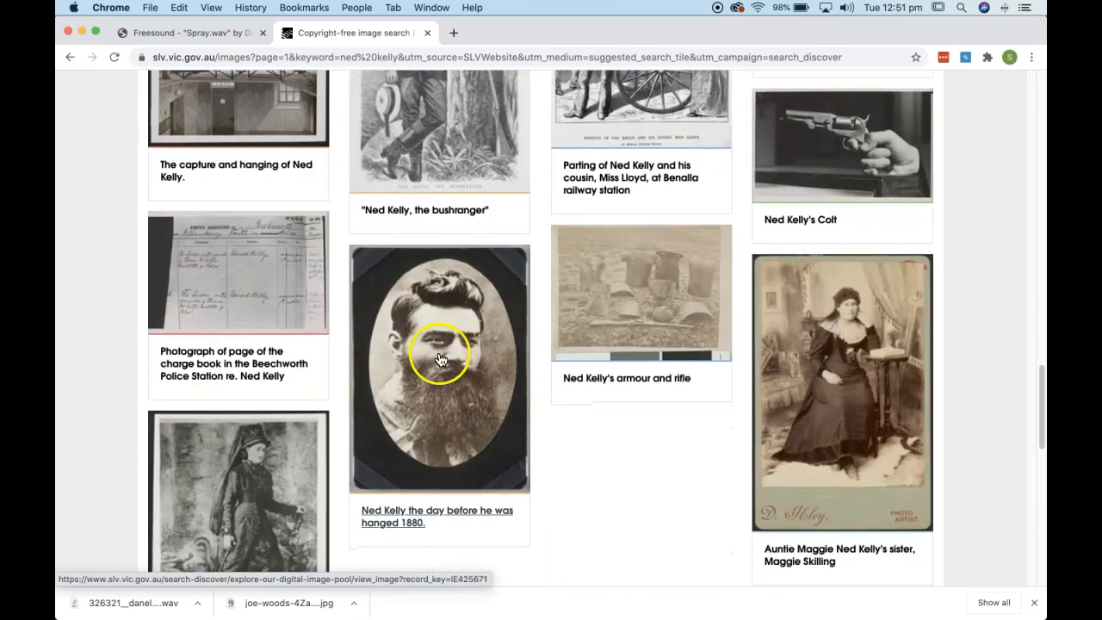
mouse_move(451, 434)
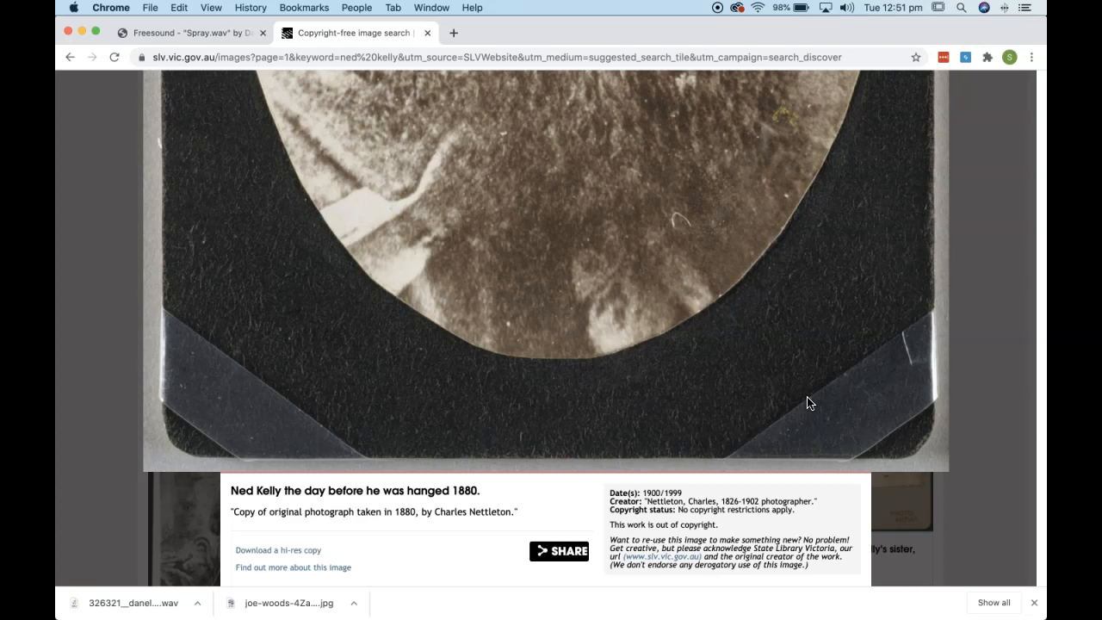
right_click(521, 313)
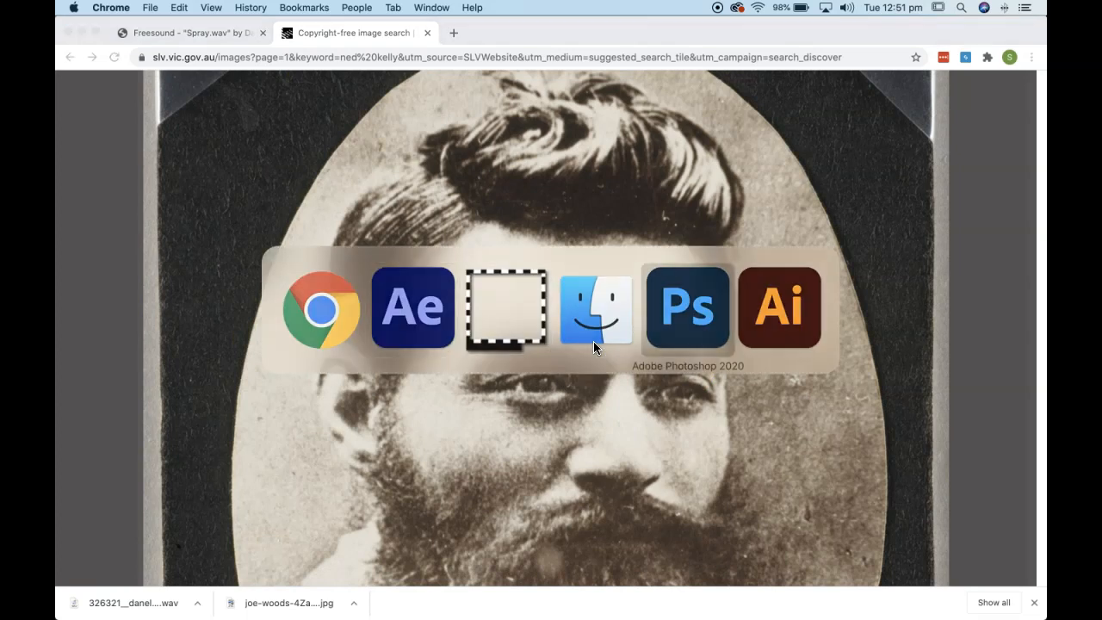
Step: Switch to Photoshop and create a new document for the copied portrait
click(689, 308)
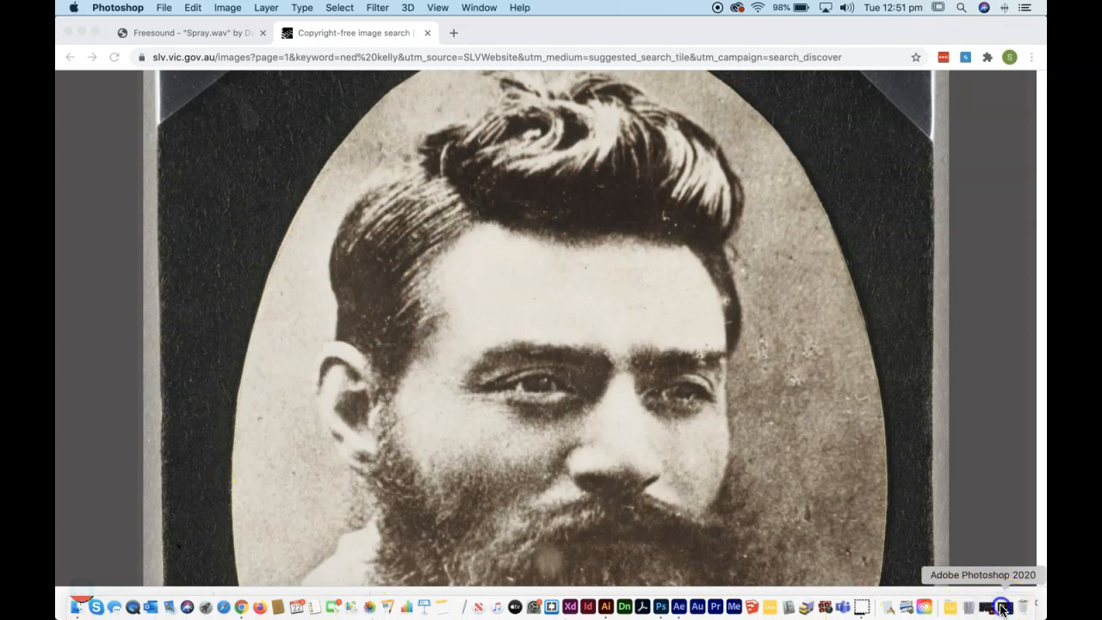
click(1001, 606)
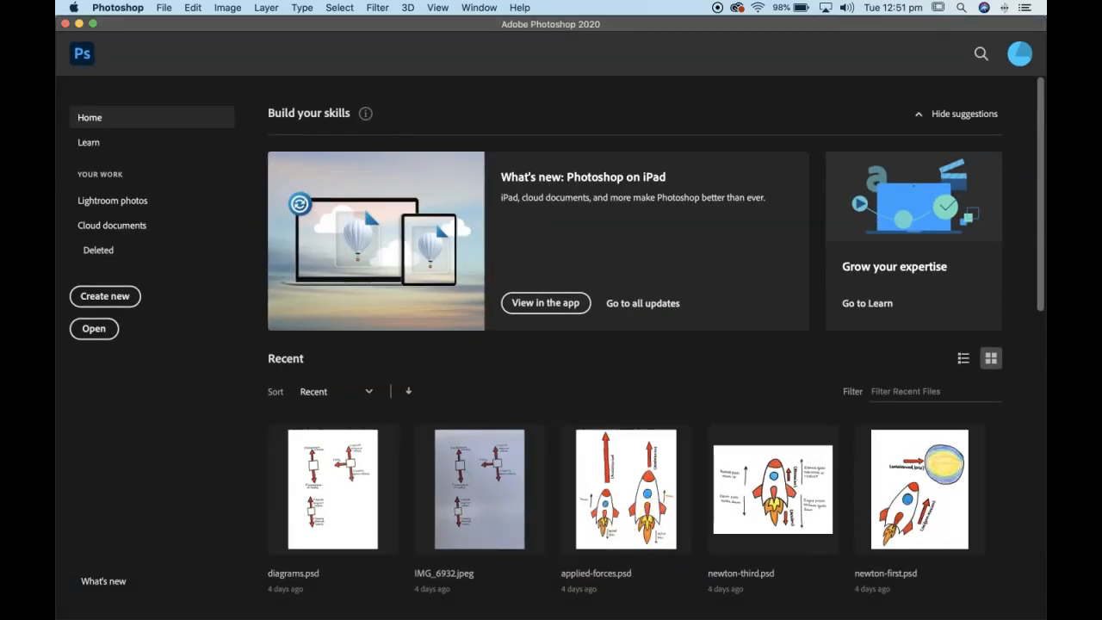
click(103, 297)
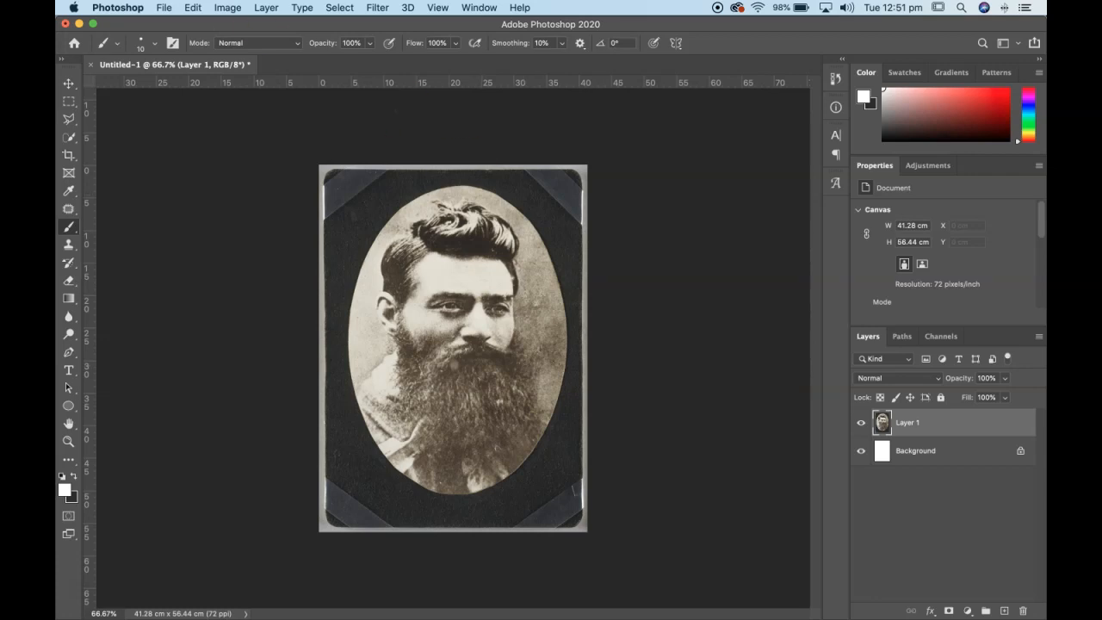
Step: Desaturate the pasted Ned Kelly portrait to greyscale via Image > Adjustments
click(228, 6)
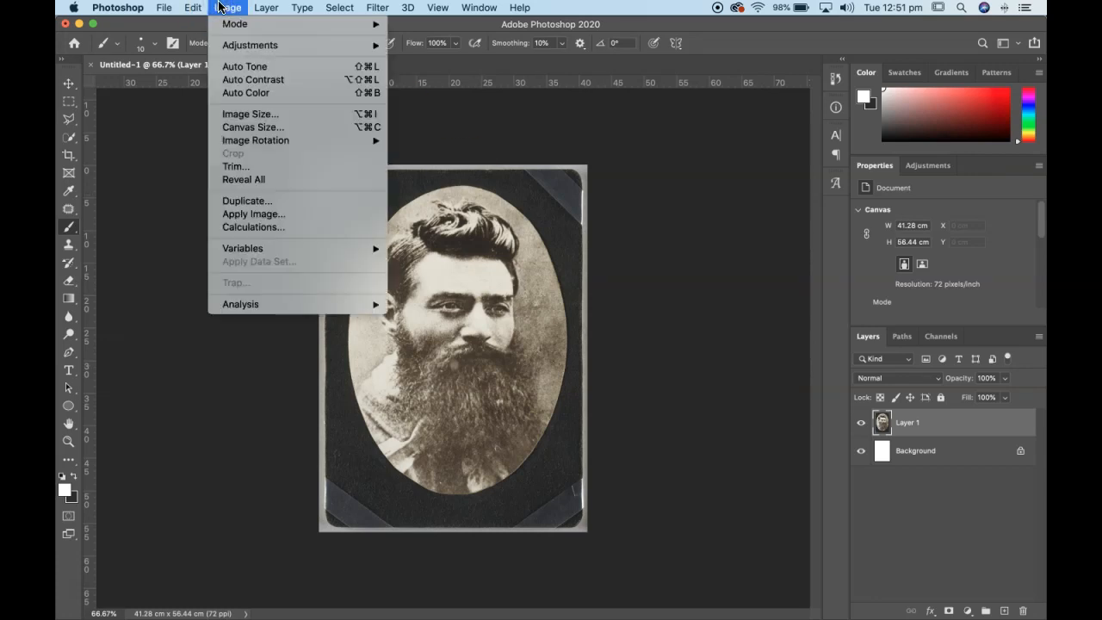
mouse_move(250, 52)
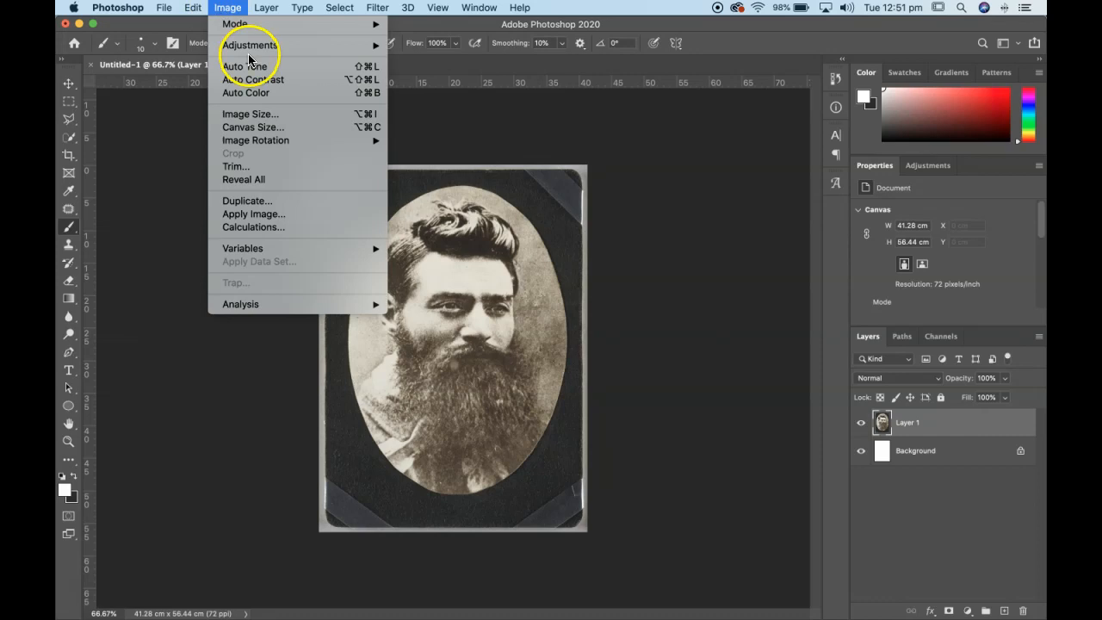
mouse_move(427, 313)
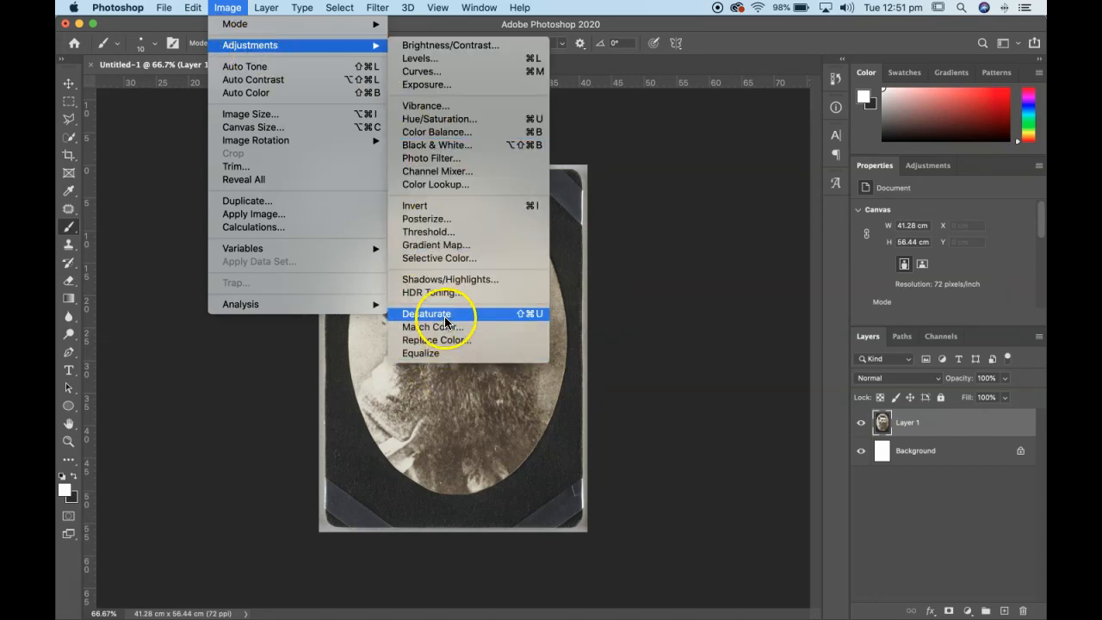
click(427, 313)
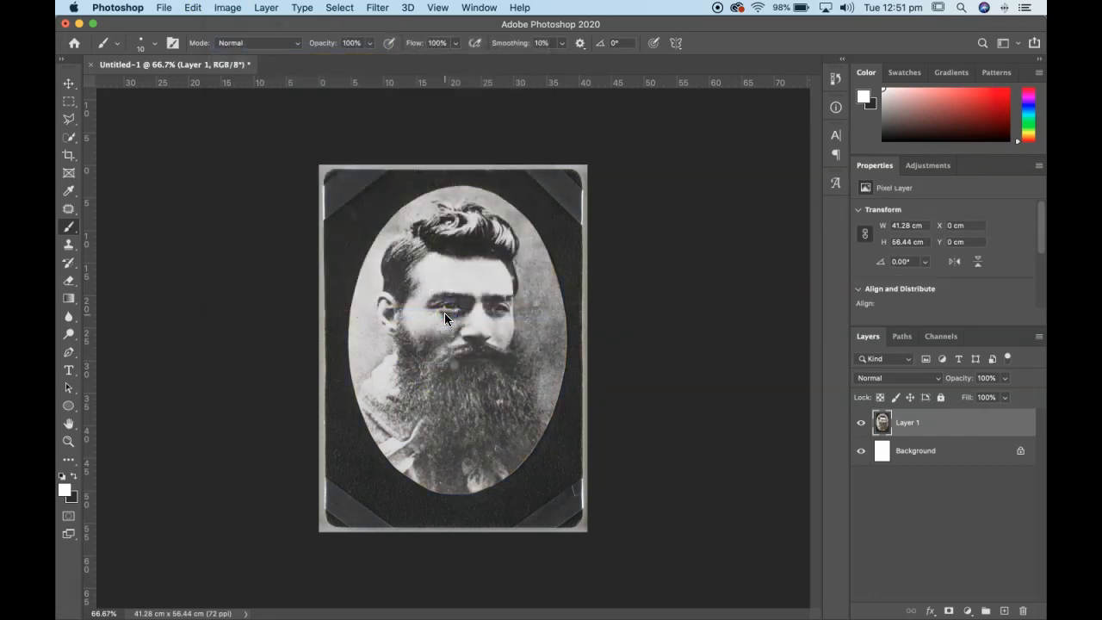
click(227, 7)
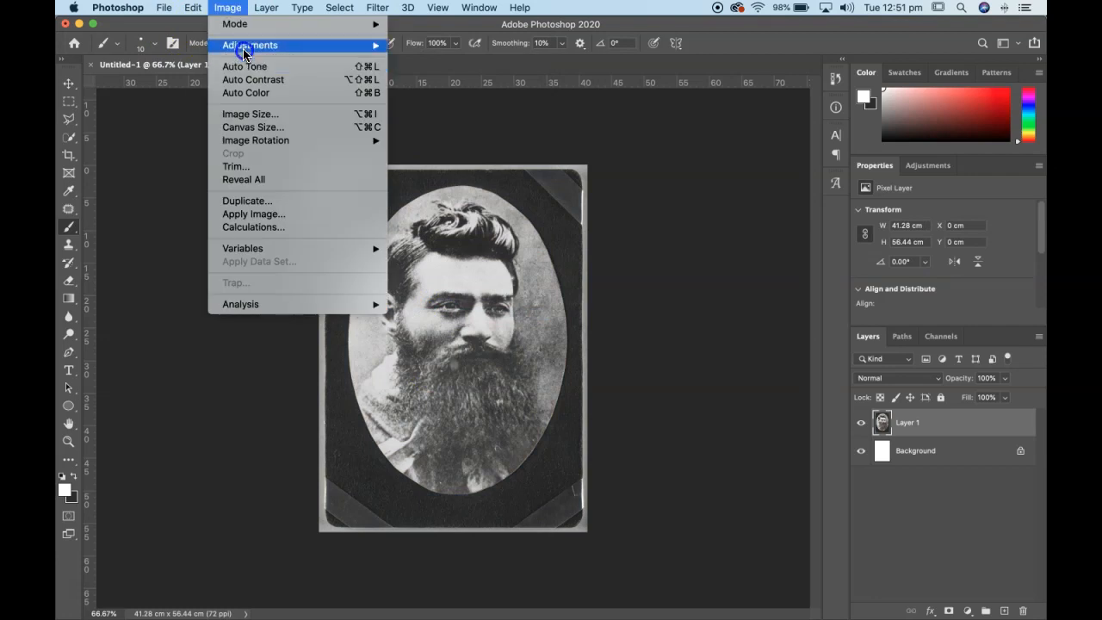
mouse_move(438, 59)
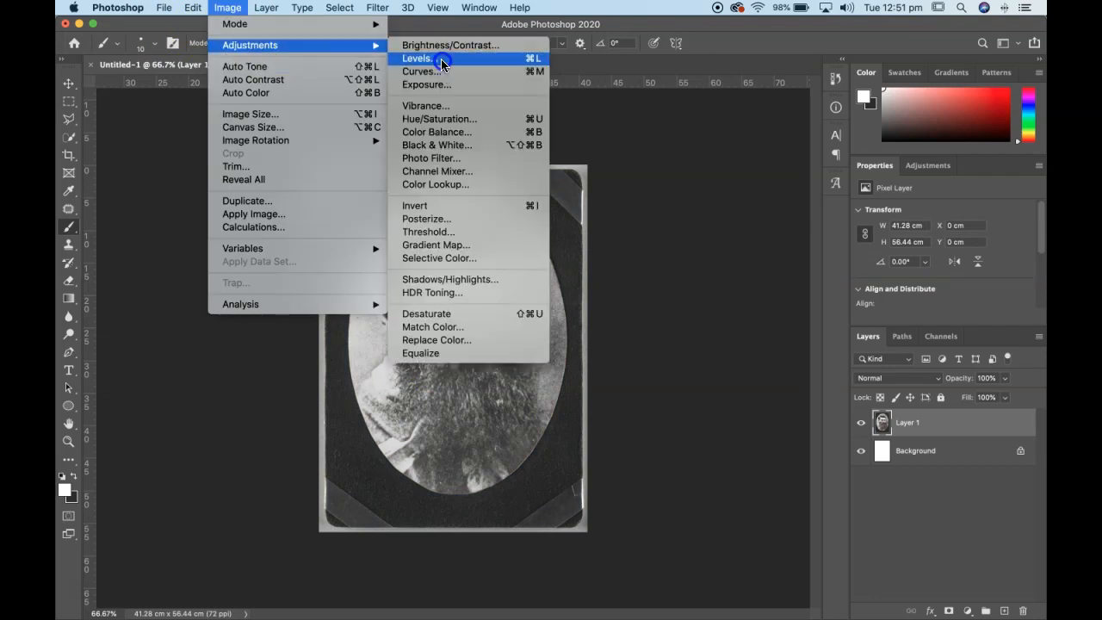
Step: Apply Levels with black input near 92 and white near 133 for stark black-and-white tones
click(417, 59)
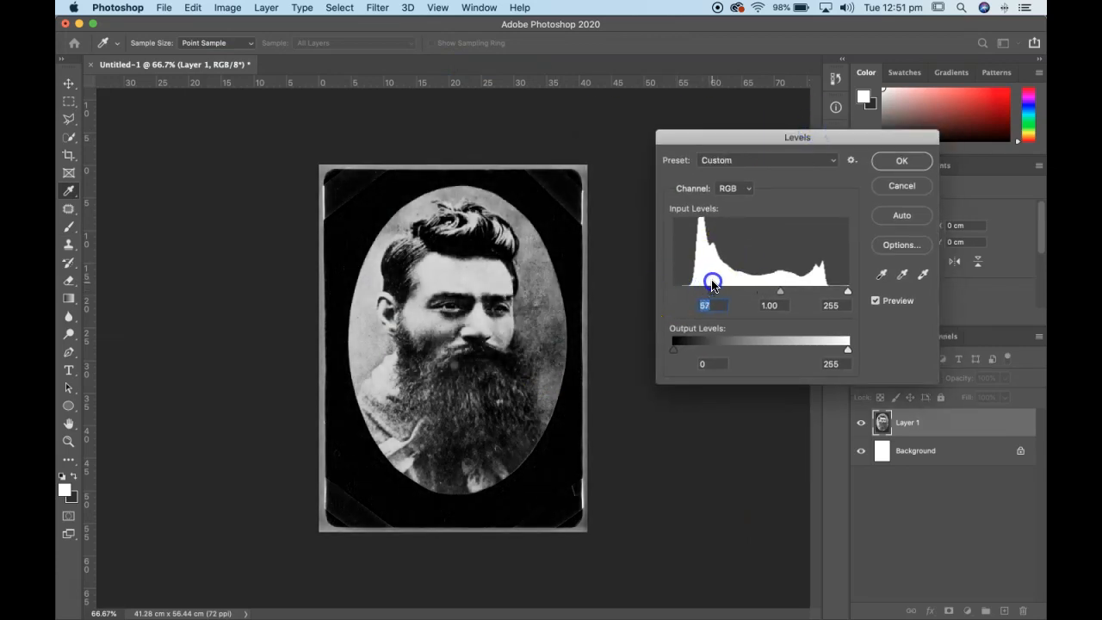
drag(847, 291, 799, 292)
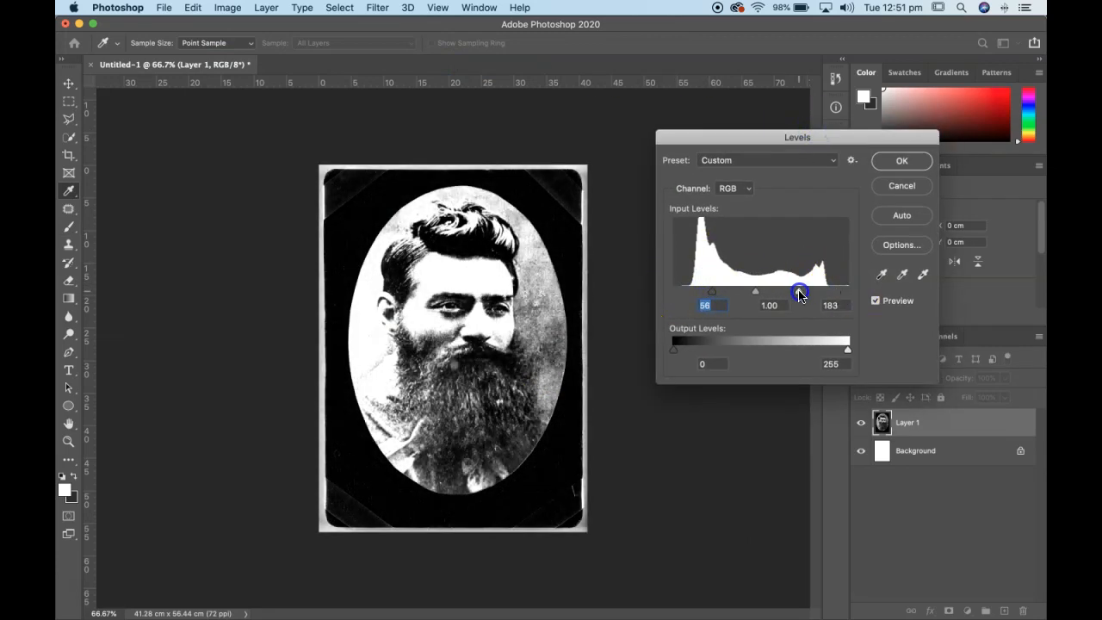
drag(799, 291, 772, 291)
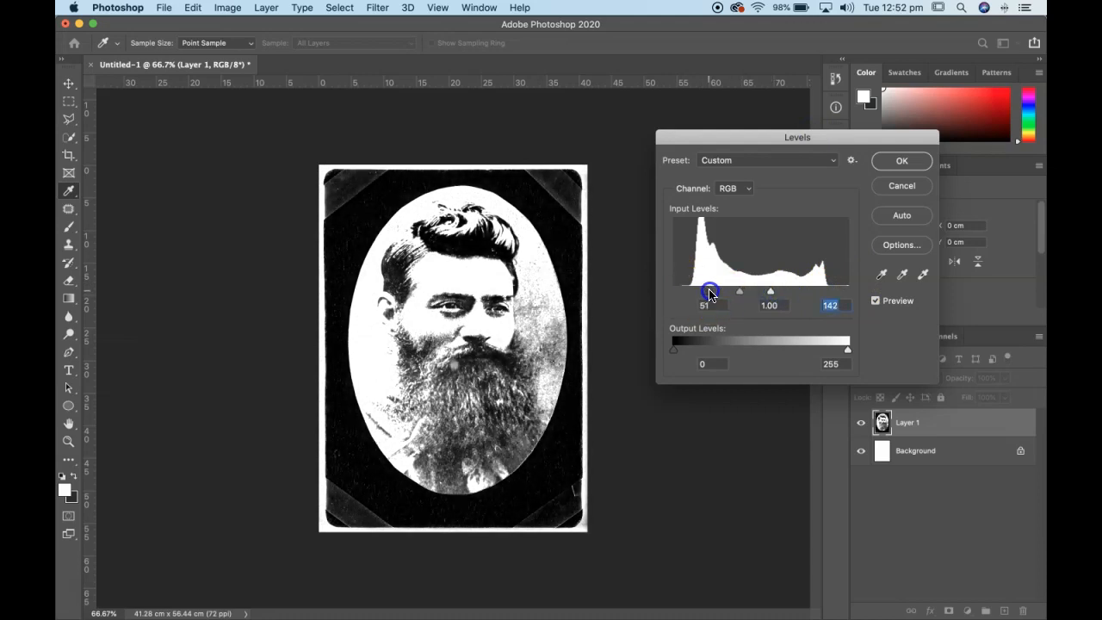
drag(710, 291, 734, 291)
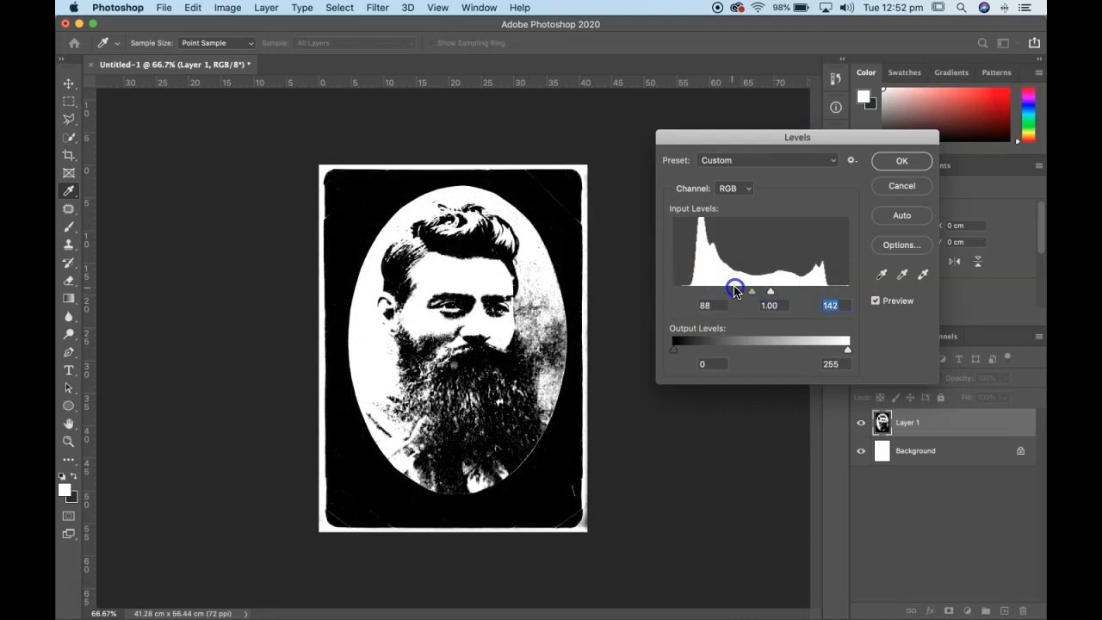
drag(734, 289, 768, 289)
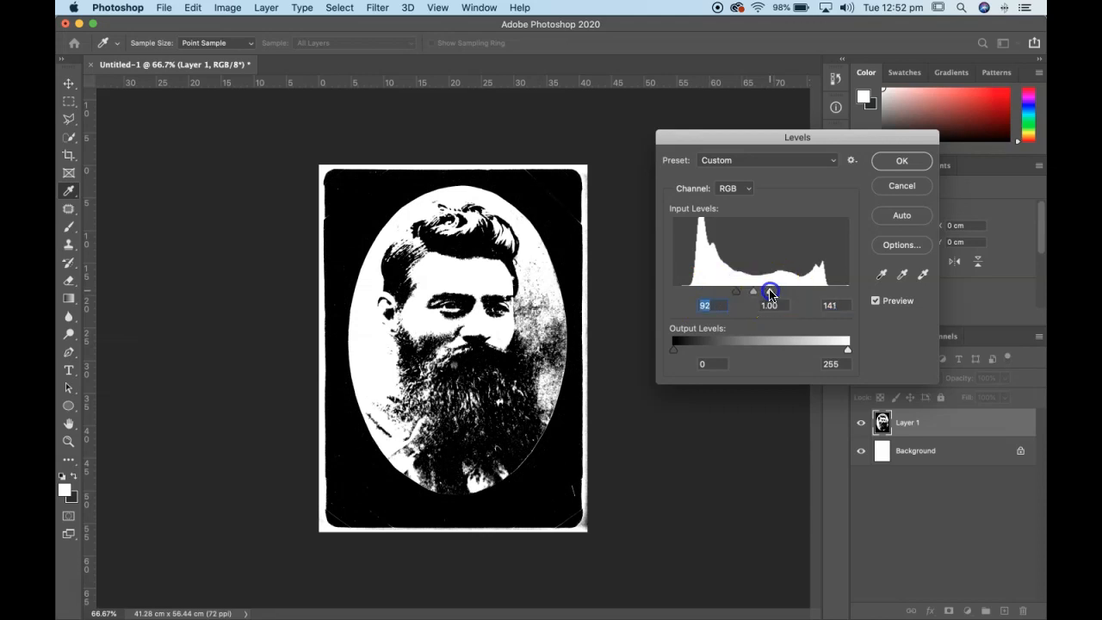
drag(785, 291, 764, 291)
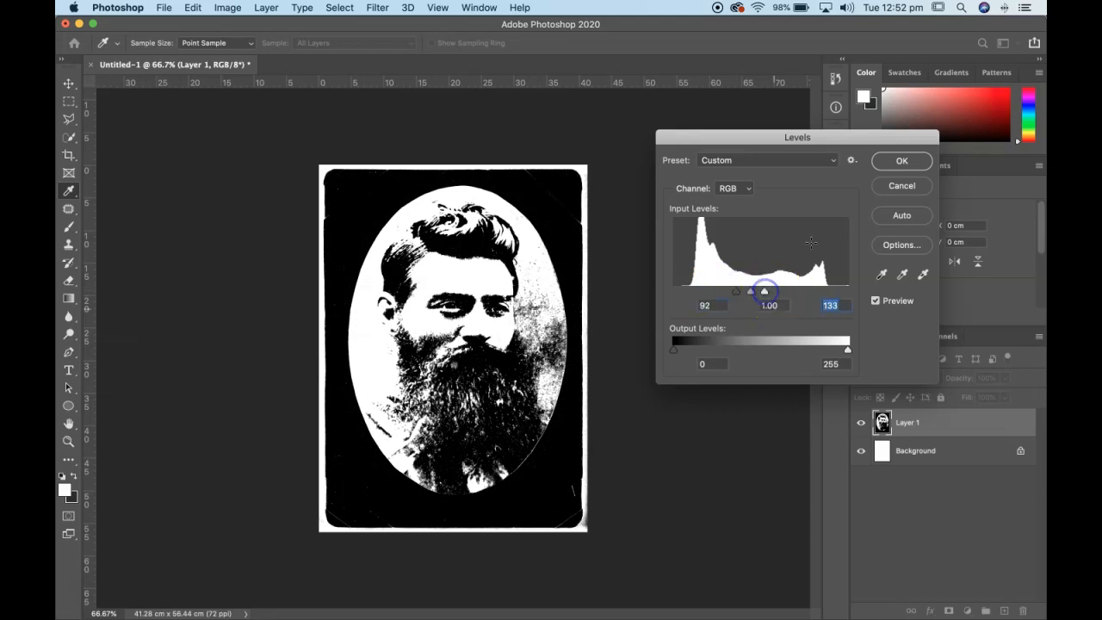
click(901, 161)
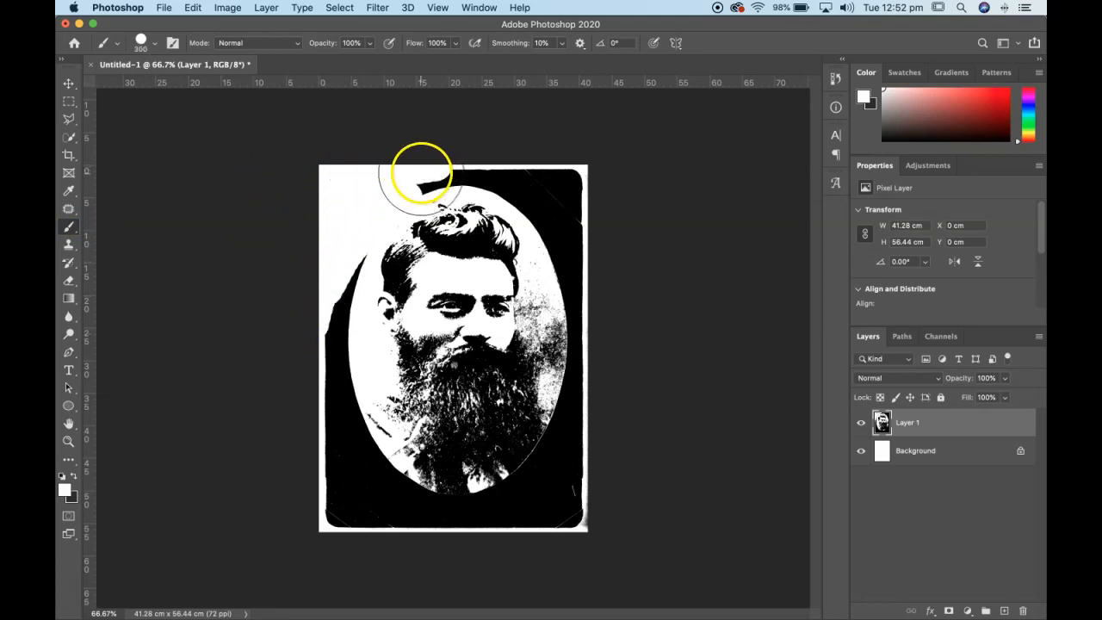
Step: Paint white over the dark corner and oval frame, leaving only the head and beard
drag(422, 172, 595, 171)
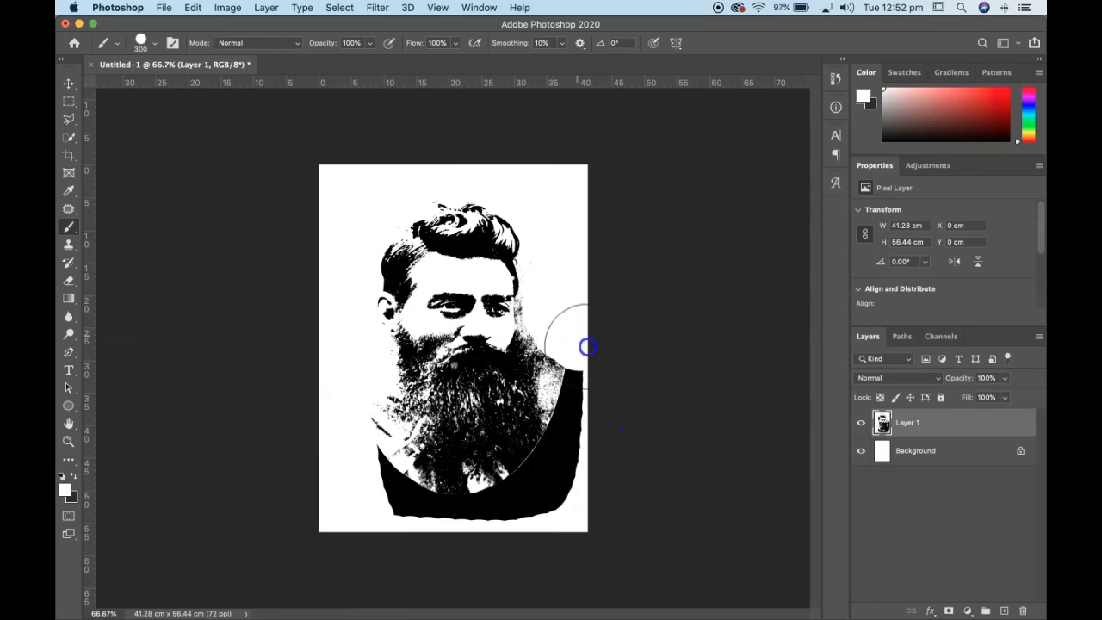
drag(589, 348, 367, 415)
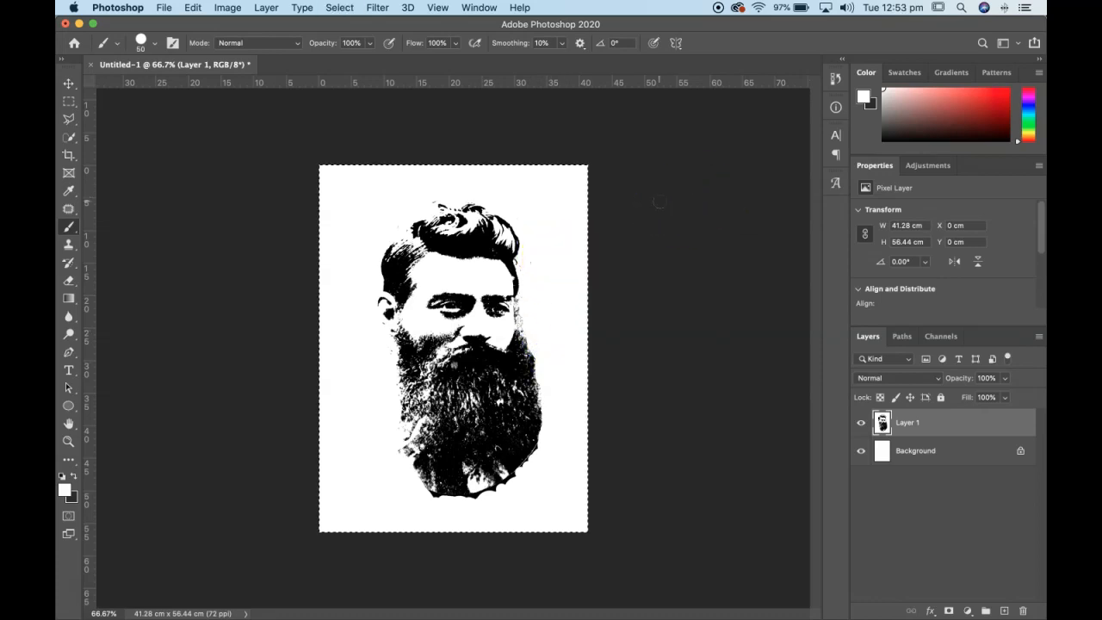
mouse_move(655, 617)
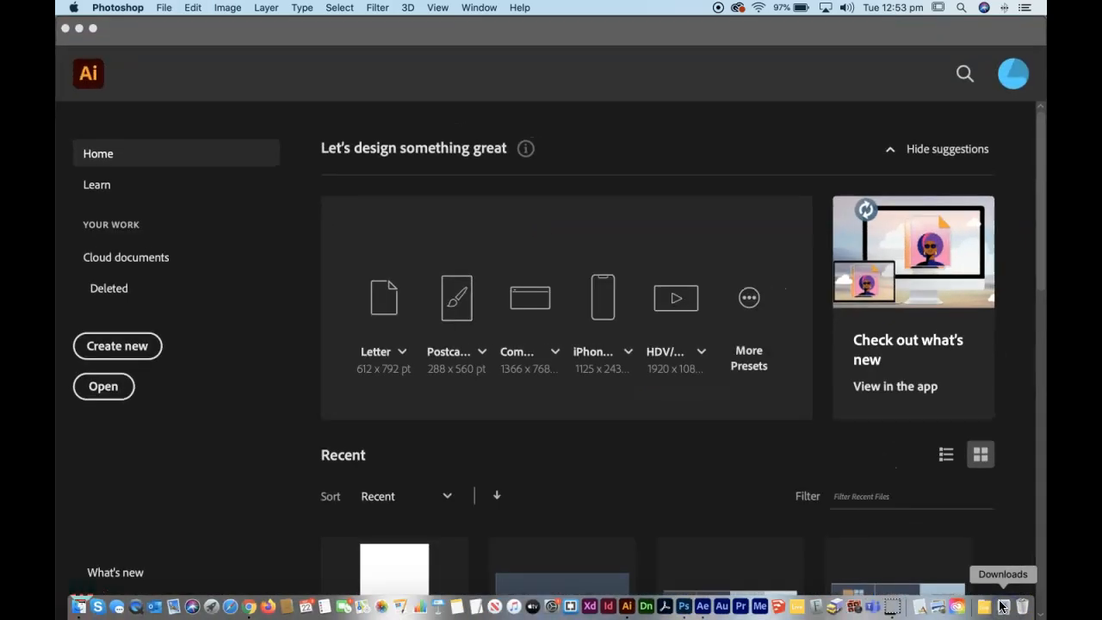
Step: Create a new 1920 × 1080 px document from the custom preset via File > New
click(158, 7)
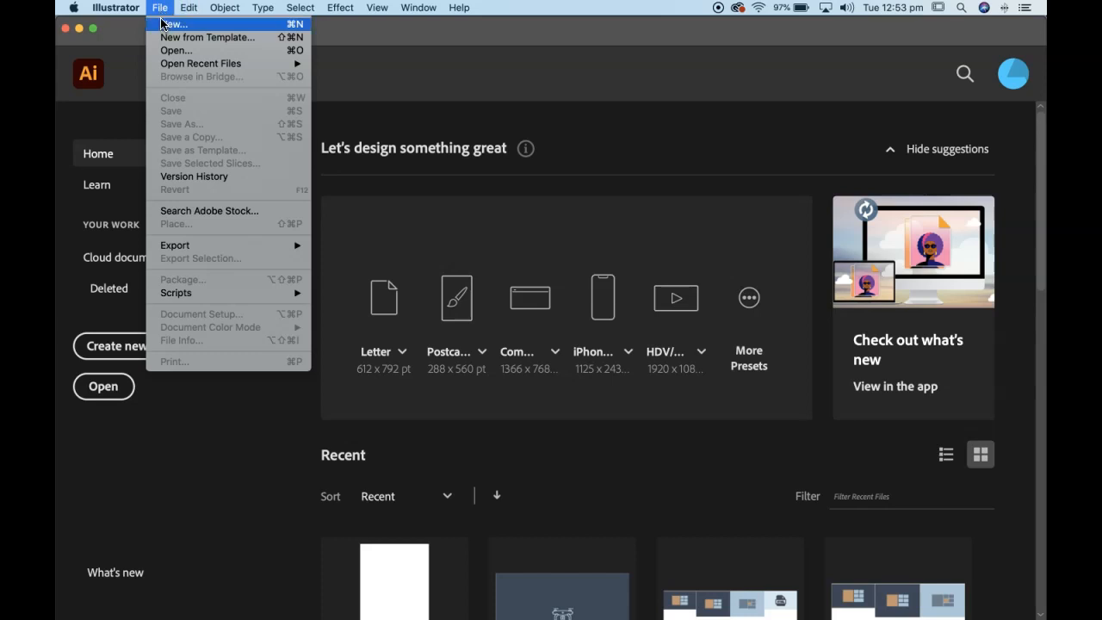
click(158, 7)
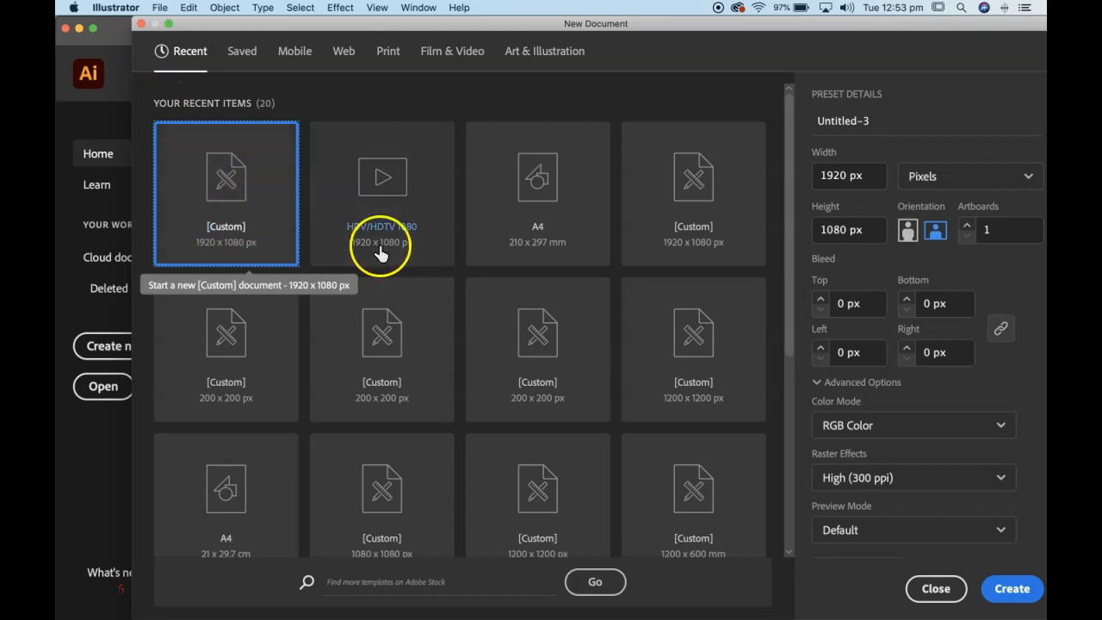
mouse_move(249, 255)
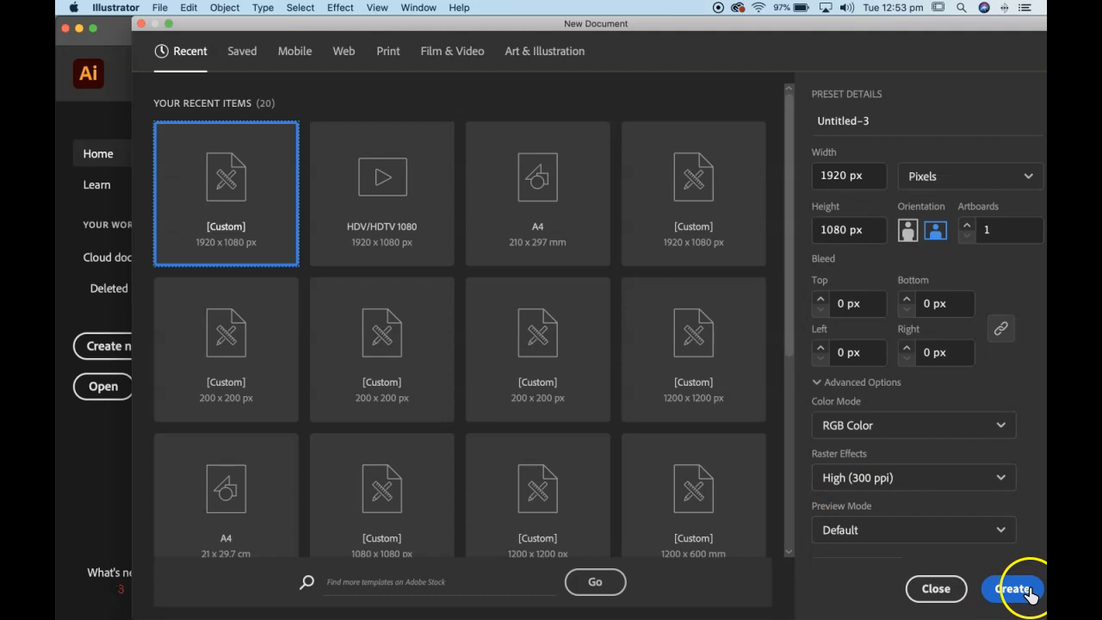
click(1014, 589)
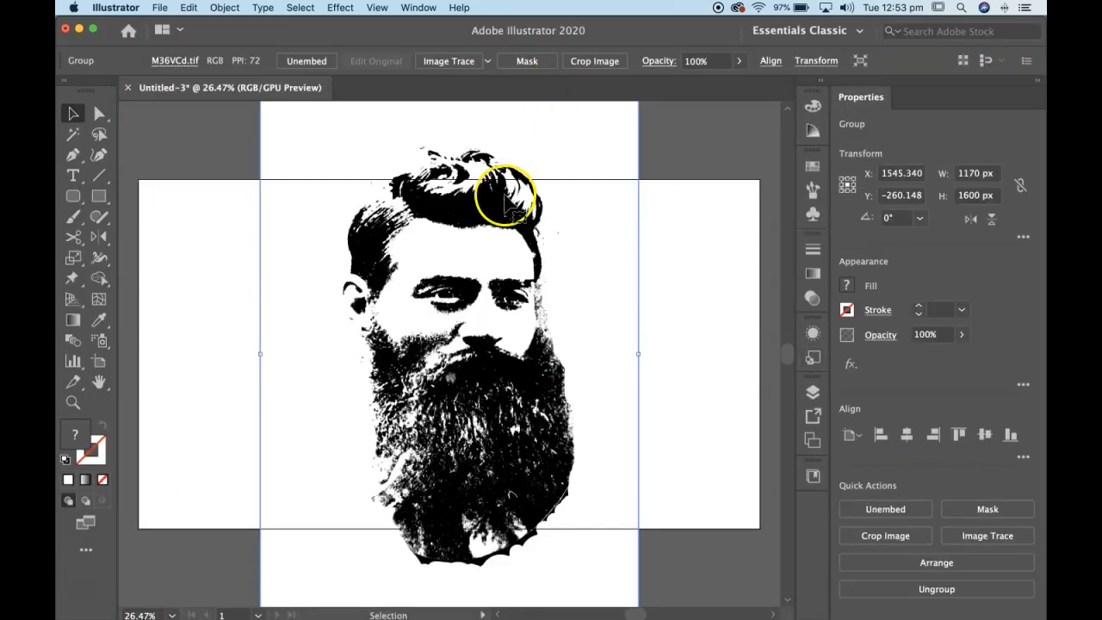
Step: Shrink the placed portrait by its corner handle to fit the artboard
drag(506, 196, 610, 134)
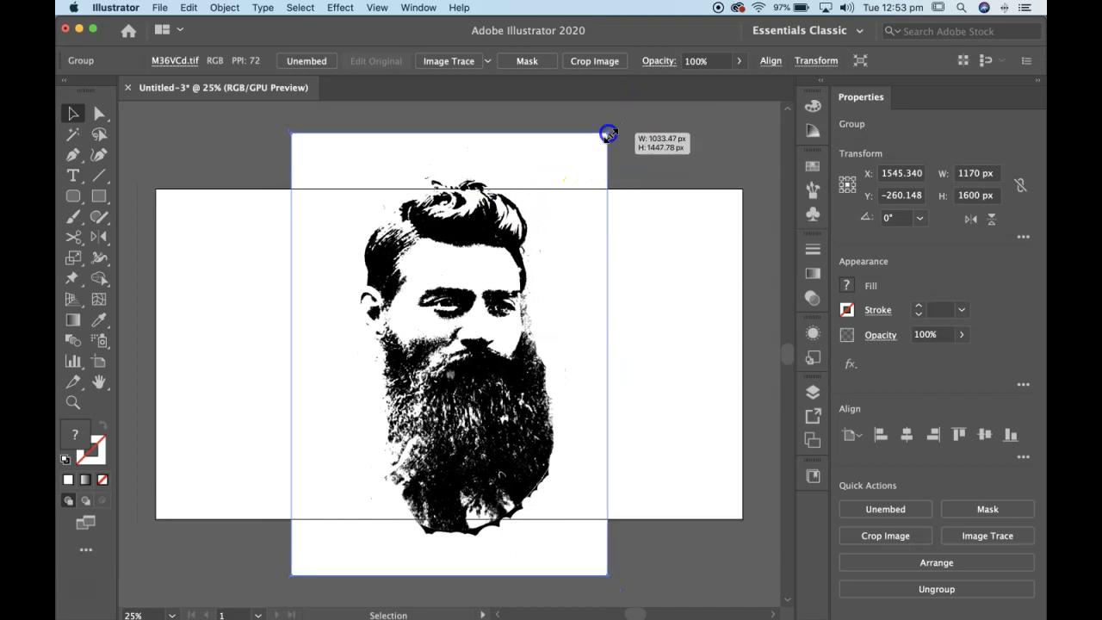
drag(609, 134, 584, 166)
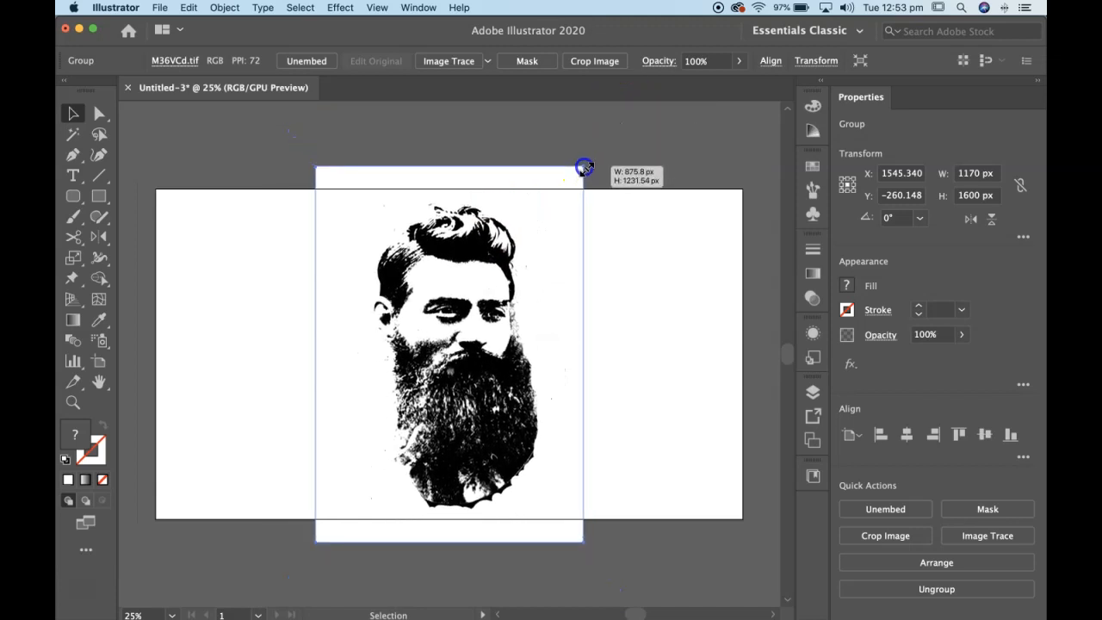
drag(584, 165, 600, 161)
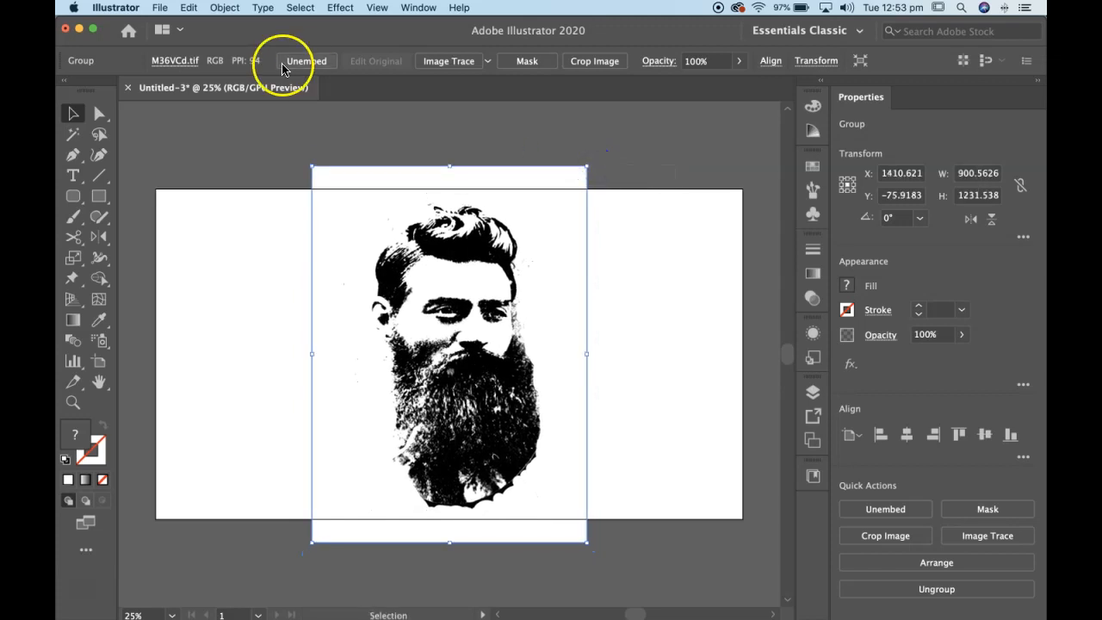
mouse_move(244, 18)
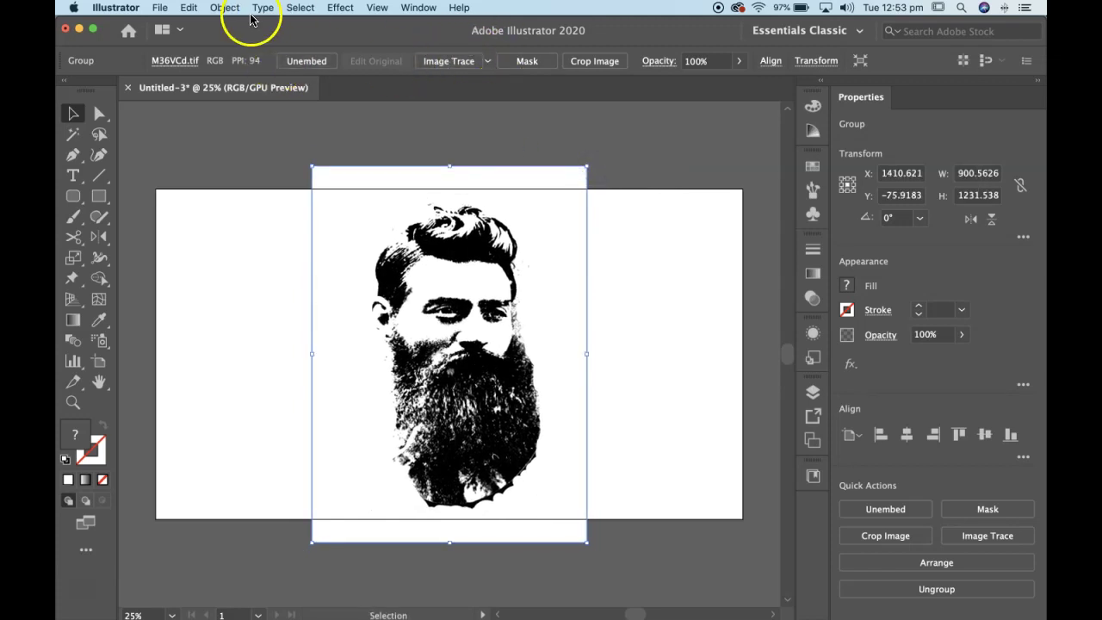
Step: Image Trace the portrait with Make and Expand into editable vector shapes
click(224, 7)
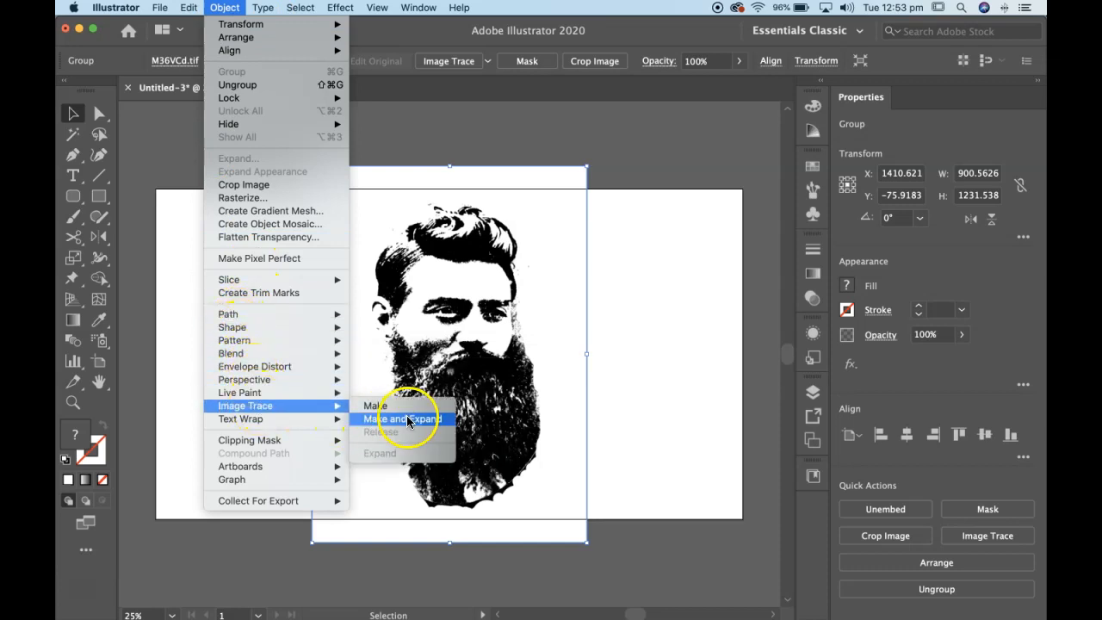
click(393, 418)
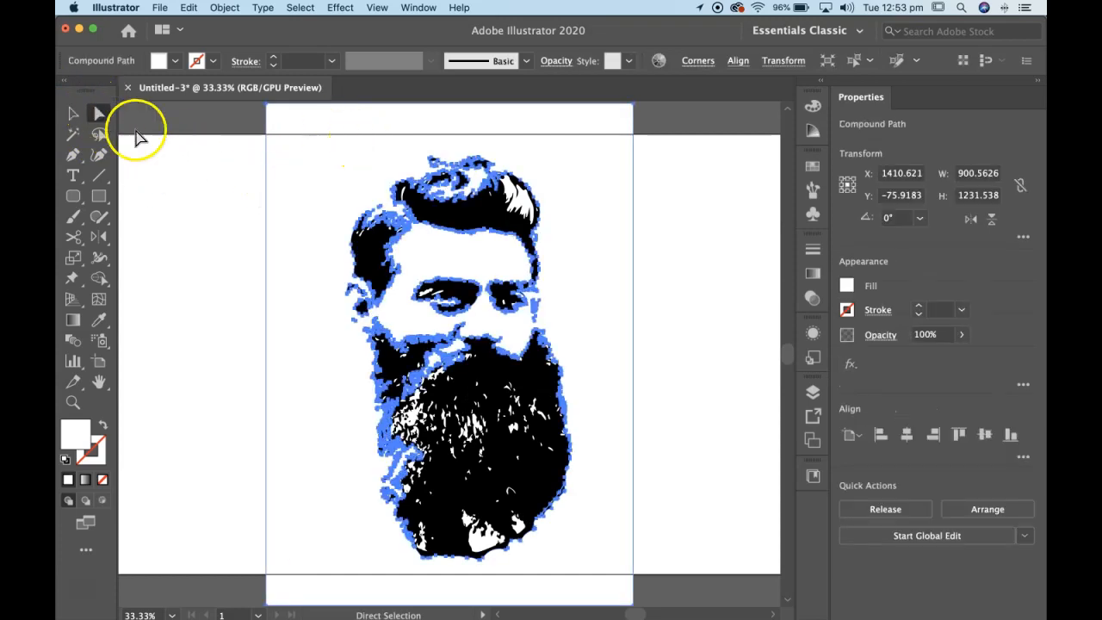
mouse_move(234, 7)
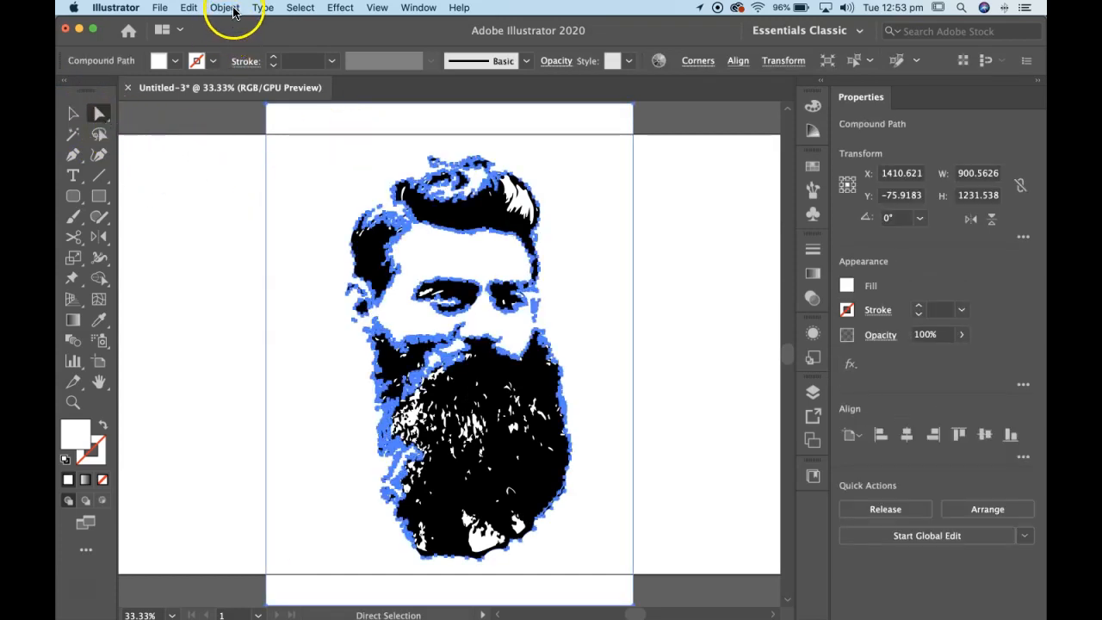
Step: Release the traced stencil's compound path via the Object menu
click(300, 7)
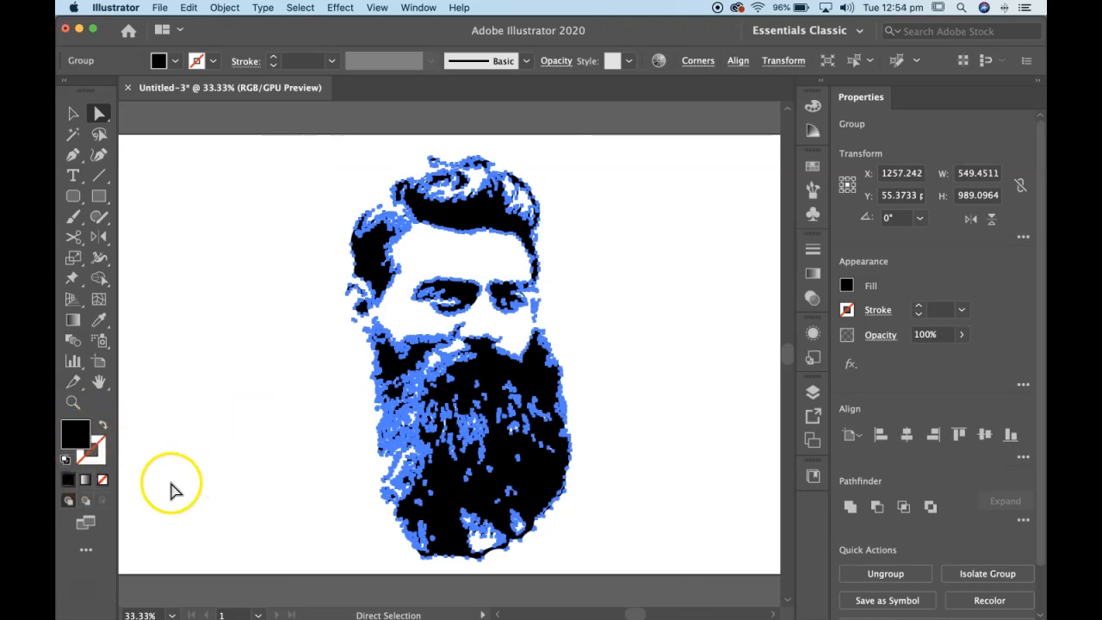
mouse_move(841, 183)
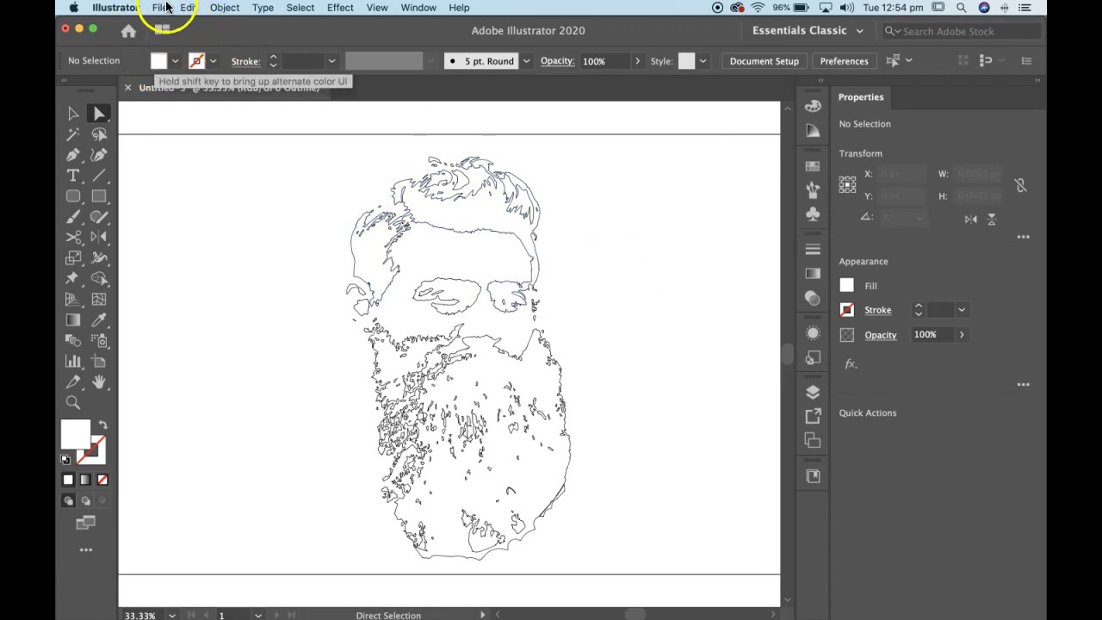
Step: Save the stencil document as ned.ai on the Desktop, accepting the Illustrator options
click(159, 7)
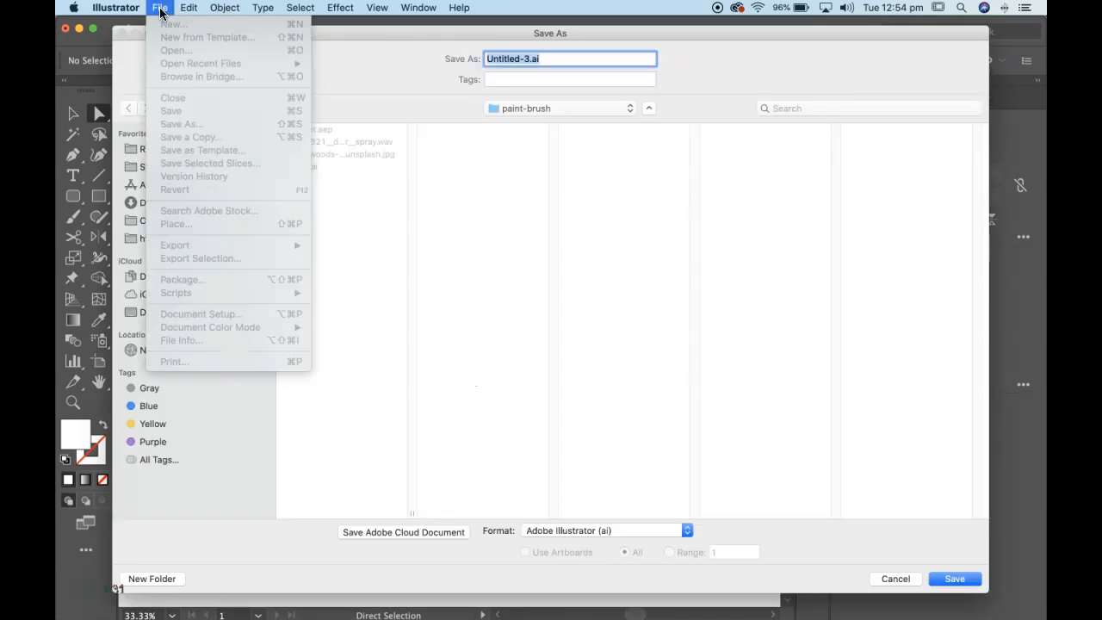
click(164, 312)
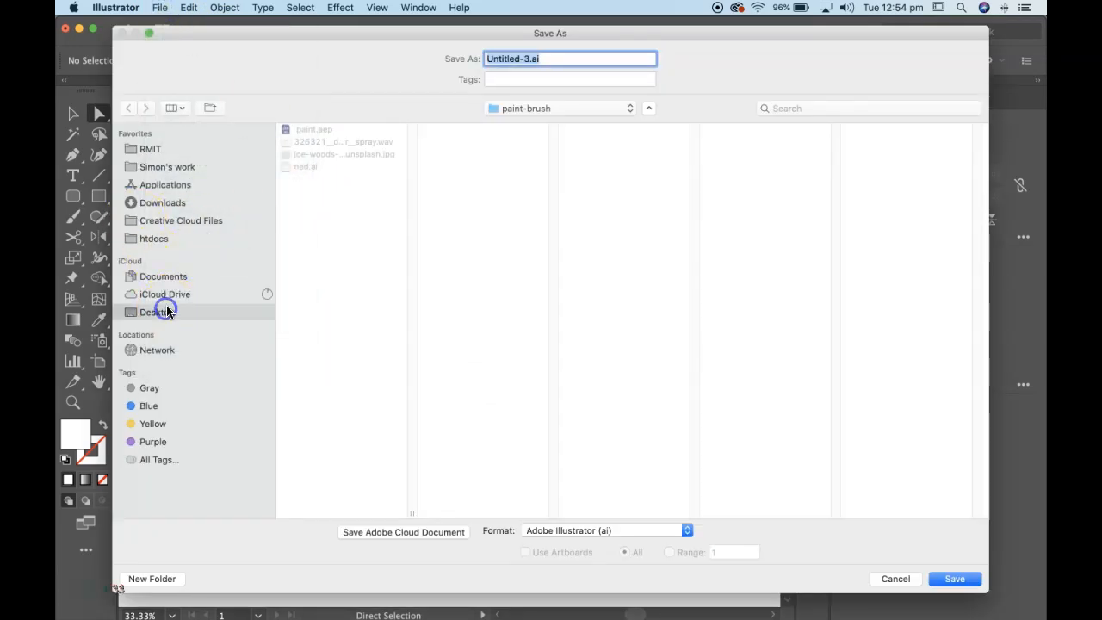
click(157, 312)
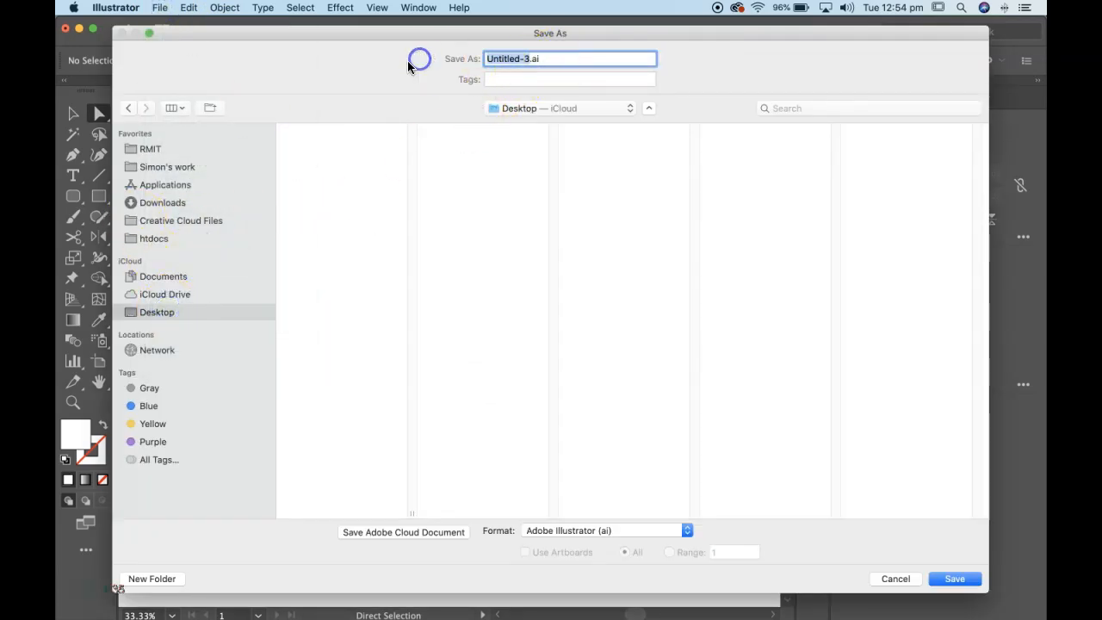
text(ned.ai)
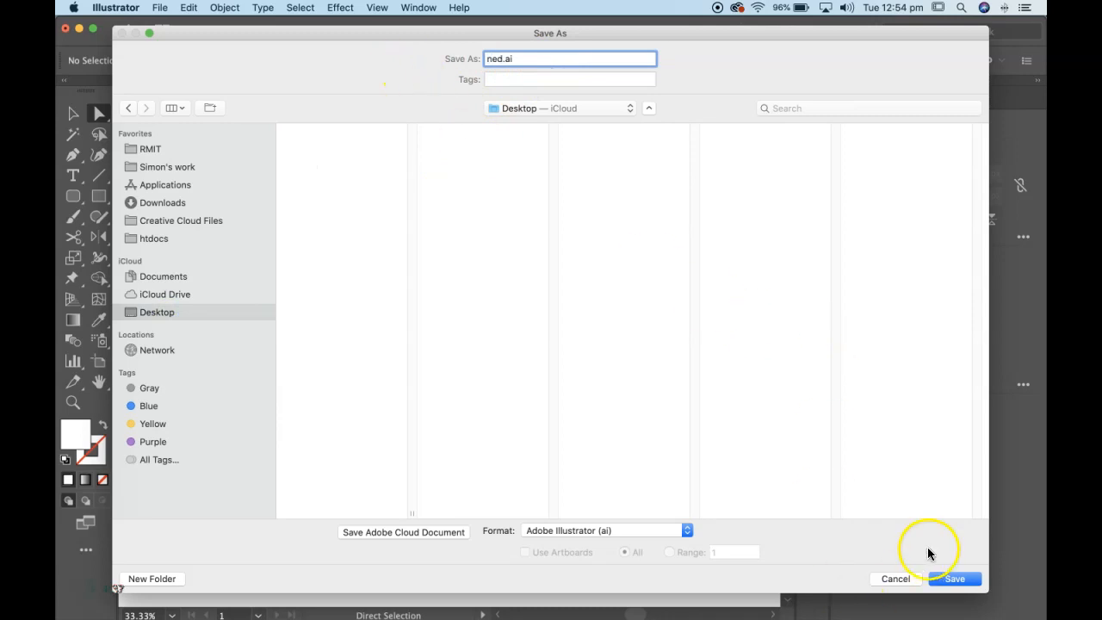
click(956, 578)
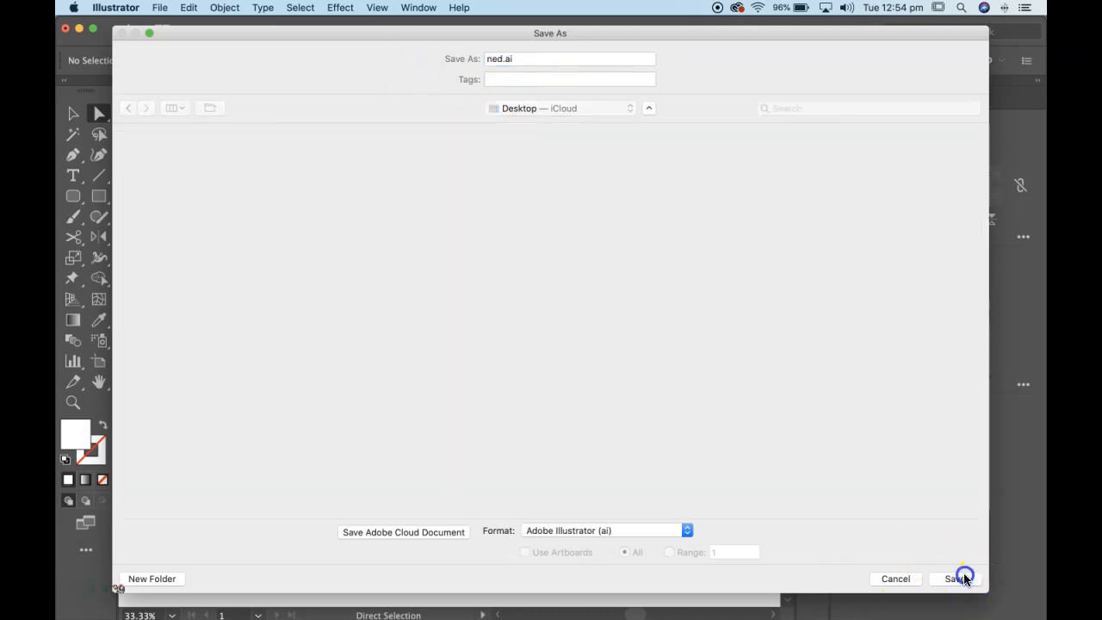
click(964, 579)
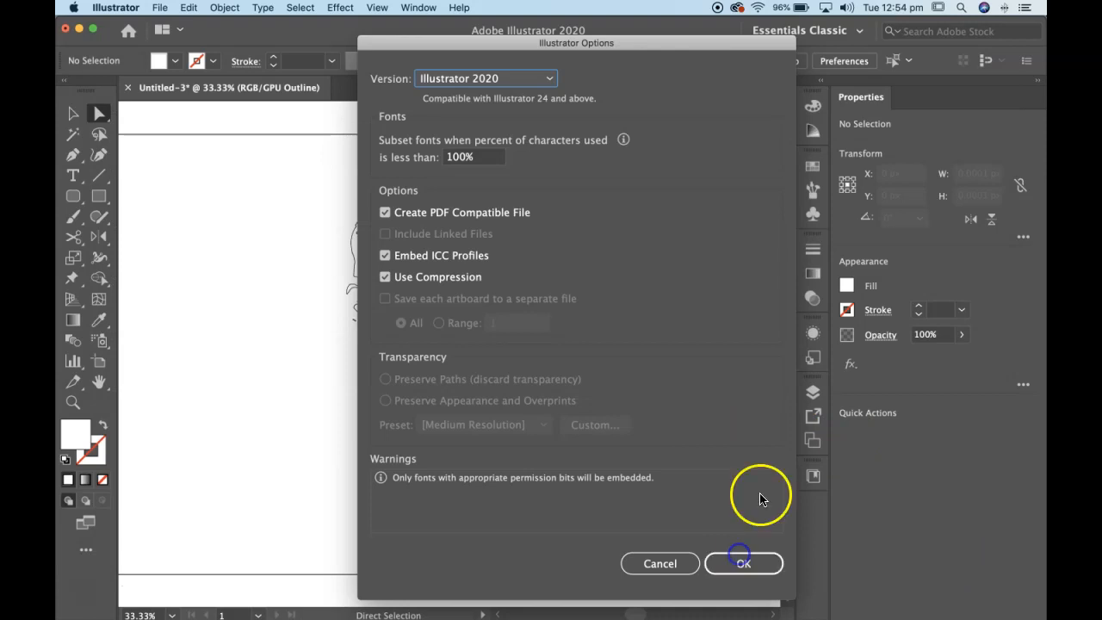
click(744, 563)
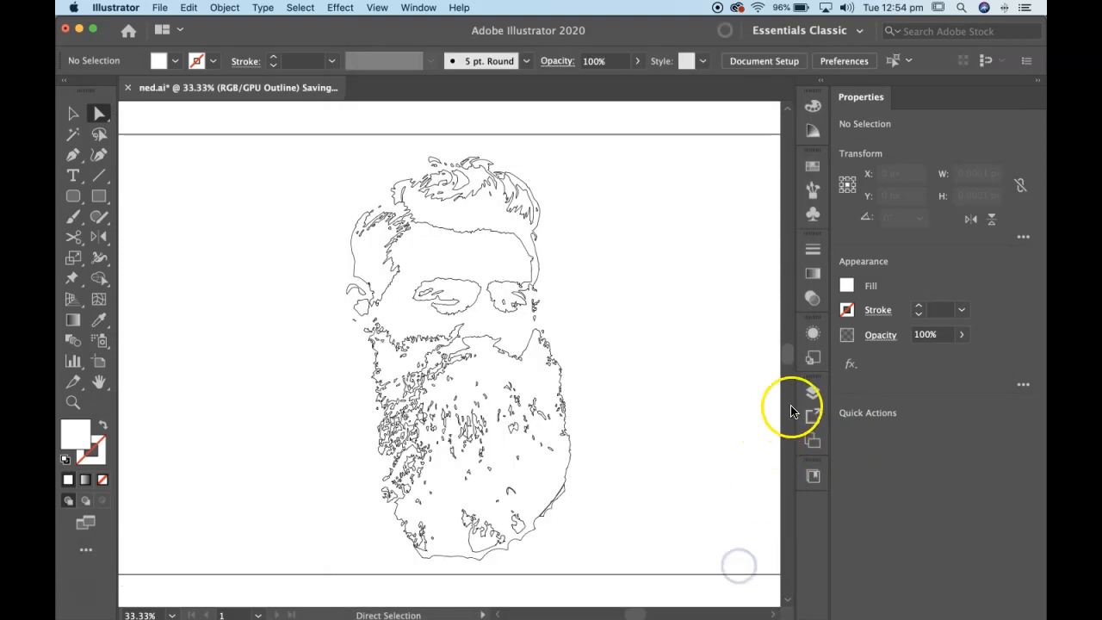
Step: Check Layer 1's settings in the Layers panel, then switch applications
click(813, 393)
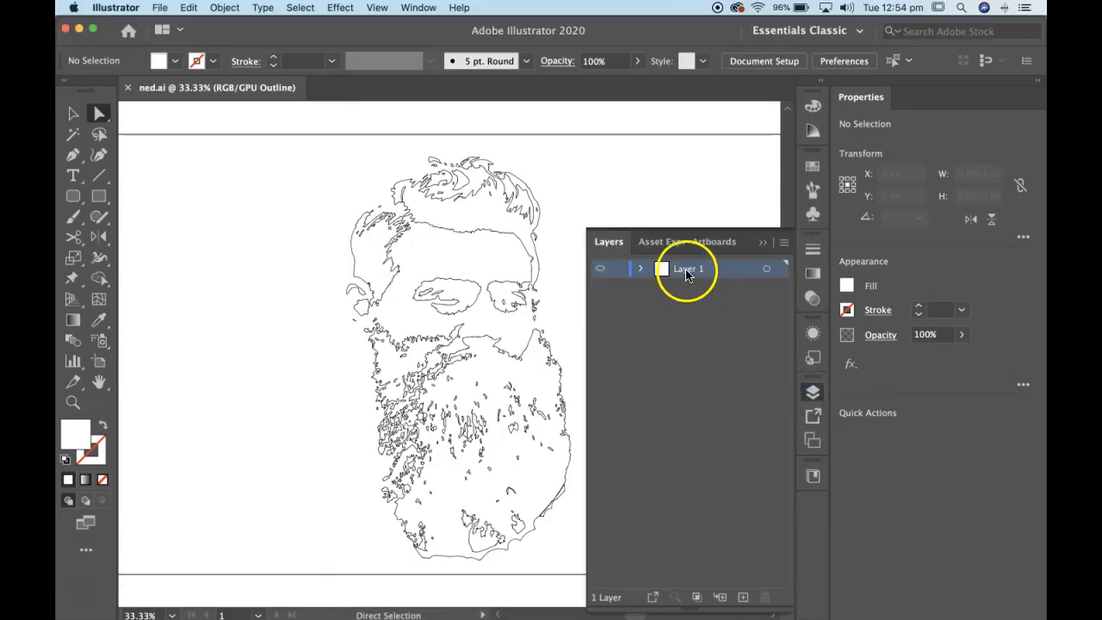
double_click(692, 269)
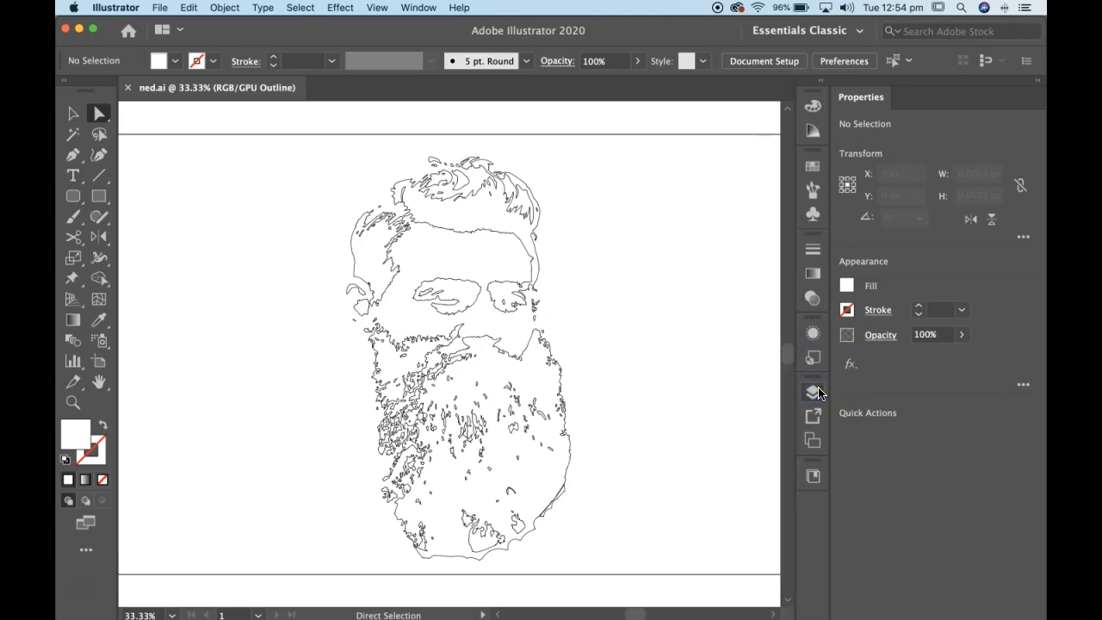
key(cmd+tab)
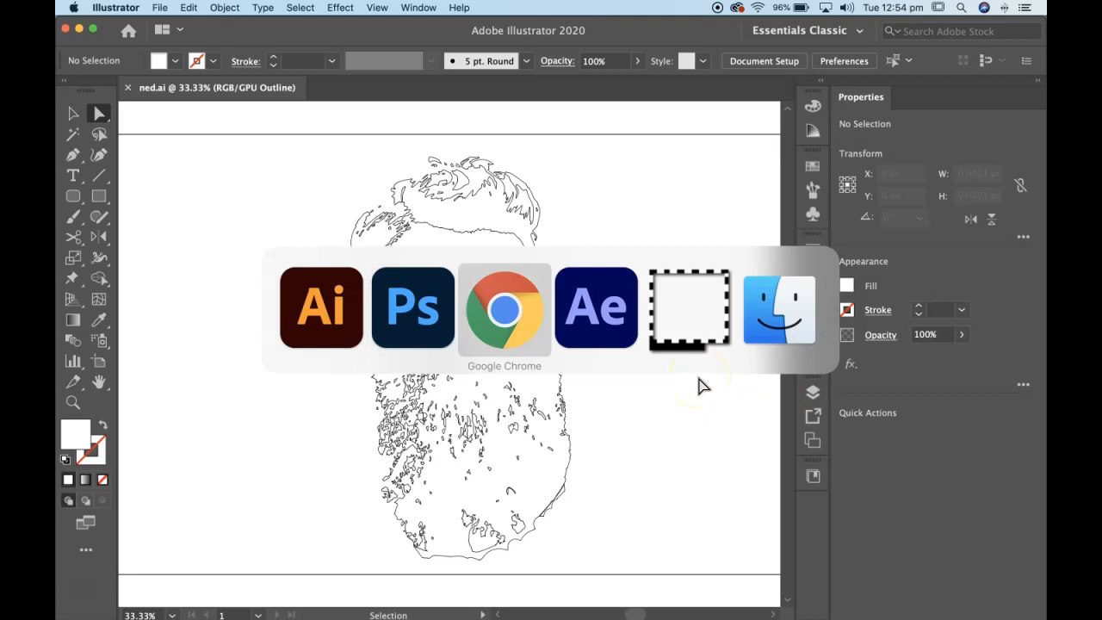
Step: In a new browser tab search Unsplash for 'wall' and open the white brick wall photo
click(503, 306)
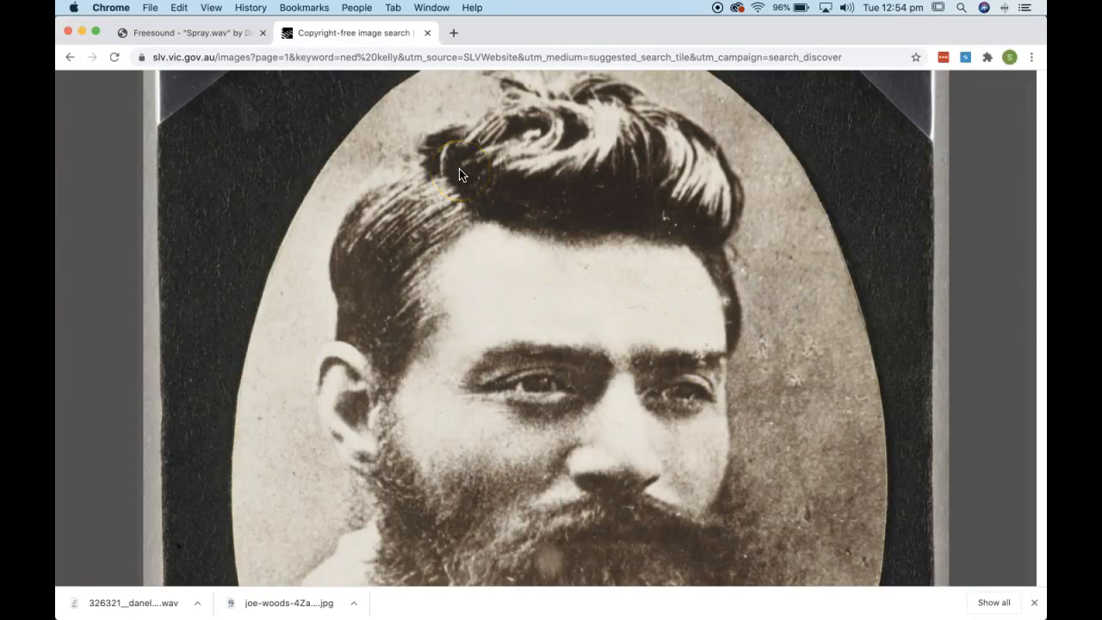
click(616, 33)
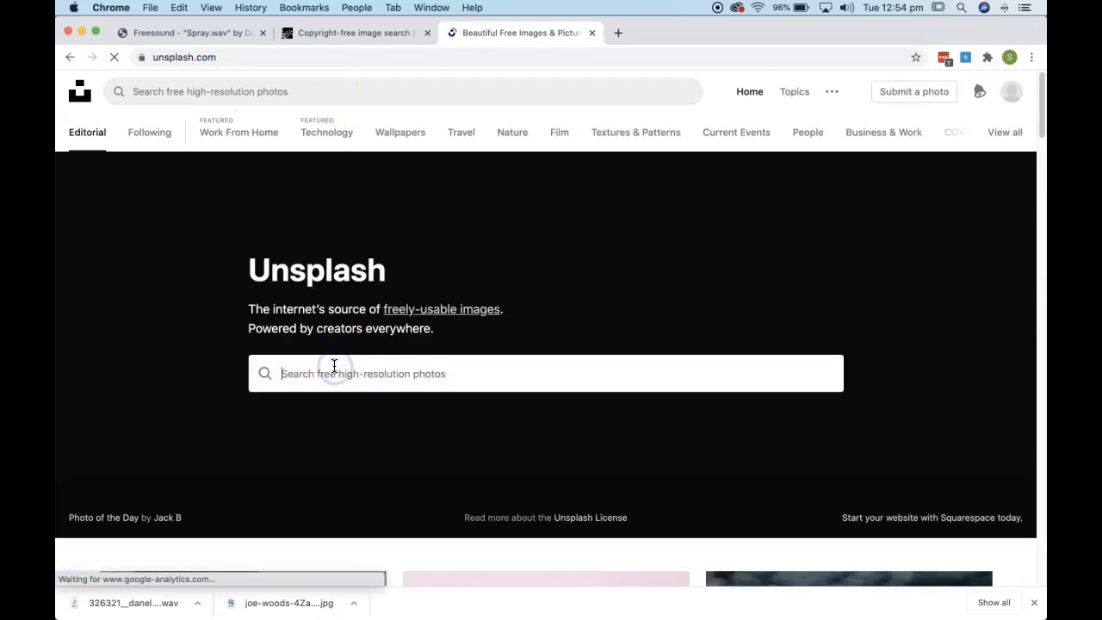
text(wall)
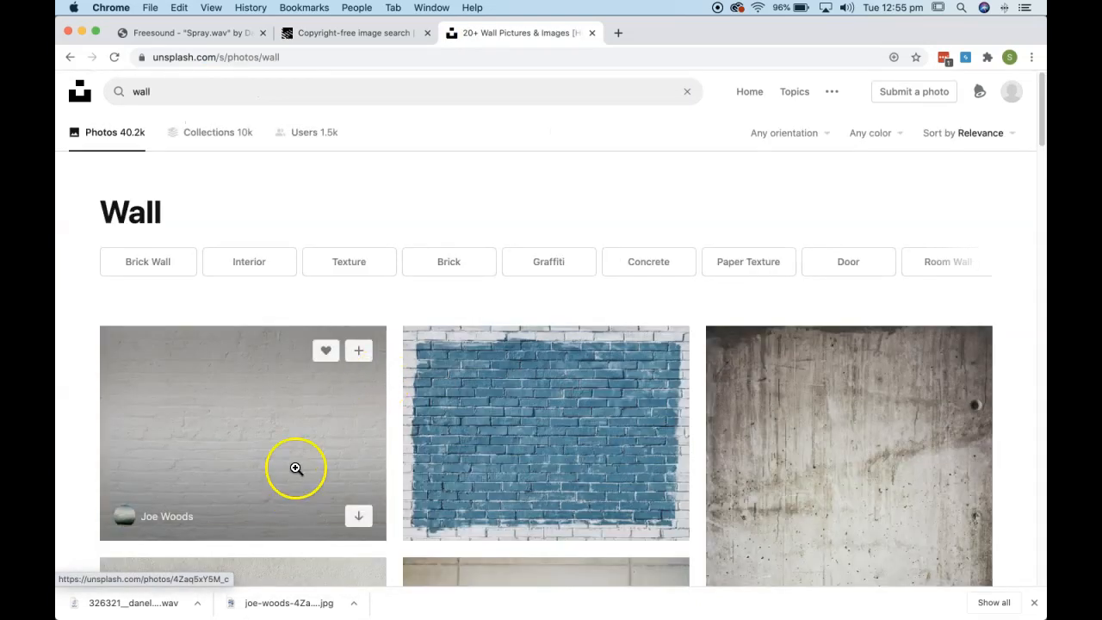
click(296, 469)
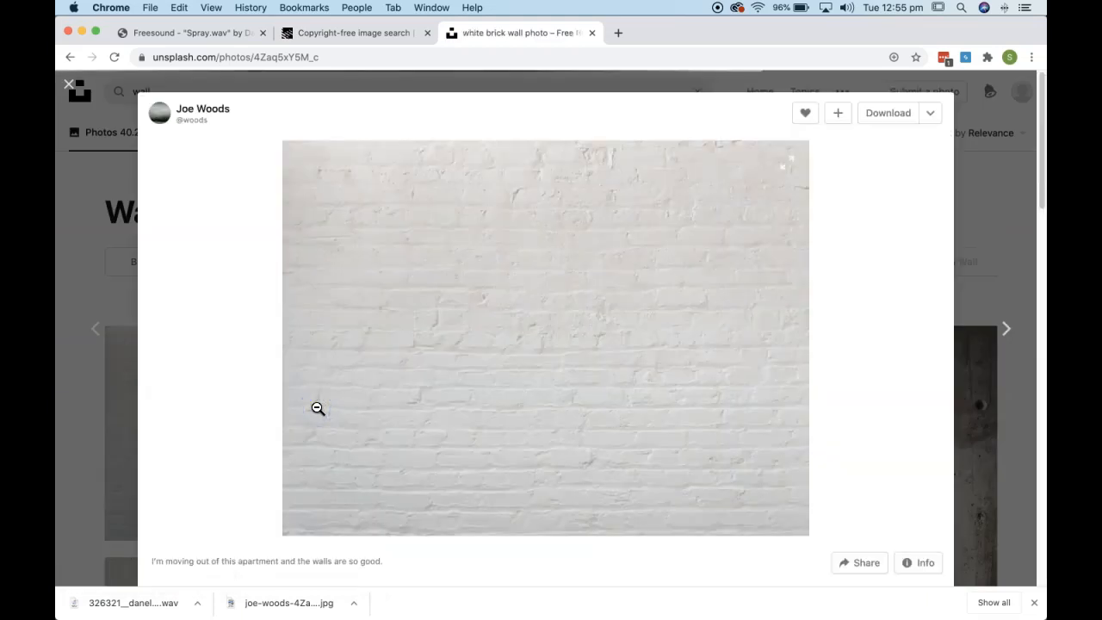
Step: Download the Large (2400x1800) version of the photo, then switch applications
click(930, 113)
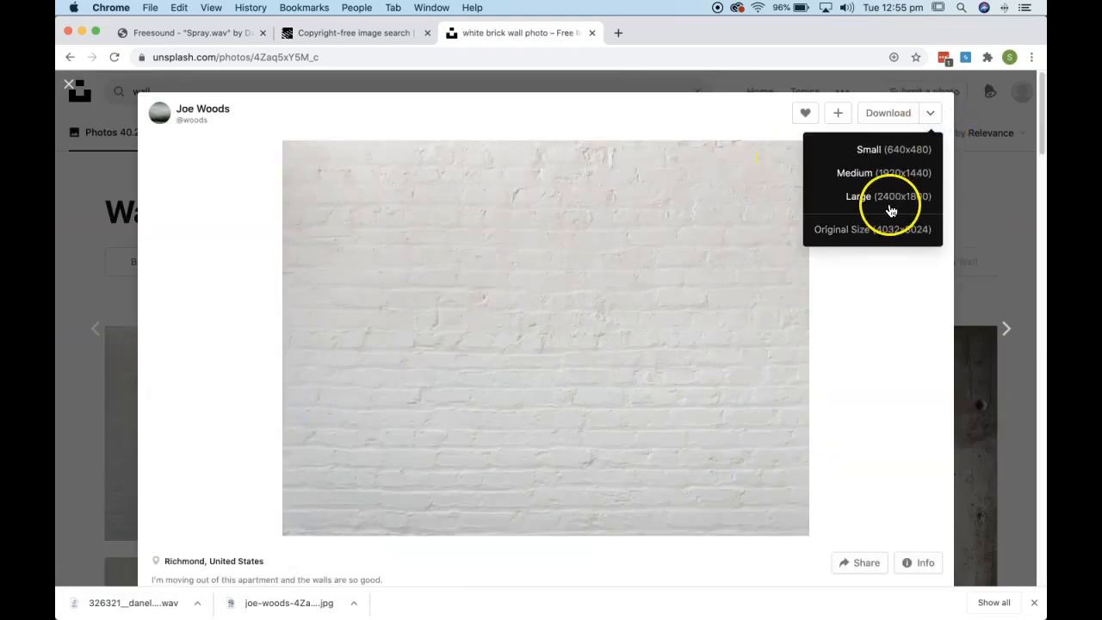
click(875, 197)
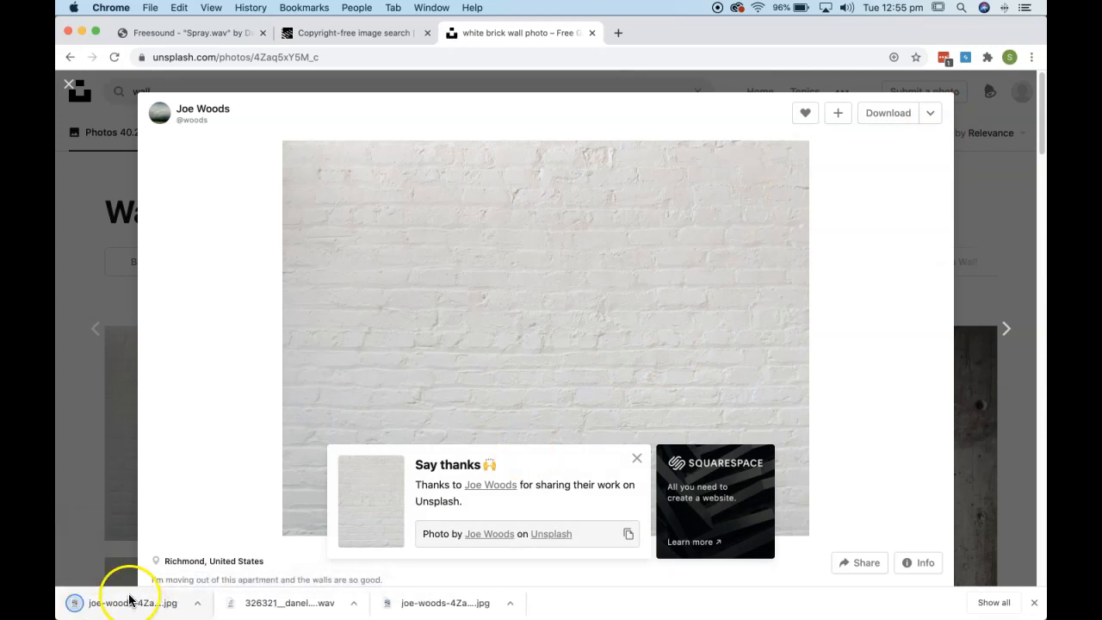
mouse_move(386, 558)
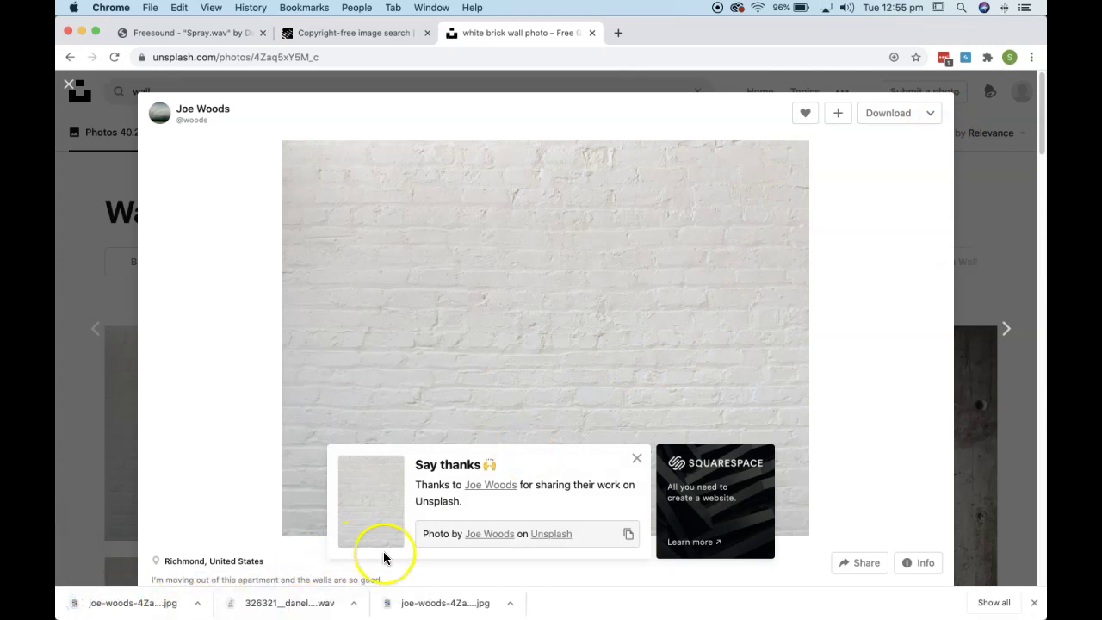
key(cmd+tab)
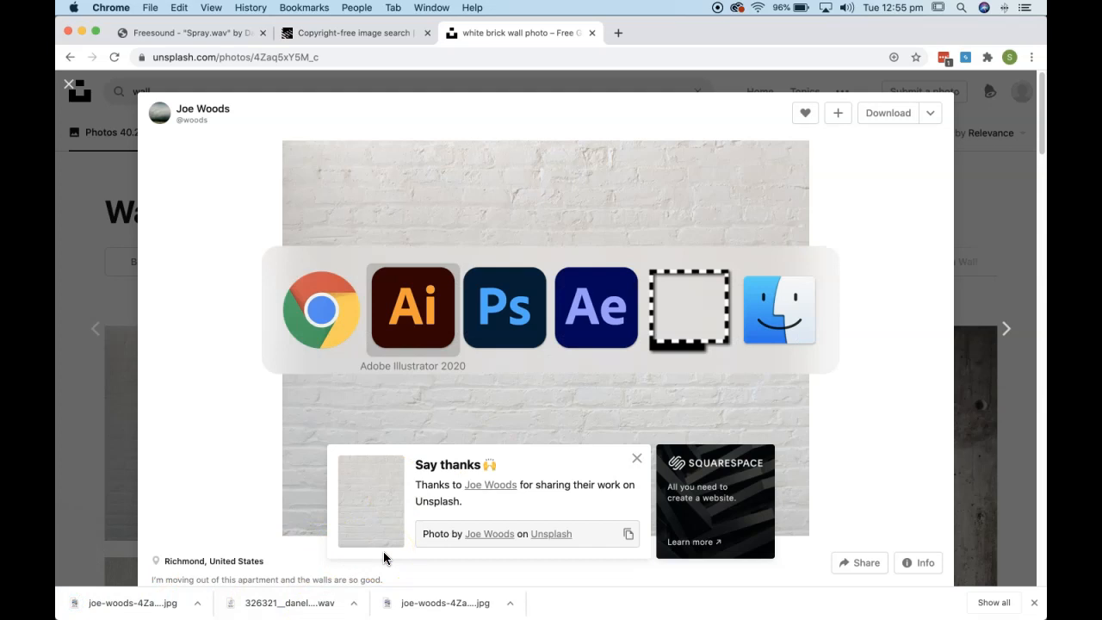
Step: Import the downloaded Joe Woods white brick wall JPG as project footage
click(596, 307)
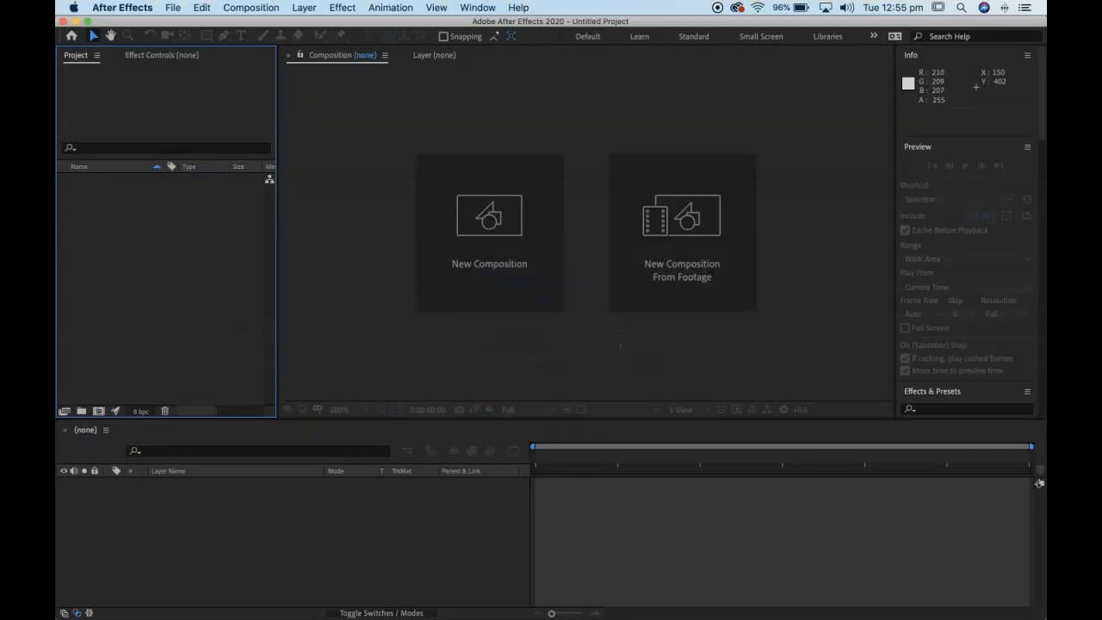
click(172, 7)
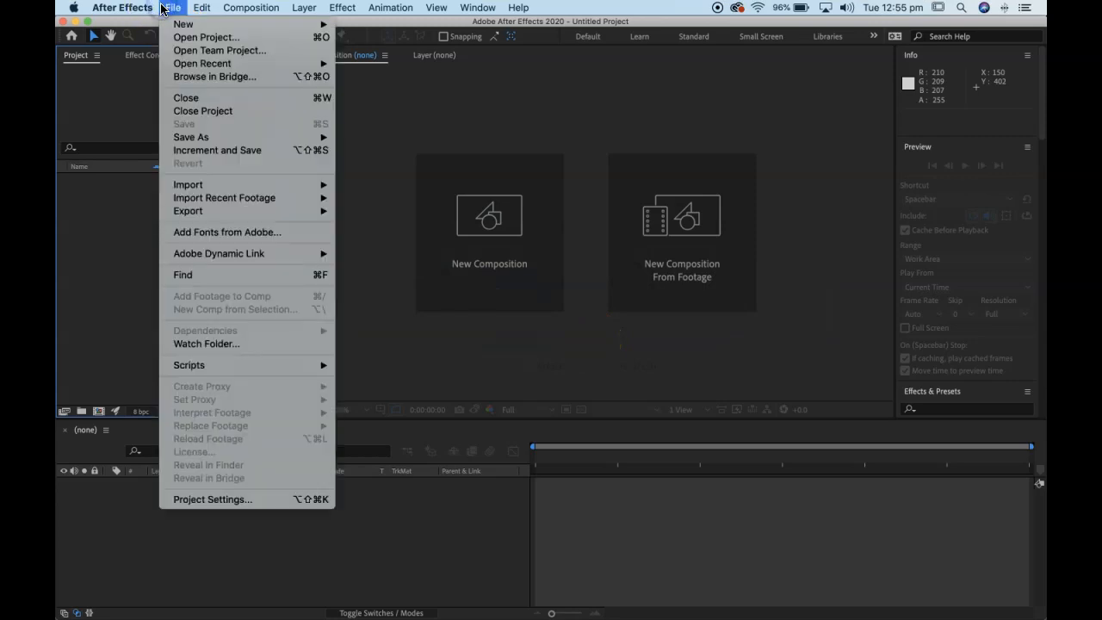
mouse_move(269, 190)
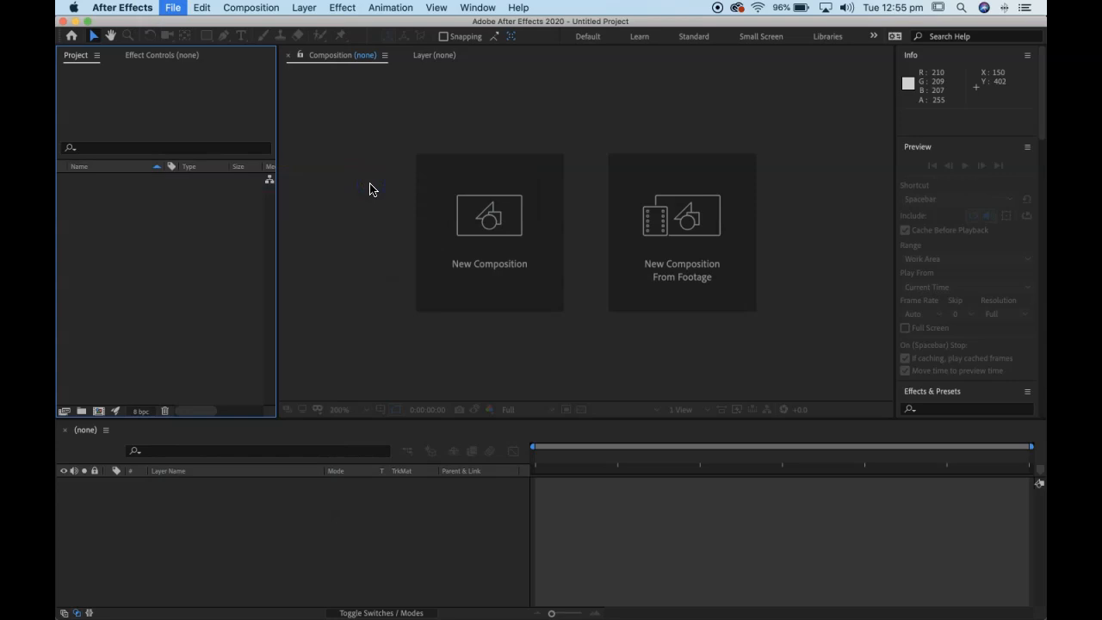
click(173, 7)
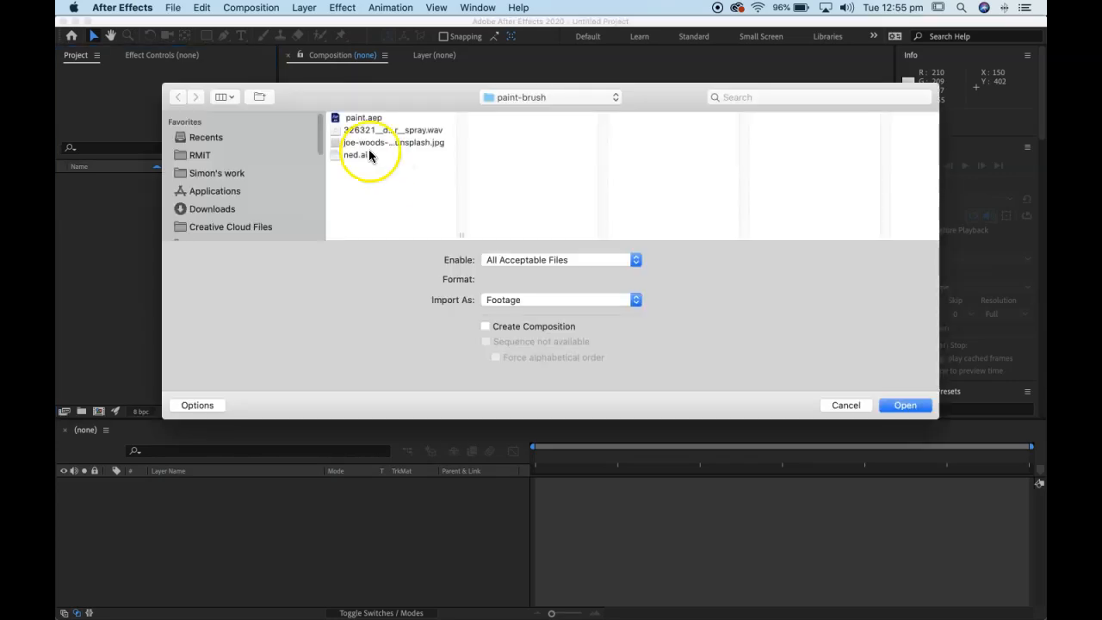
click(395, 141)
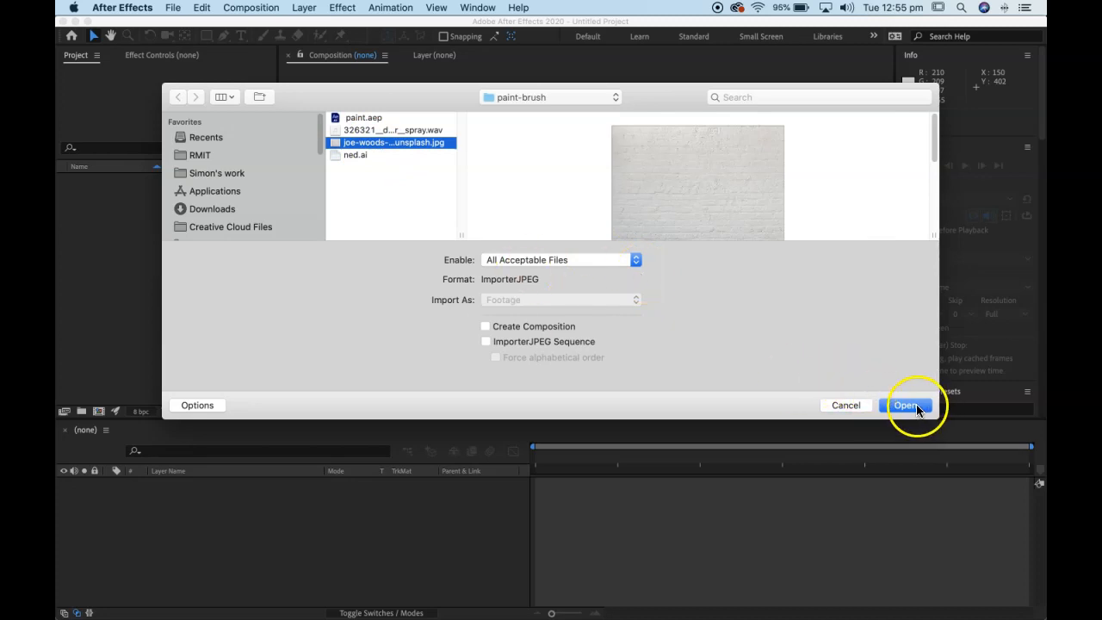
click(909, 405)
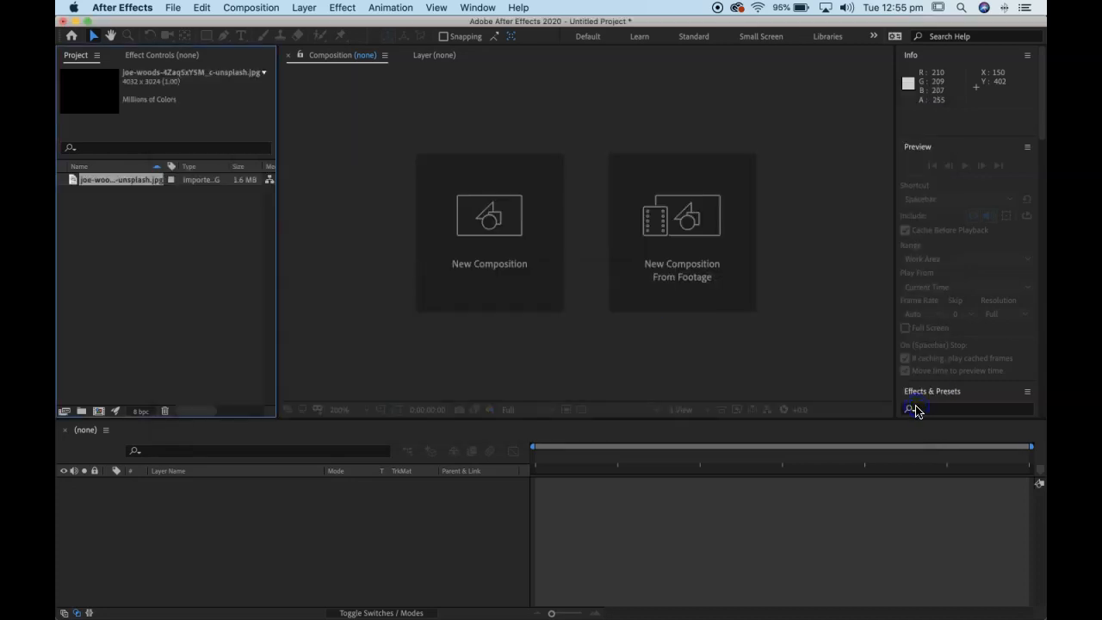
Step: Import ned.ai as a Composition so it arrives with its own layers folder
click(175, 7)
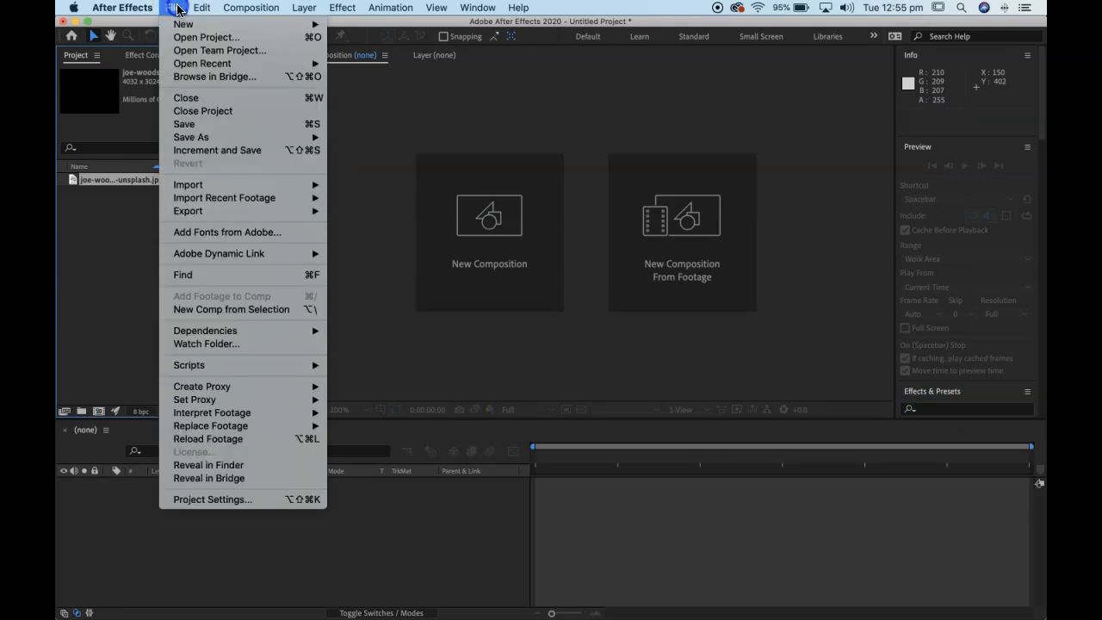
mouse_move(187, 184)
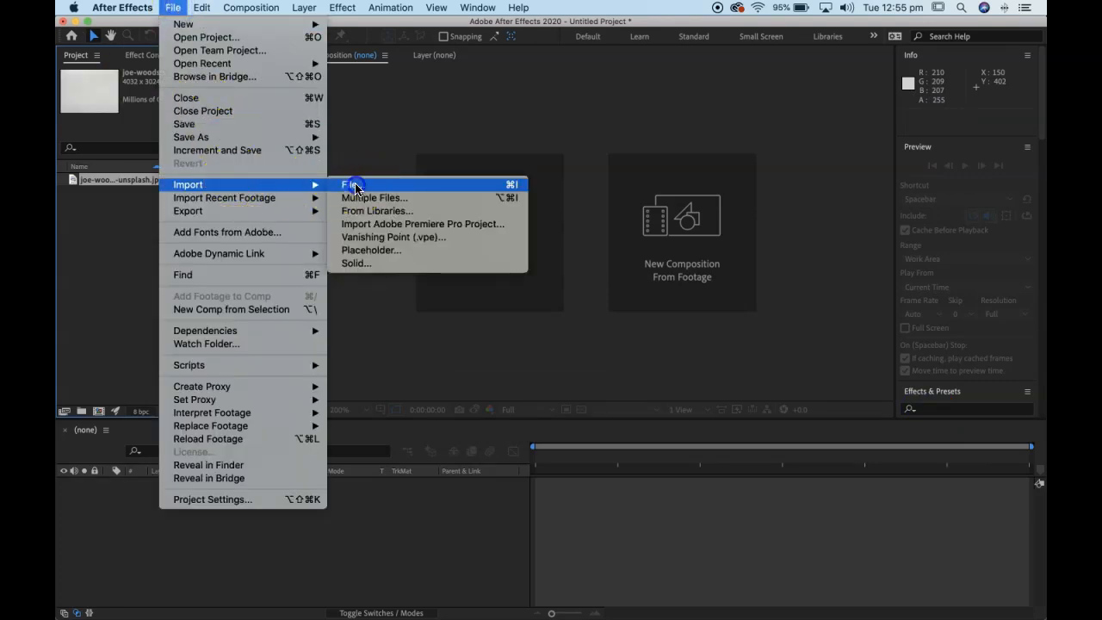
click(355, 184)
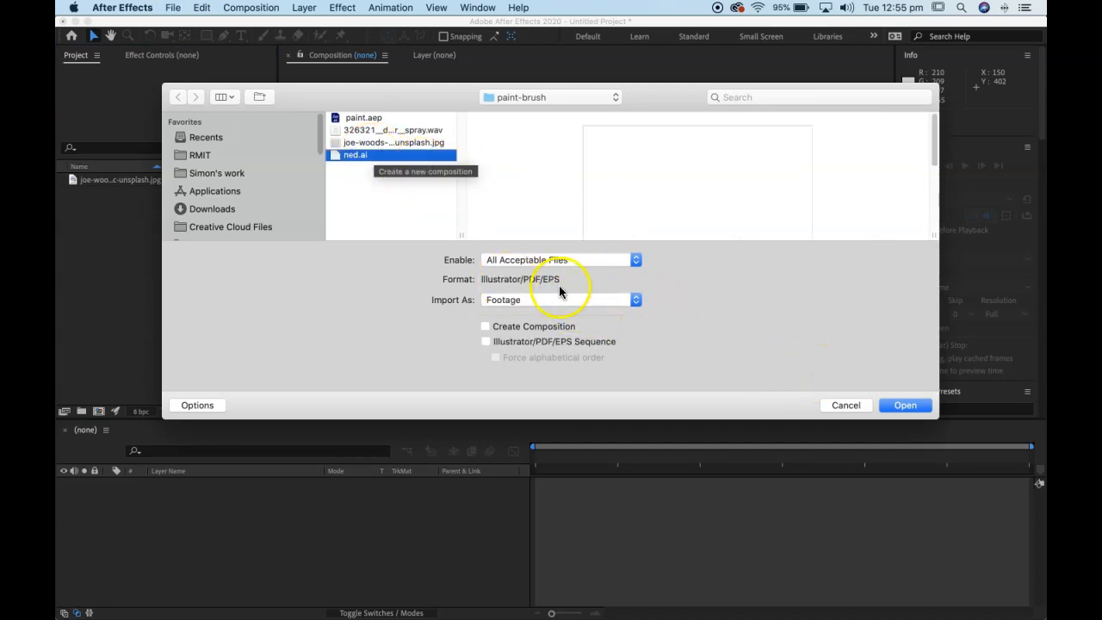
click(558, 300)
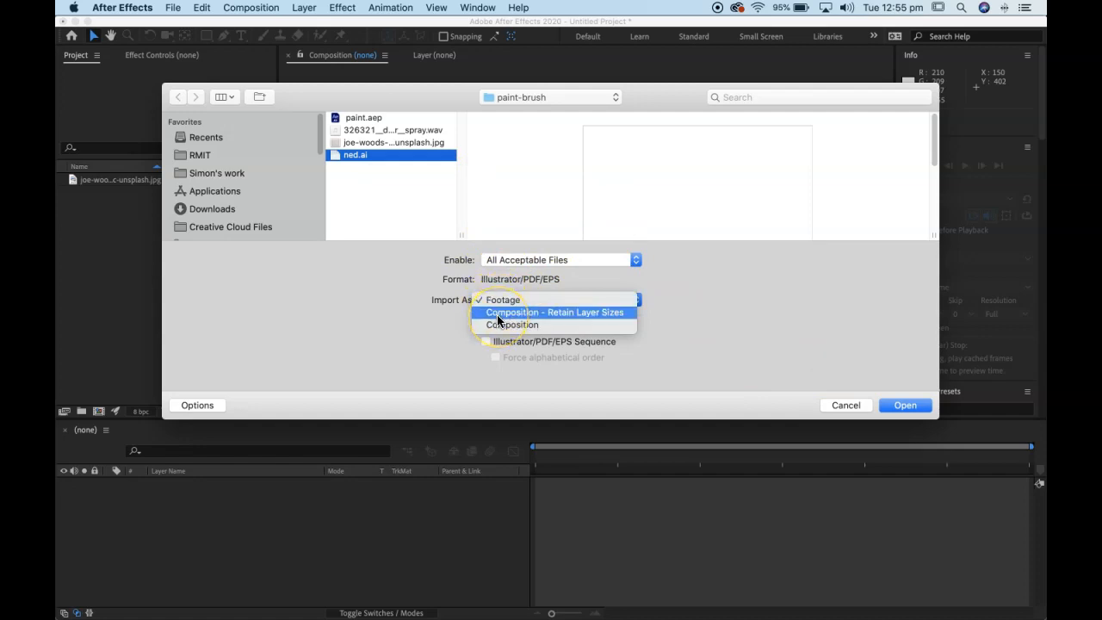
mouse_move(589, 318)
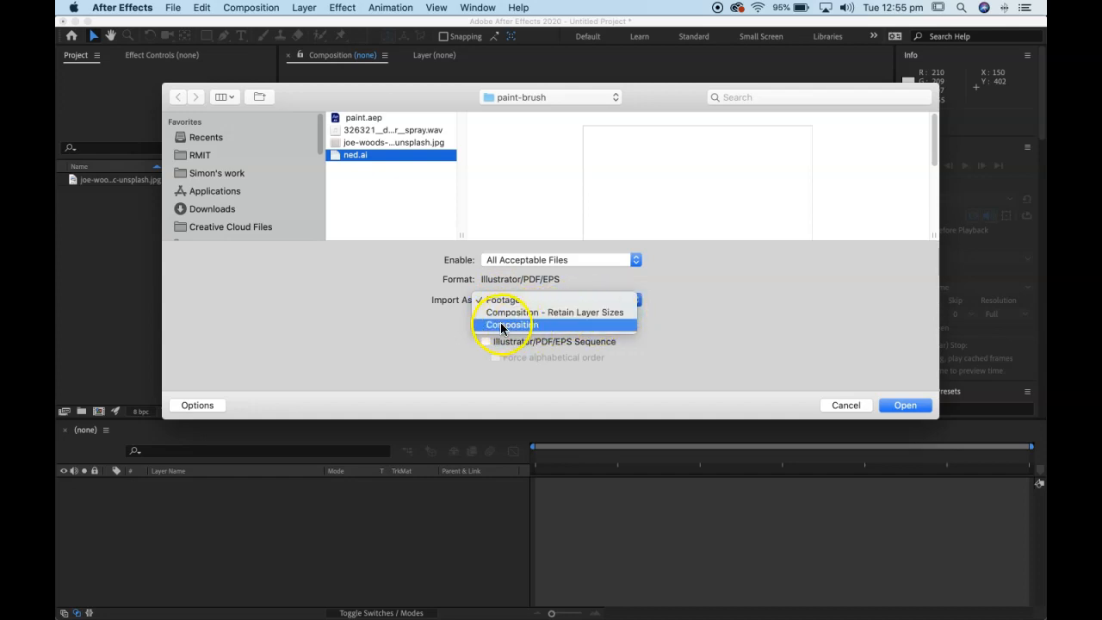
click(510, 324)
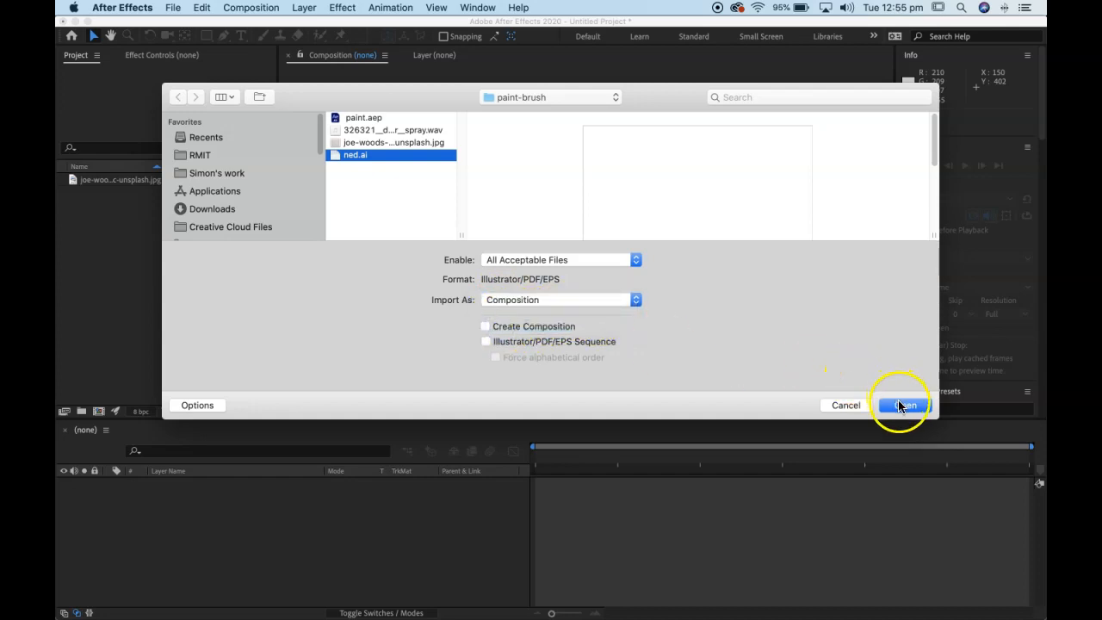
click(904, 405)
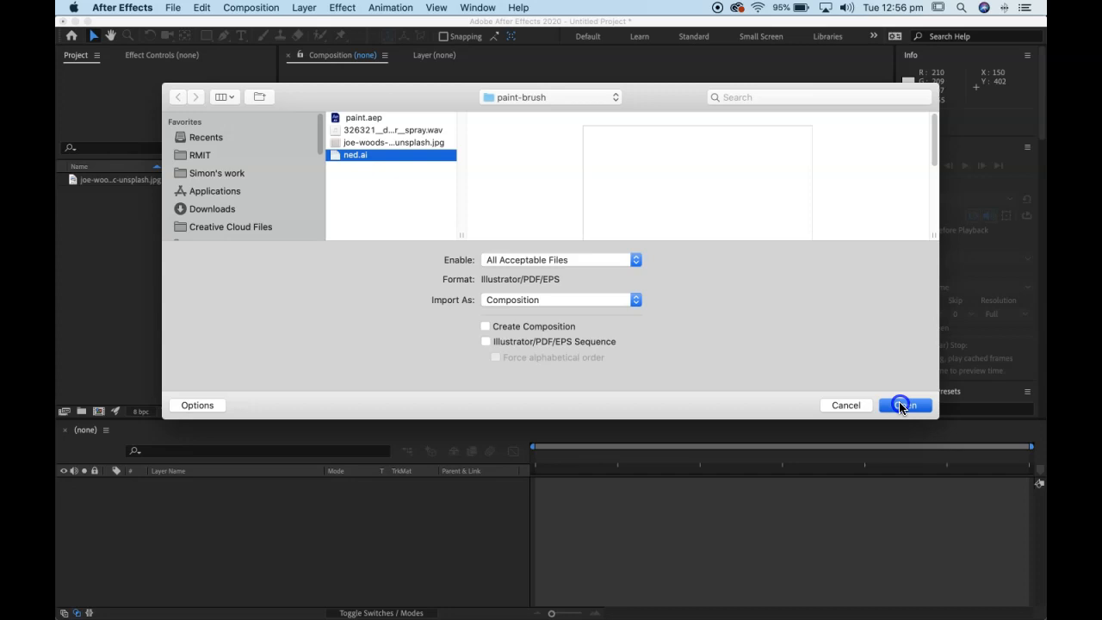
click(902, 404)
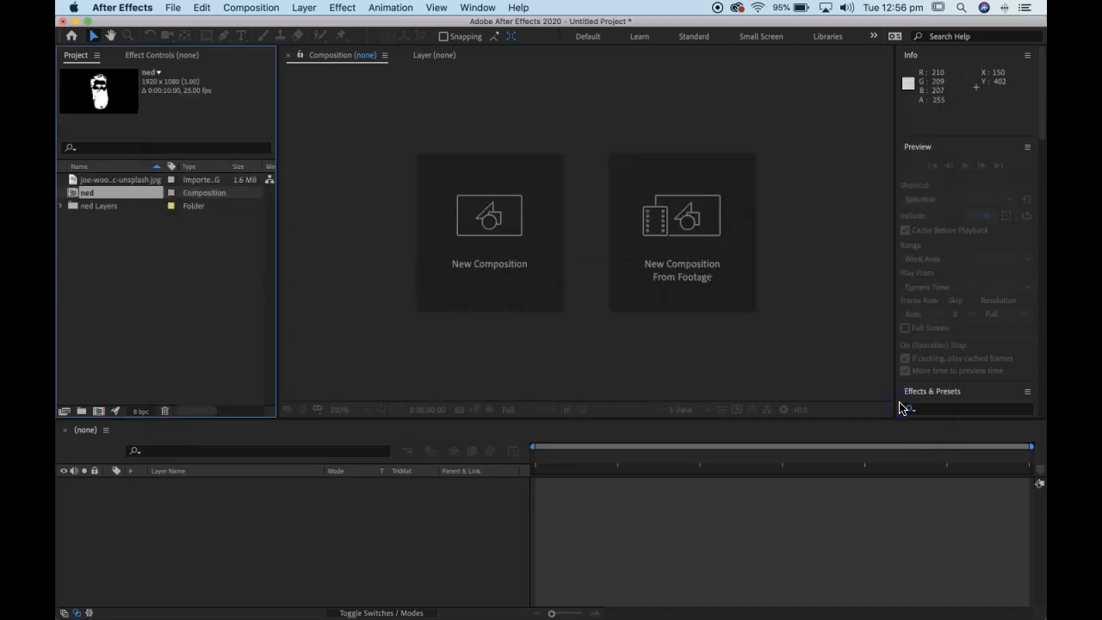
Step: Inside the ned composition, scrub the brick wall photo's Scale down to about 53.5%
click(86, 193)
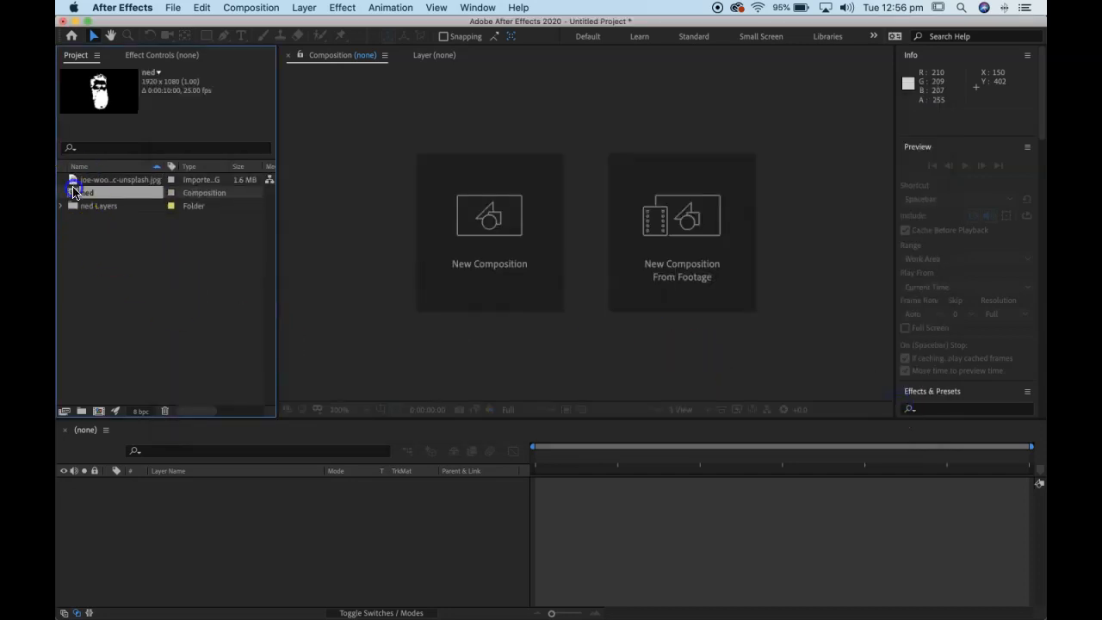
double_click(86, 193)
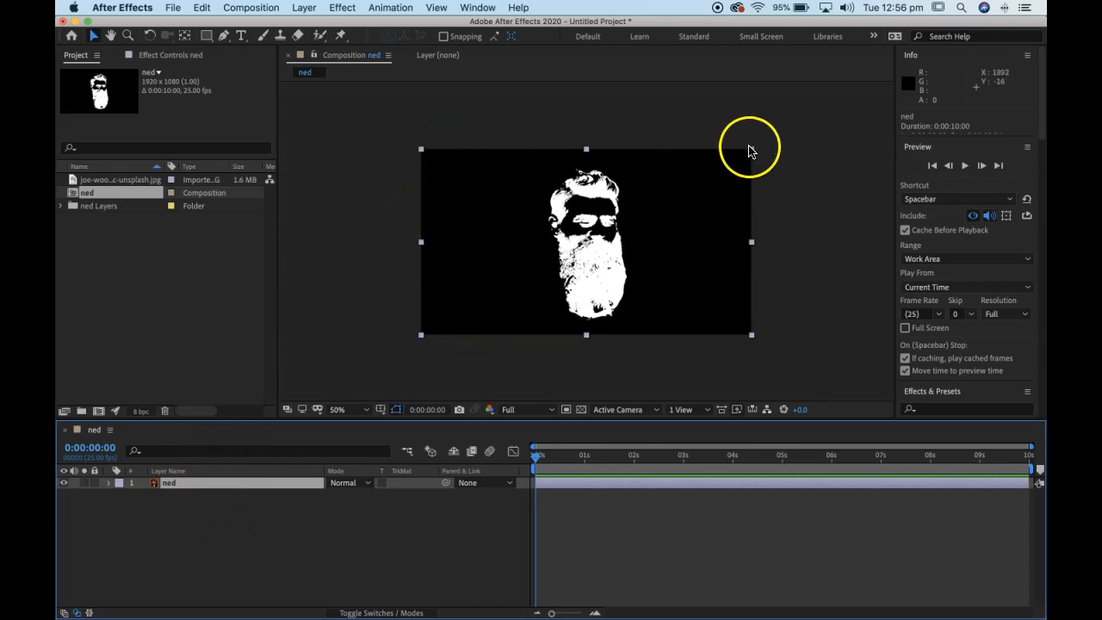
mouse_move(324, 331)
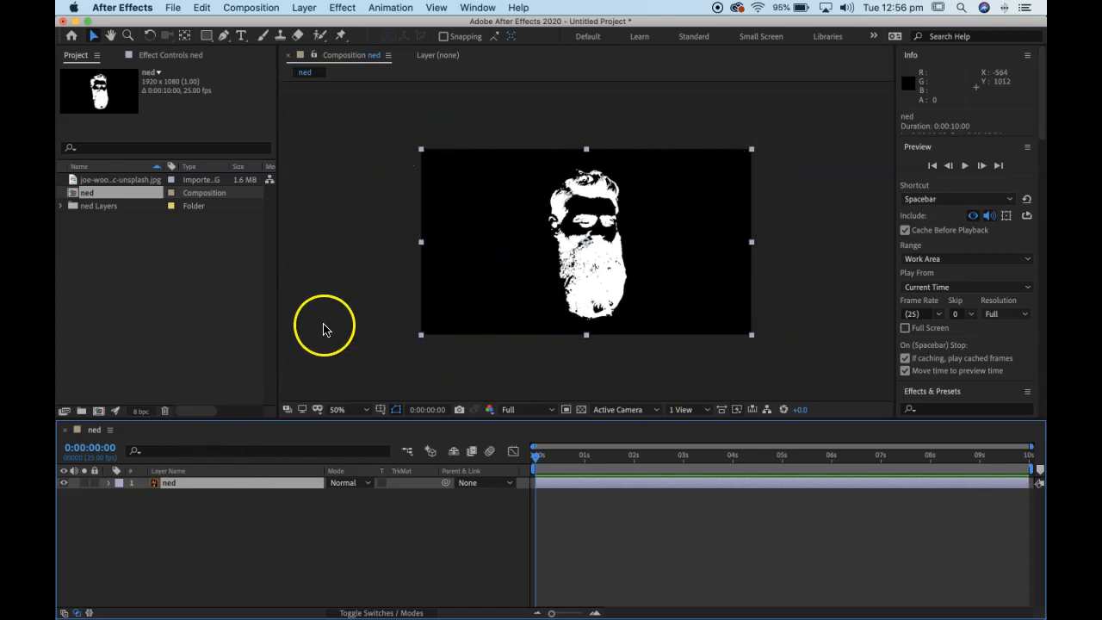
mouse_move(120, 285)
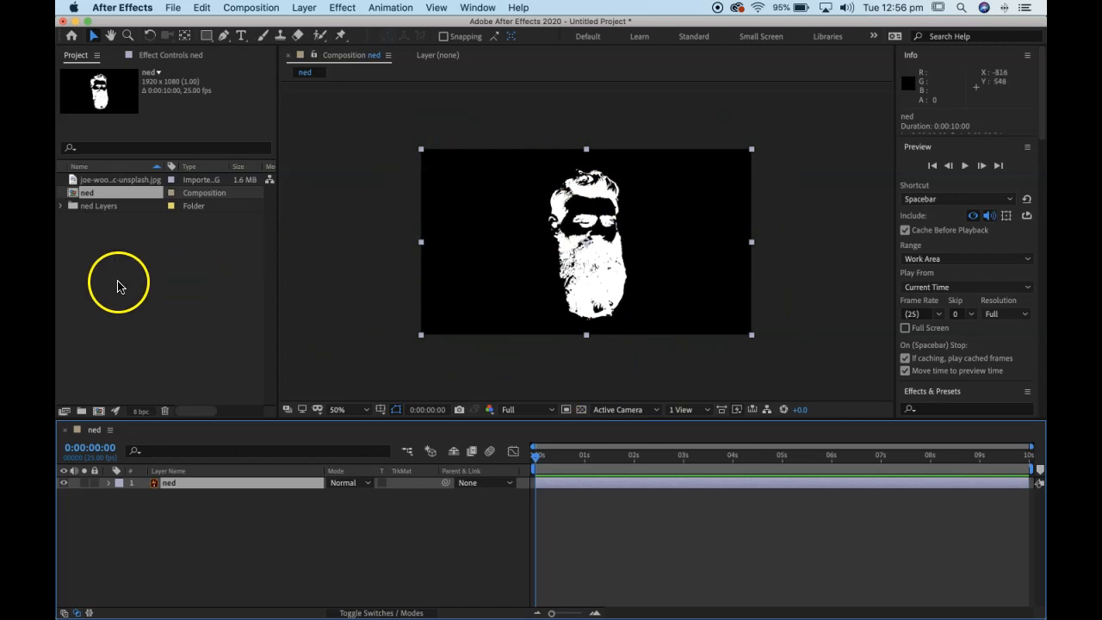
mouse_move(545, 465)
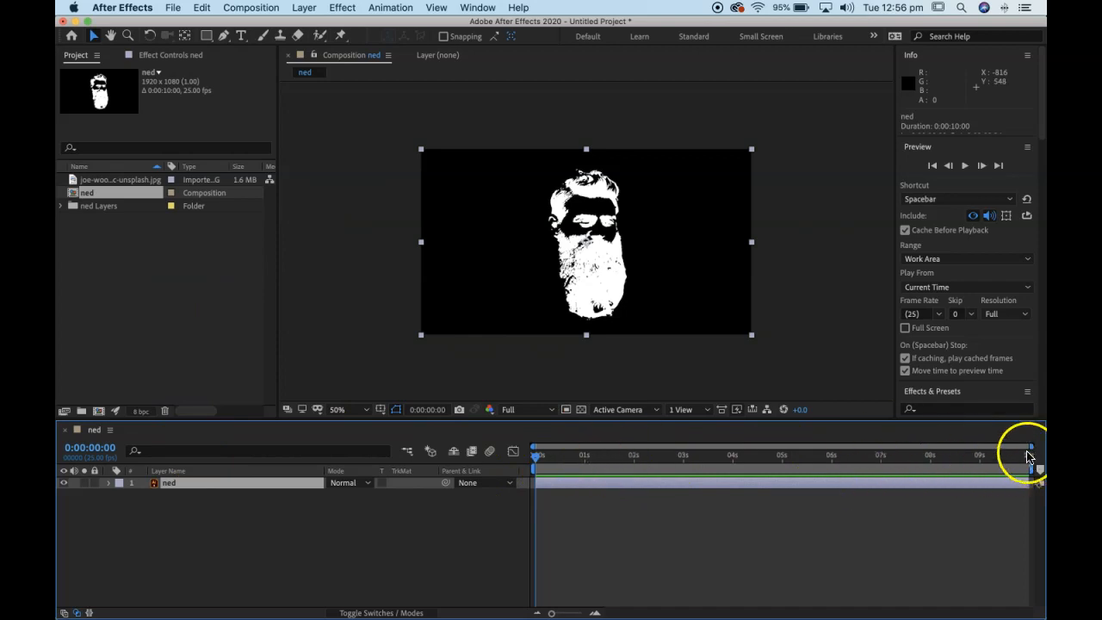
mouse_move(871, 482)
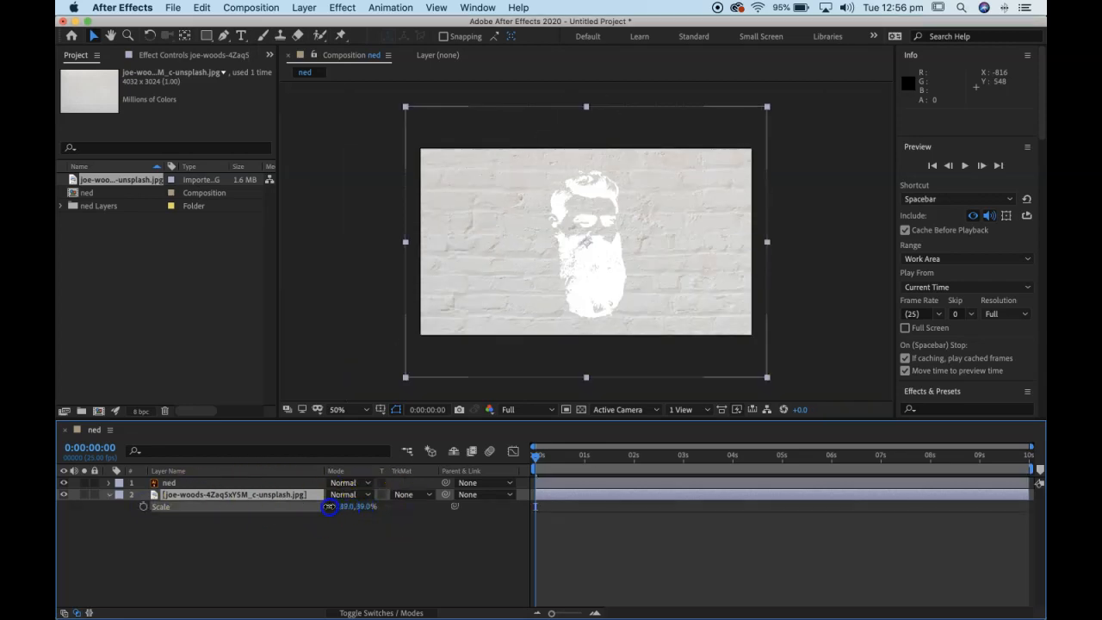
drag(347, 507, 360, 506)
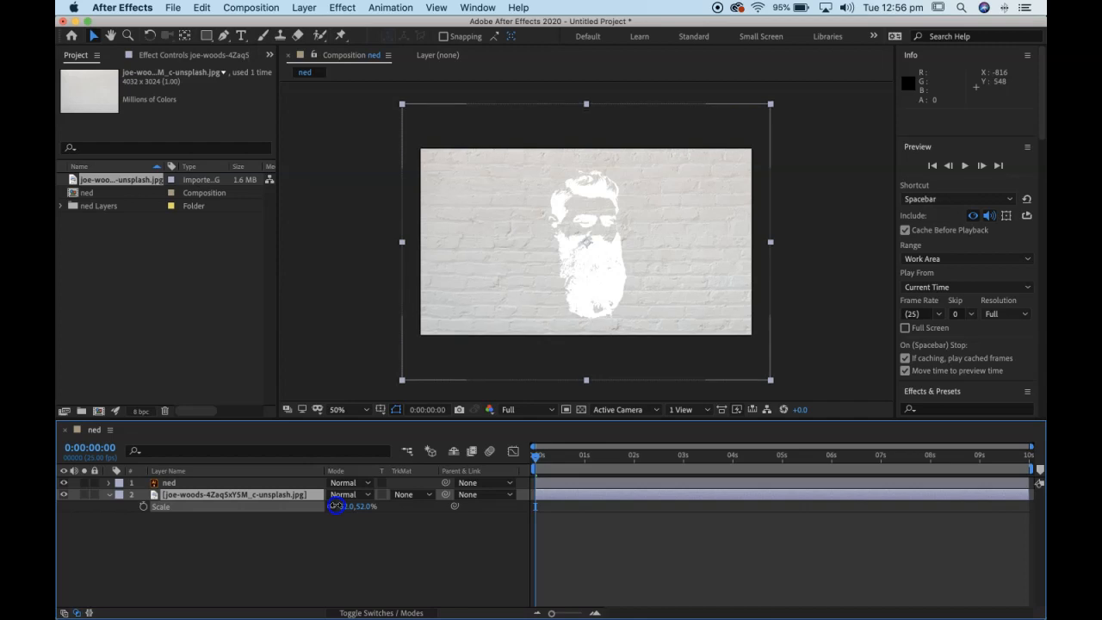
drag(344, 507, 353, 507)
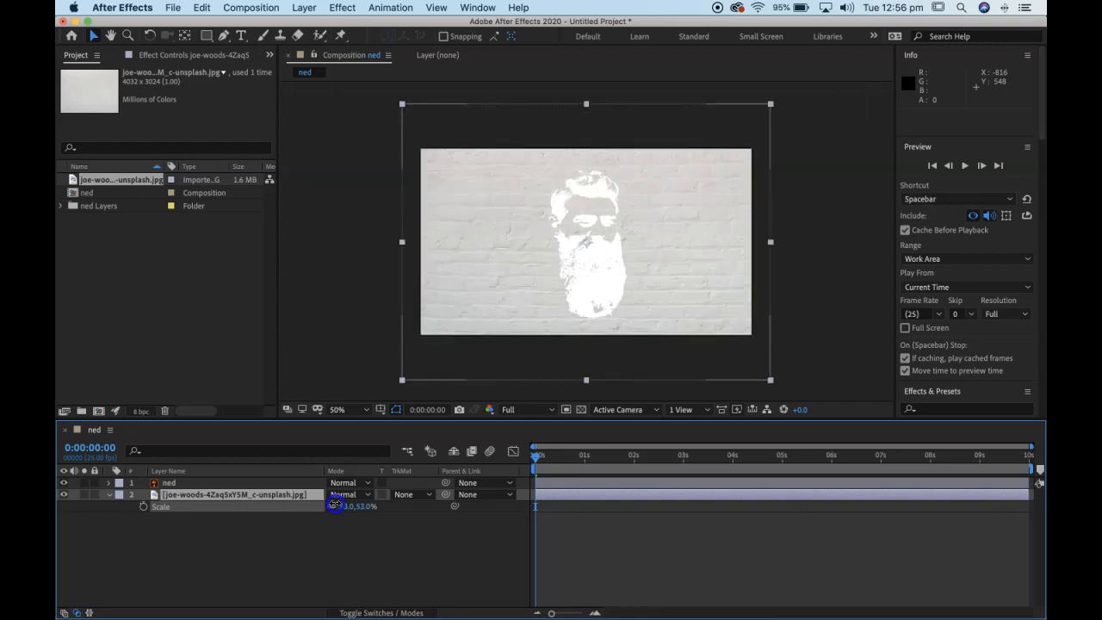
click(232, 496)
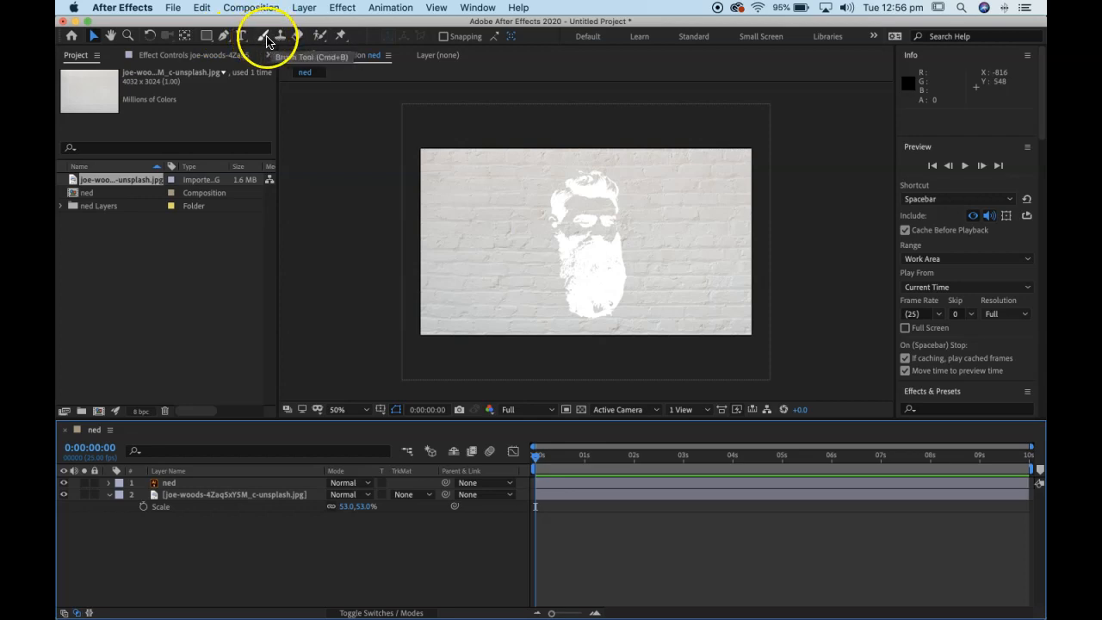
Step: With the Brush tool active, switch to the Paint workspace and reset it to its saved layout
click(265, 35)
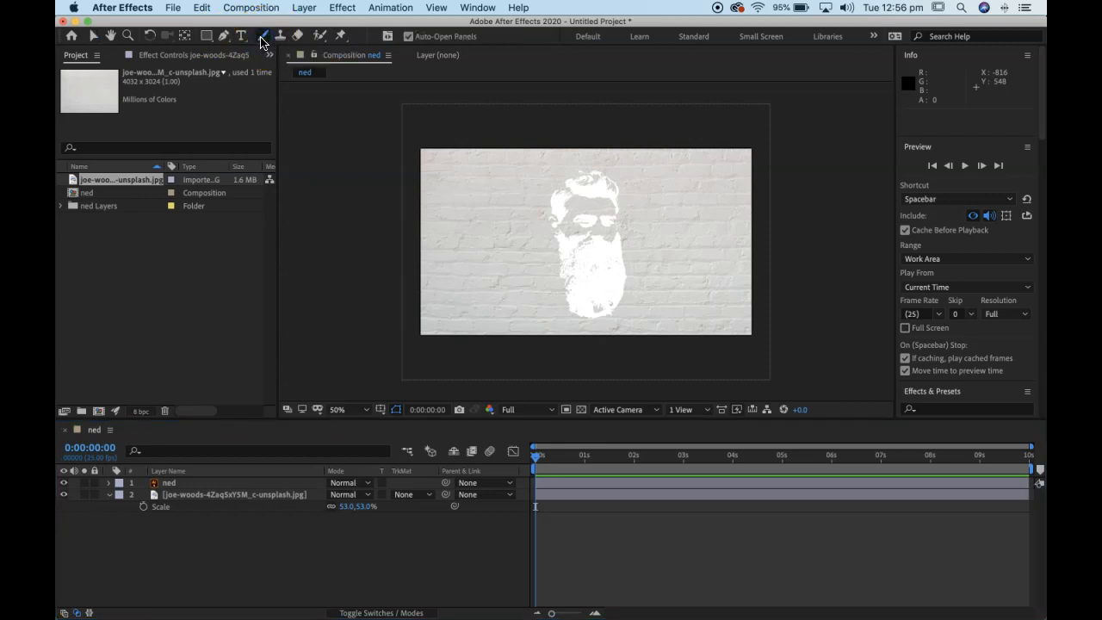
click(477, 7)
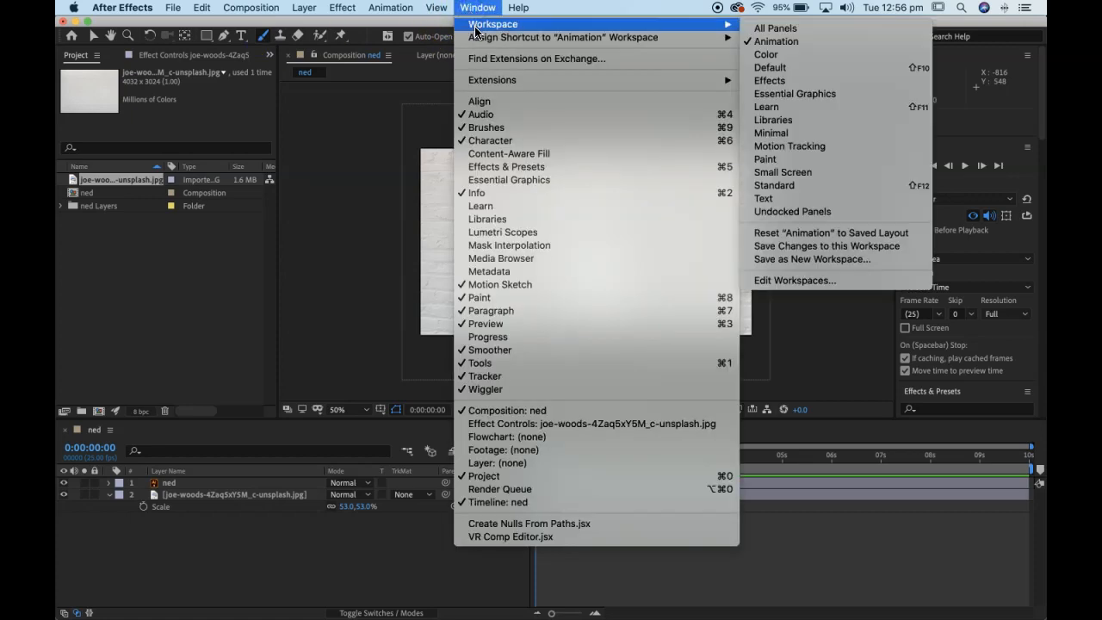
mouse_move(823, 144)
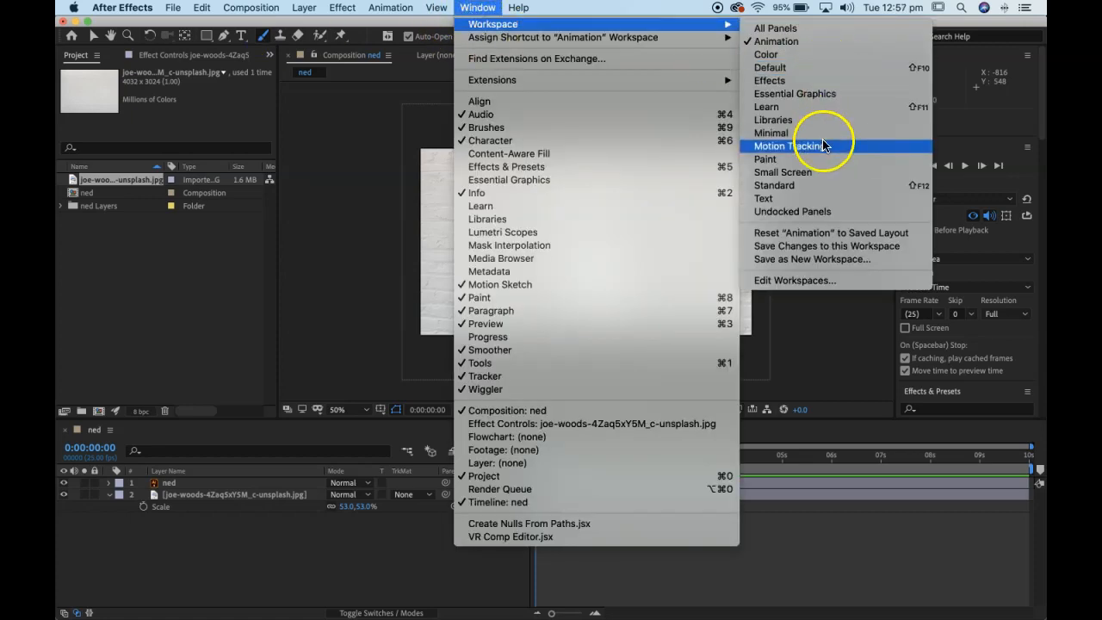
mouse_move(775, 158)
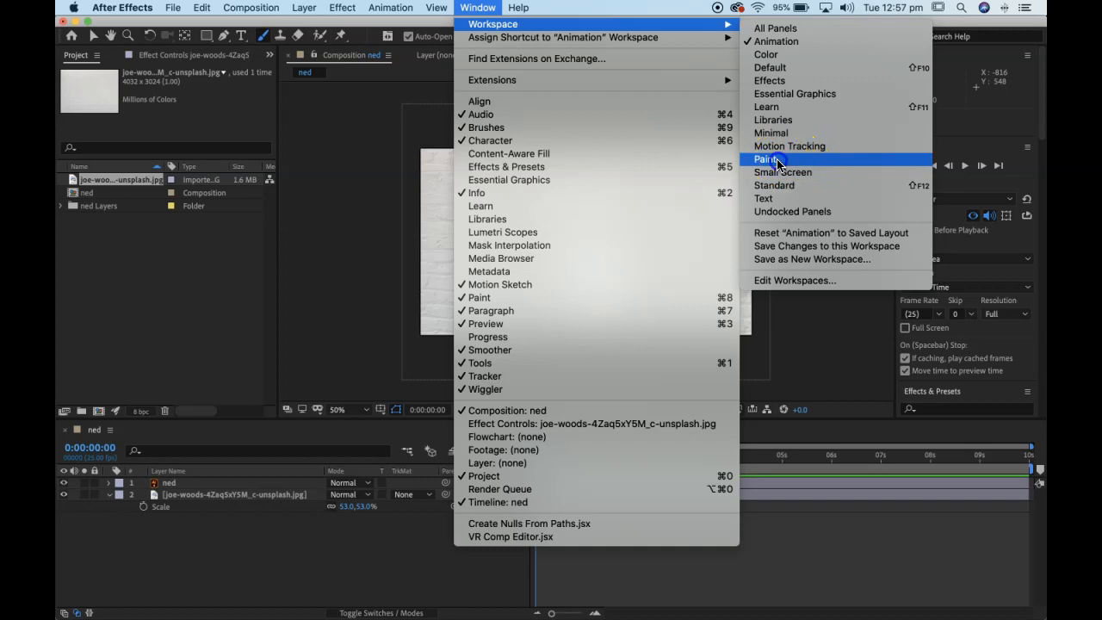
click(765, 159)
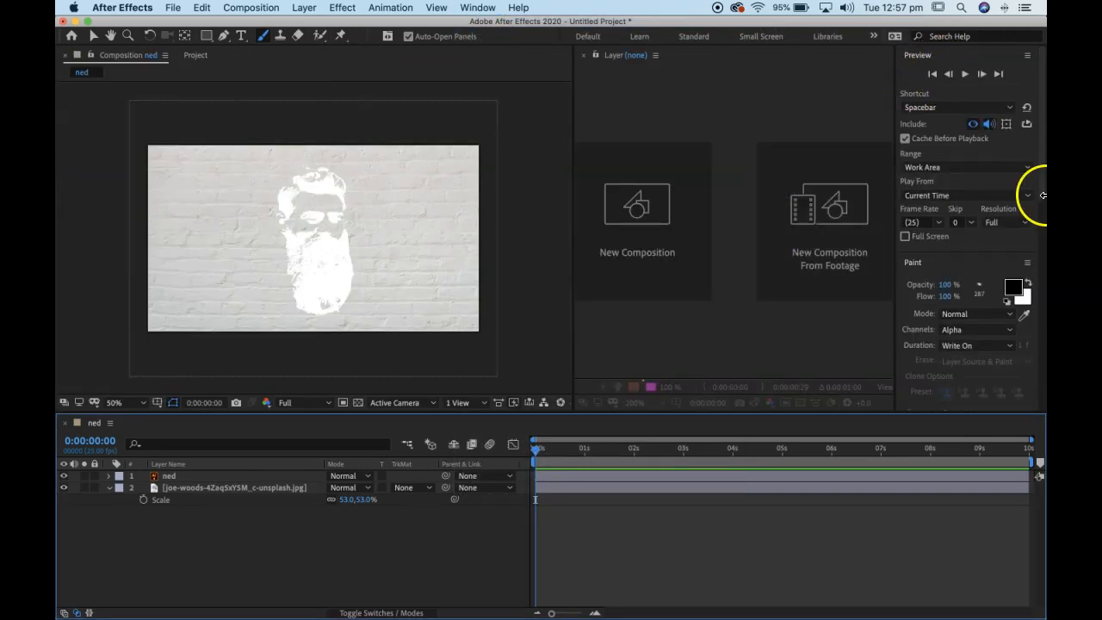
click(475, 7)
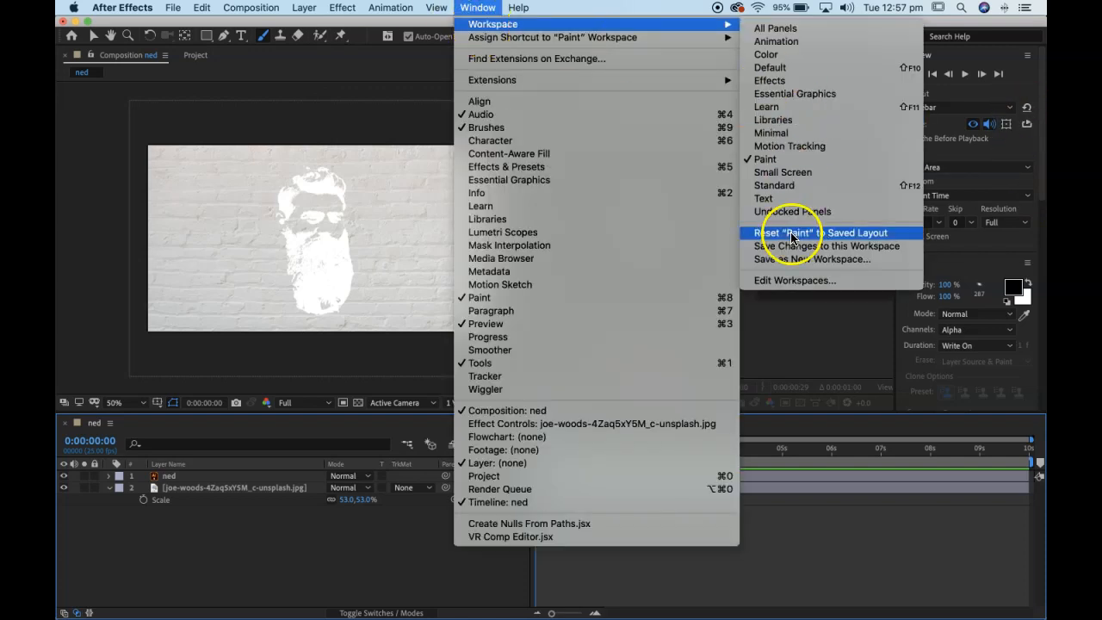
click(795, 233)
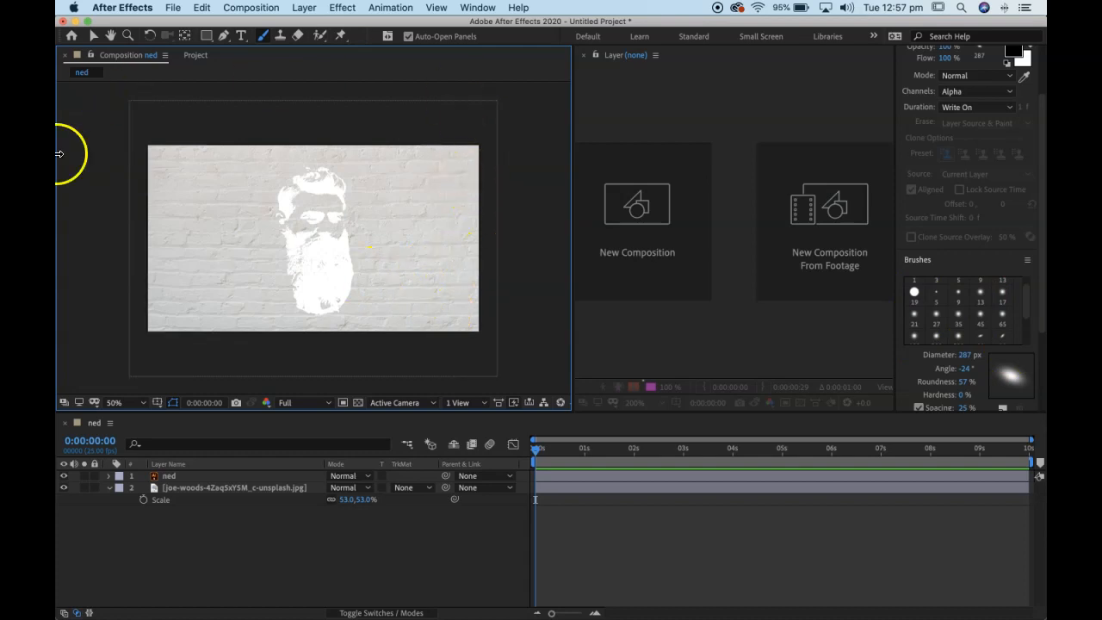
mouse_move(445, 162)
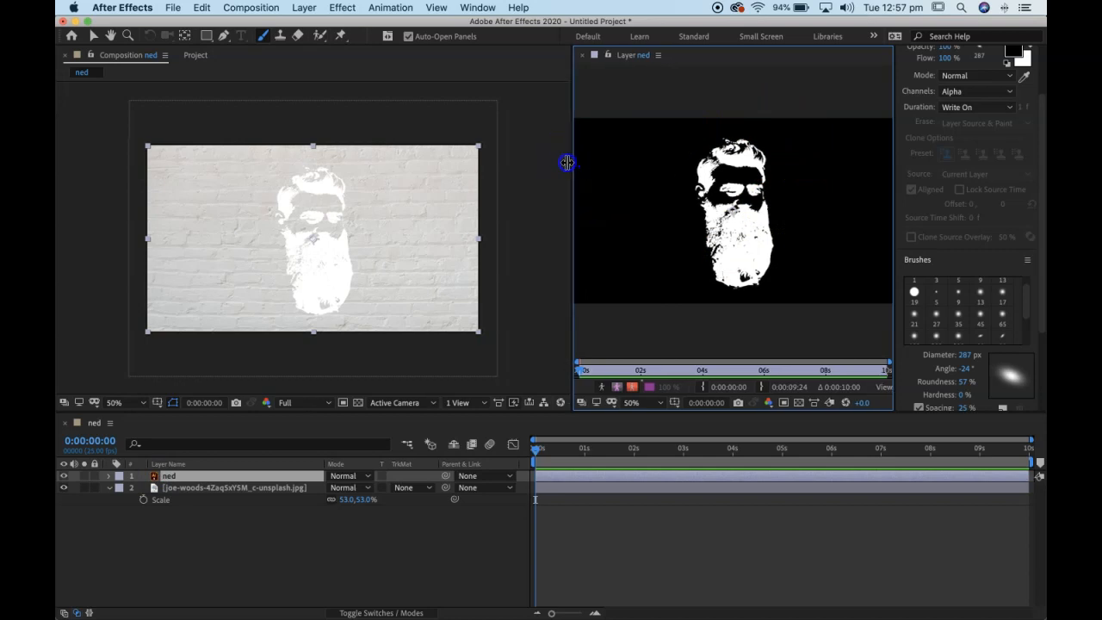
Step: Select the ned stencil layer and try test brush strokes over its head in the Layer panel
click(169, 475)
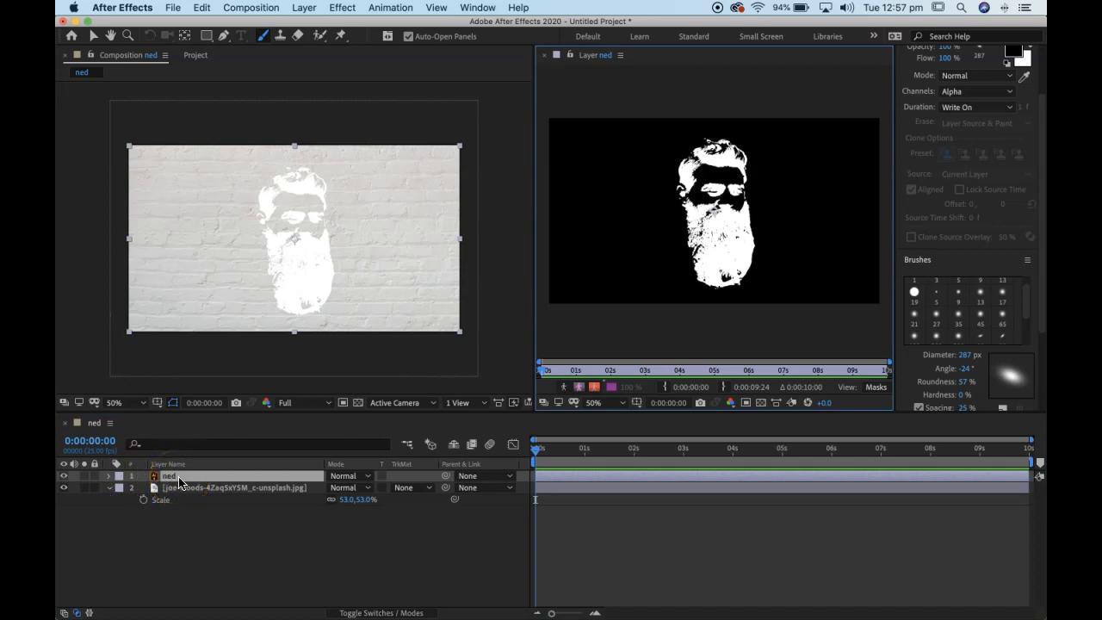
mouse_move(801, 277)
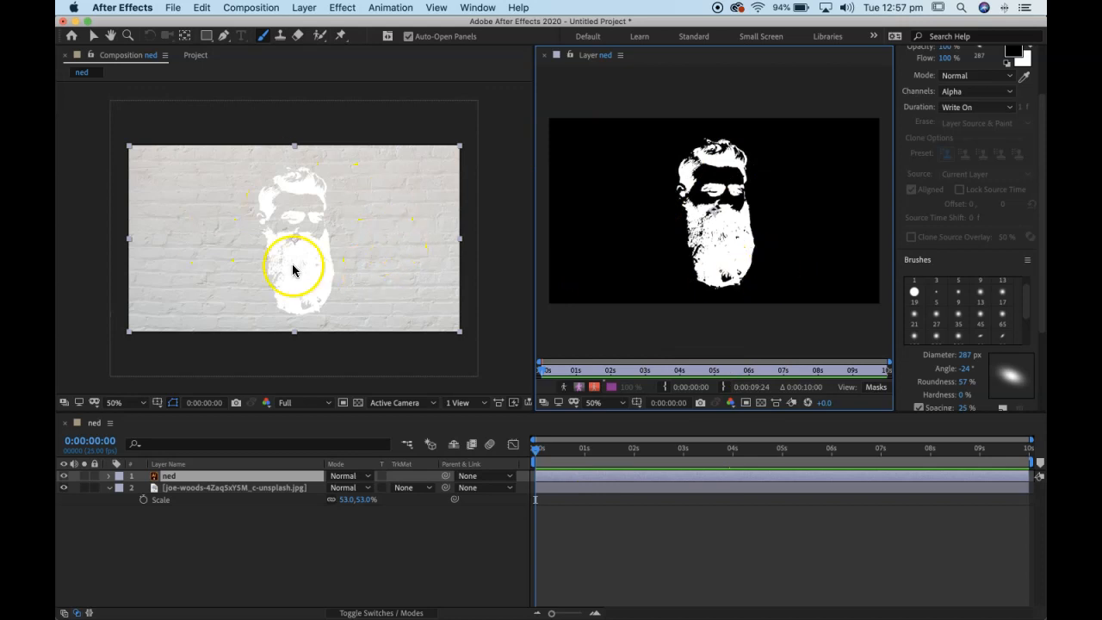
drag(295, 272, 300, 188)
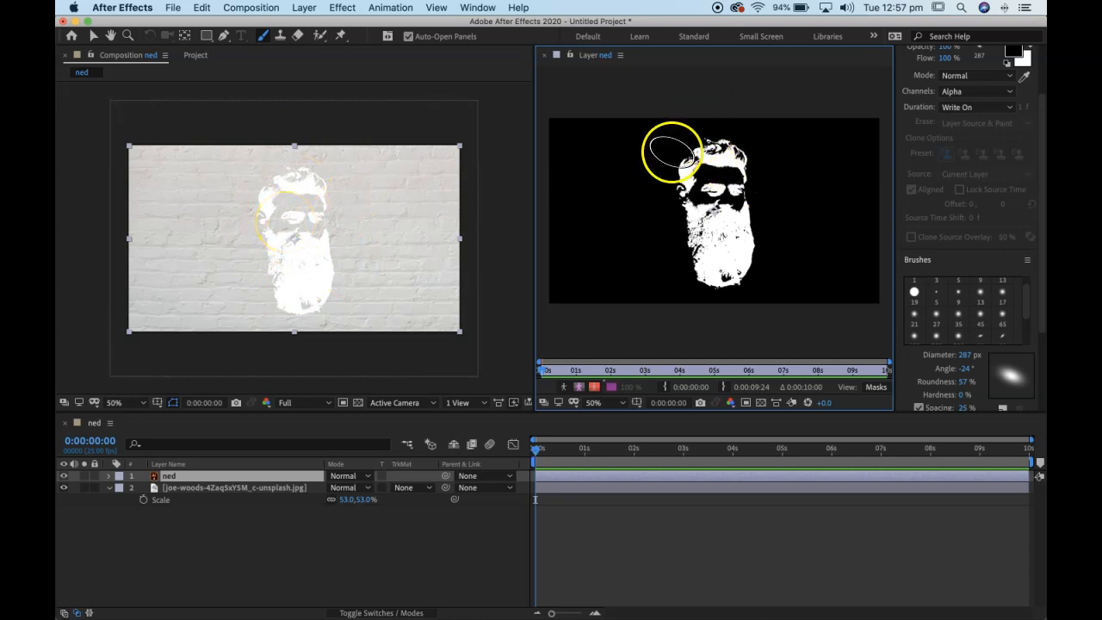
drag(672, 153, 779, 166)
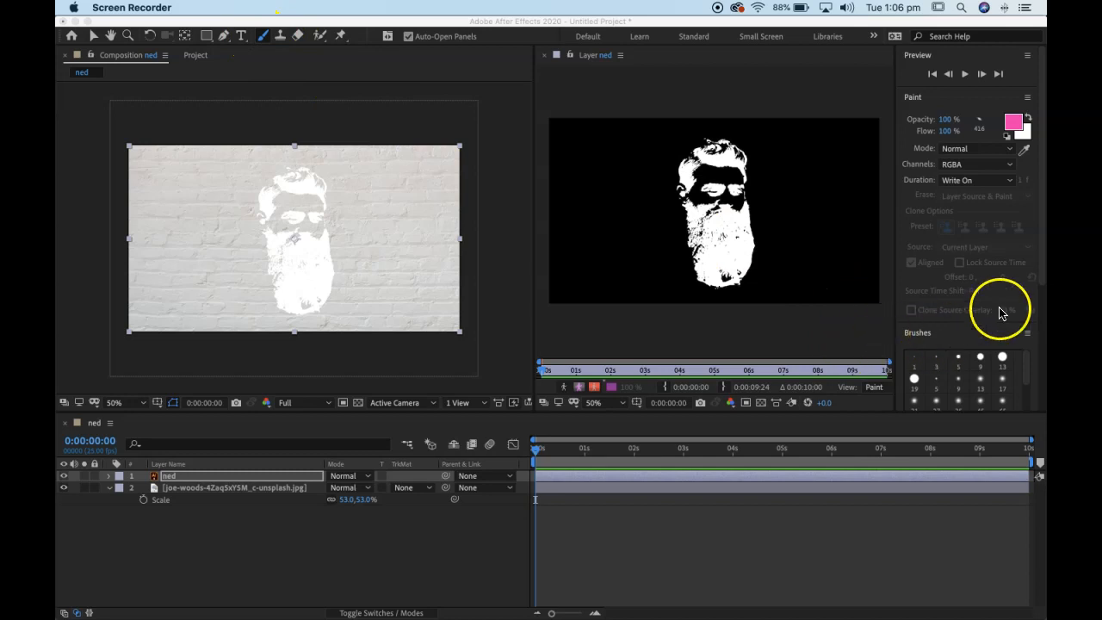
Step: Choose the soft round 200 px brush tip preset from the Brushes panel
scroll(down, 3)
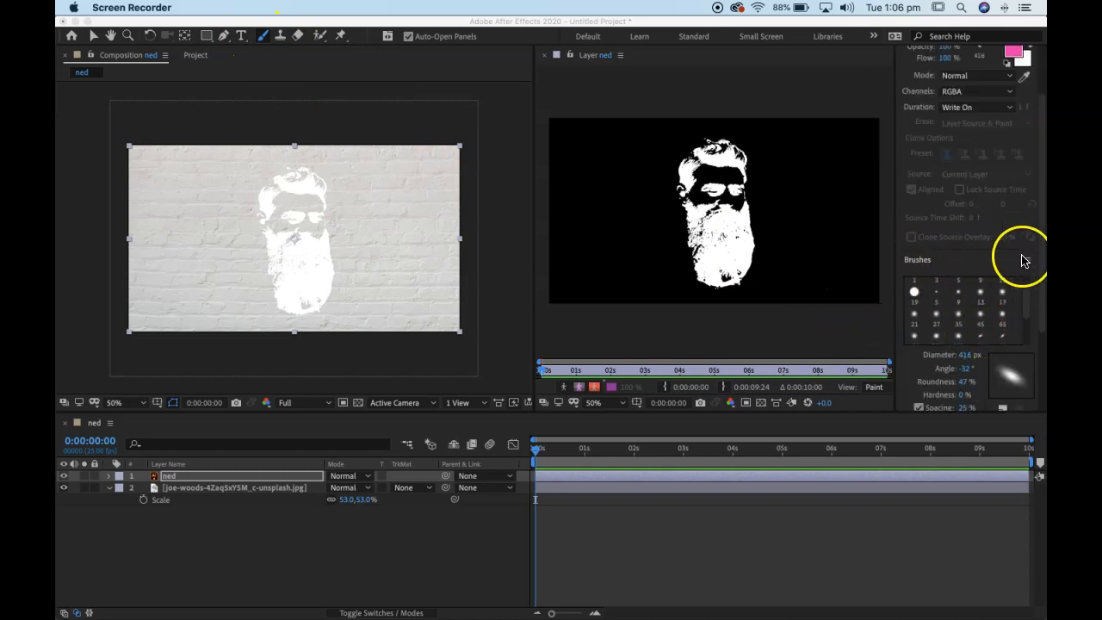
scroll(down, 3)
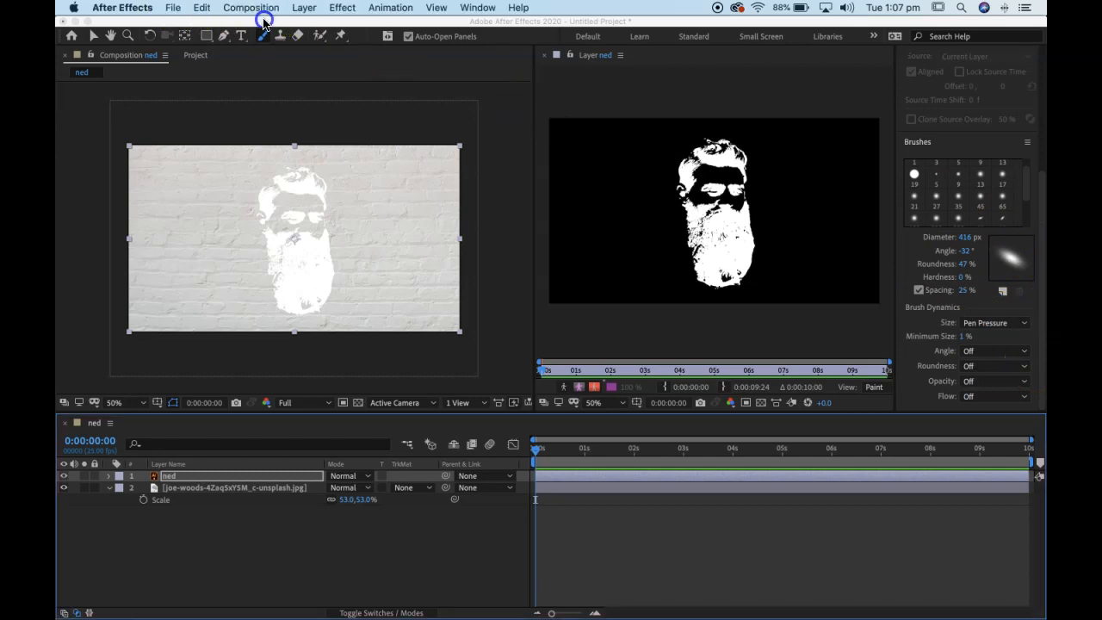
click(479, 7)
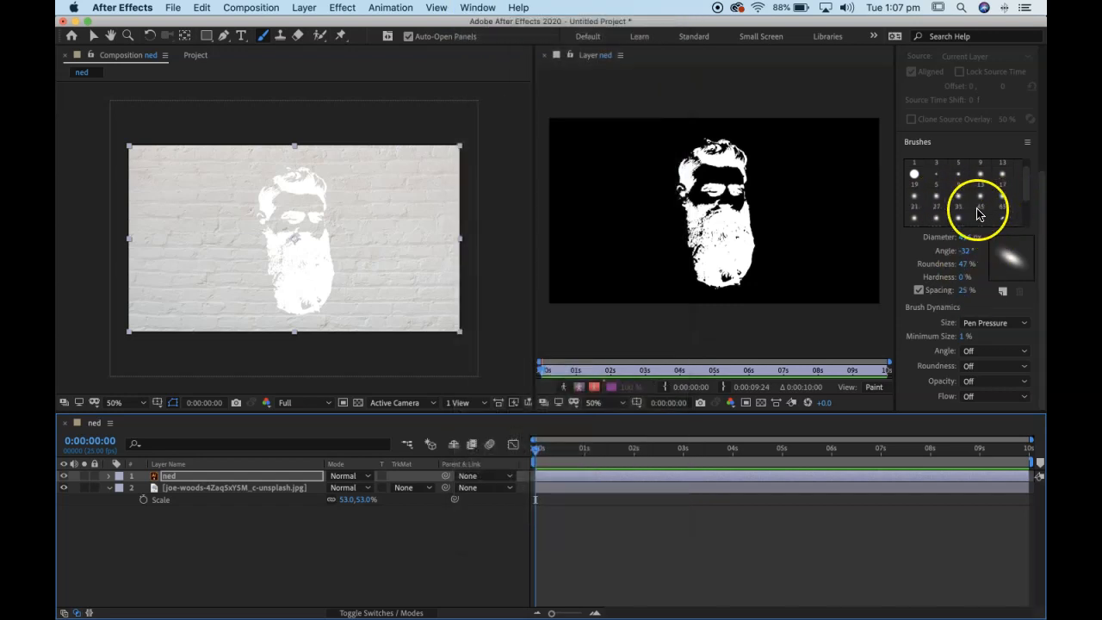
click(937, 205)
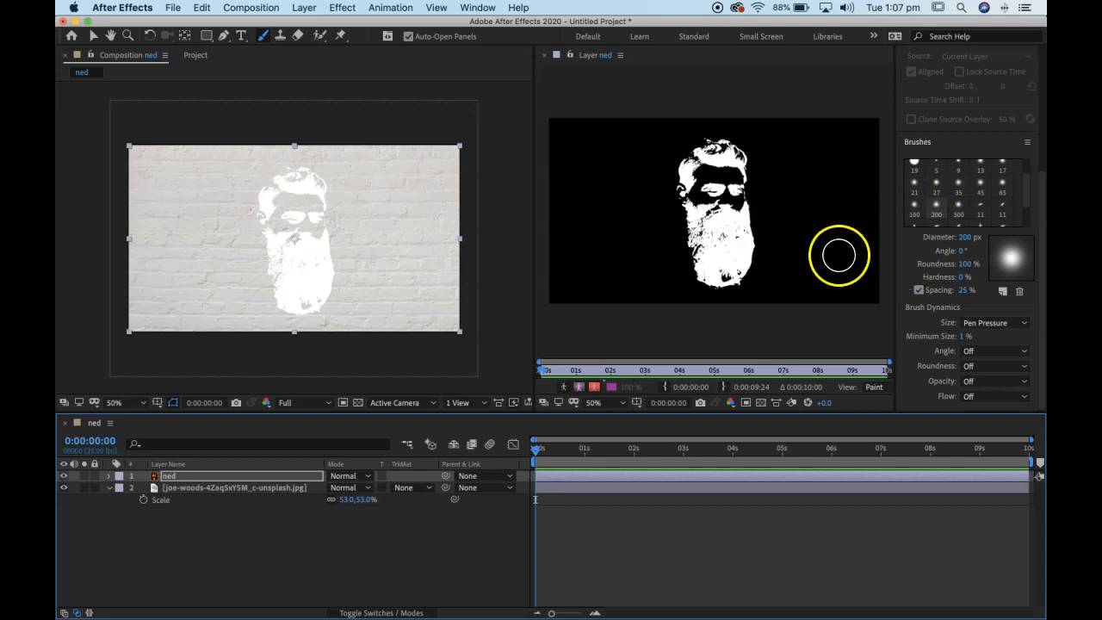
mouse_move(780, 228)
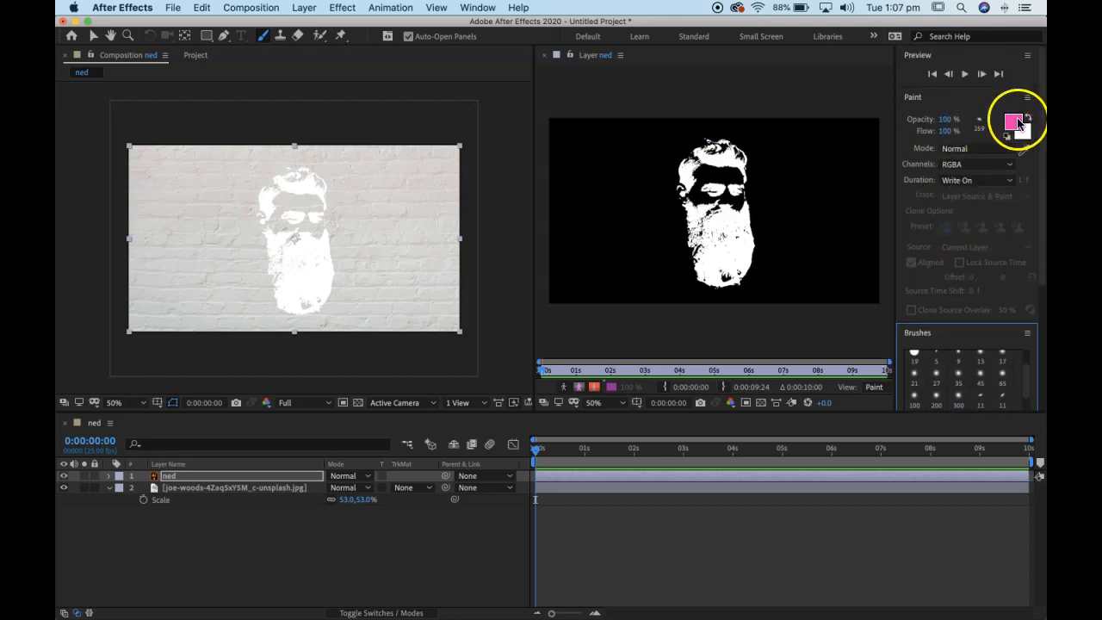
Step: Confirm a deeper pink paint colour, set Channels to RGBA and Duration to Write On
click(1011, 121)
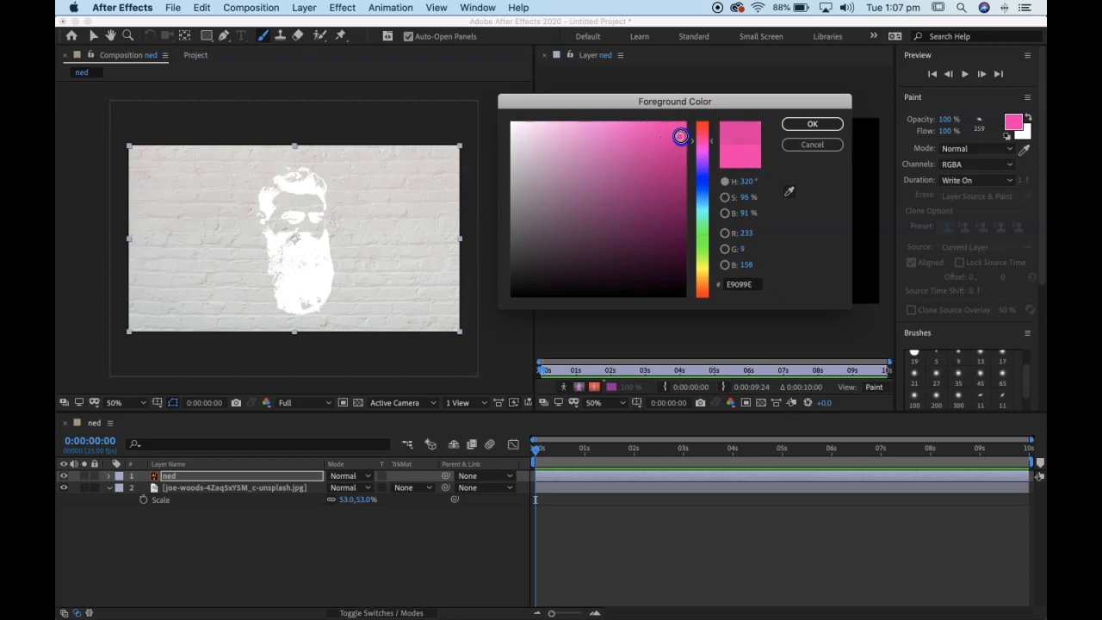
click(811, 124)
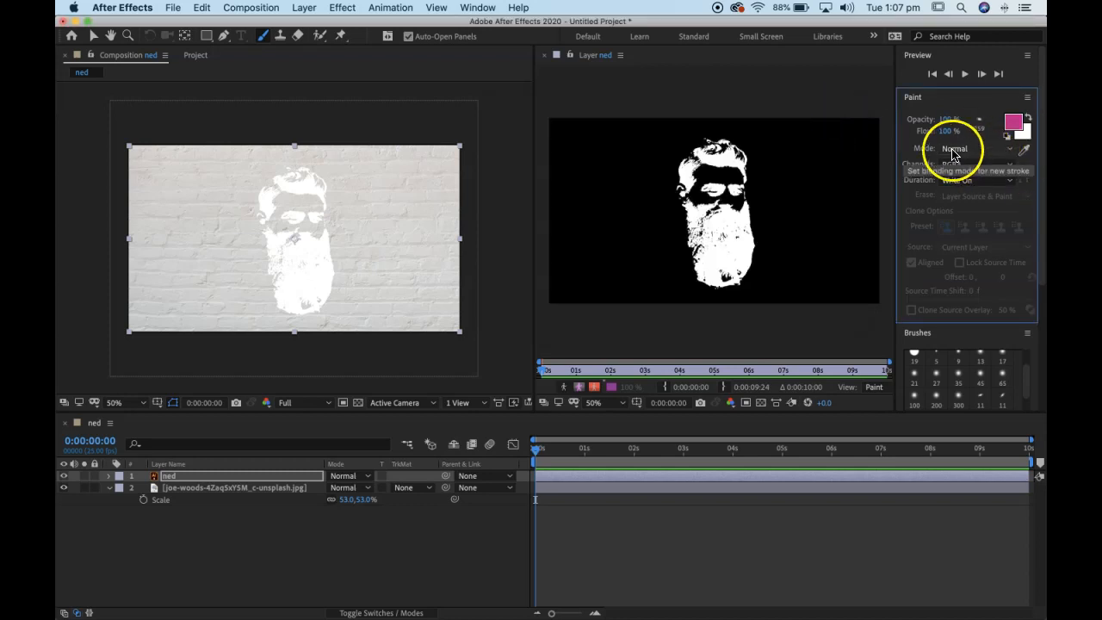
mouse_move(1034, 291)
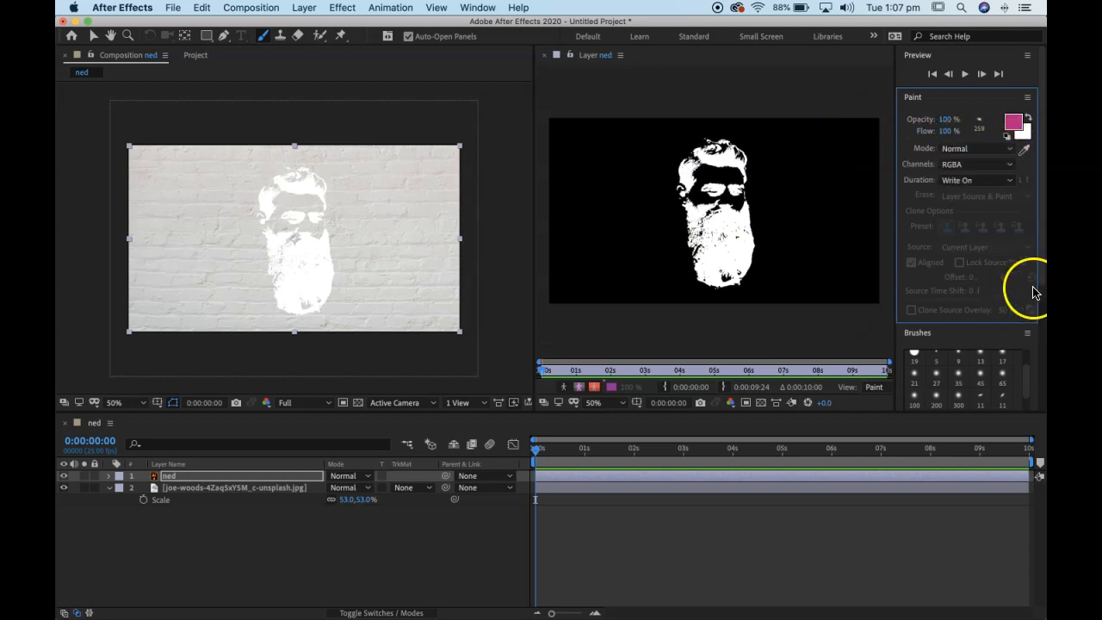
click(997, 164)
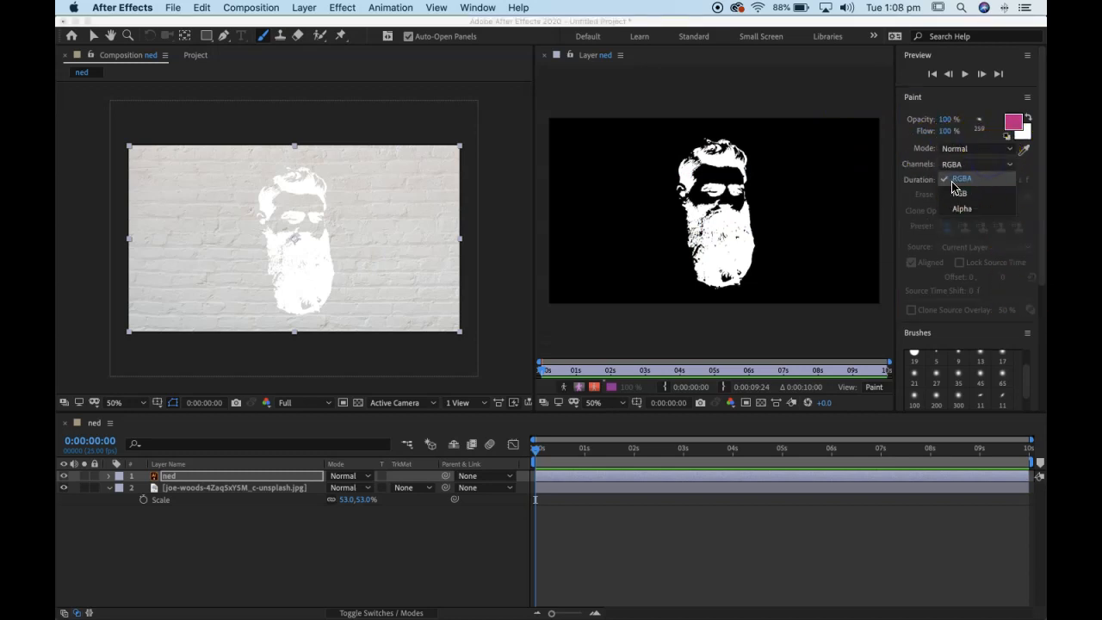
click(978, 179)
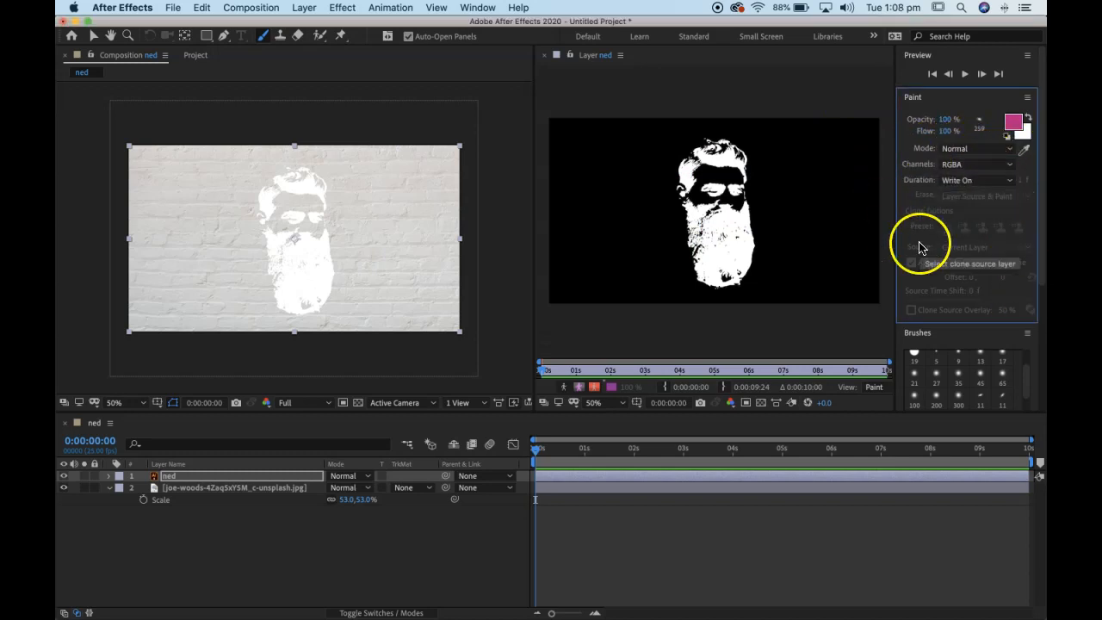
click(978, 180)
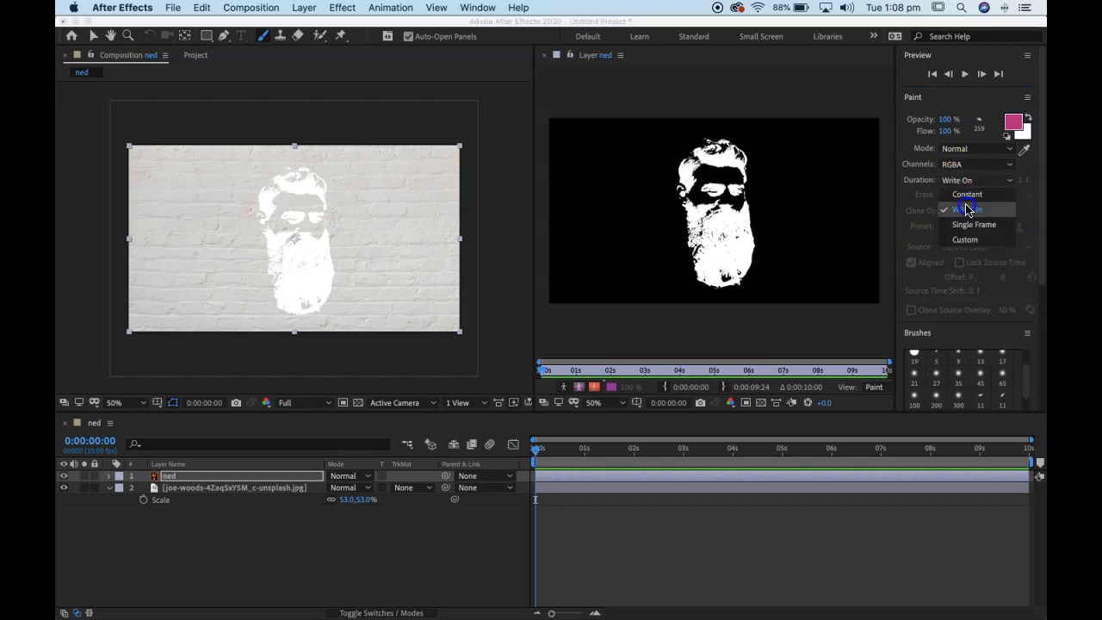
click(968, 211)
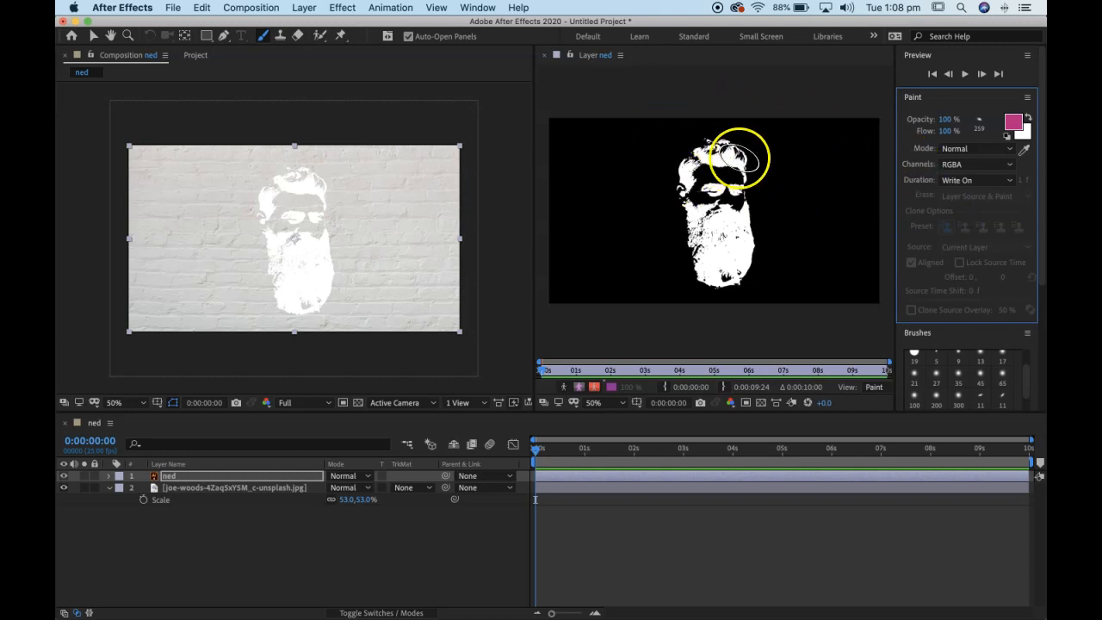
Step: Paint pink strokes across the stencil's head, scrub to preview the write-on, and return to 0
drag(741, 159, 628, 155)
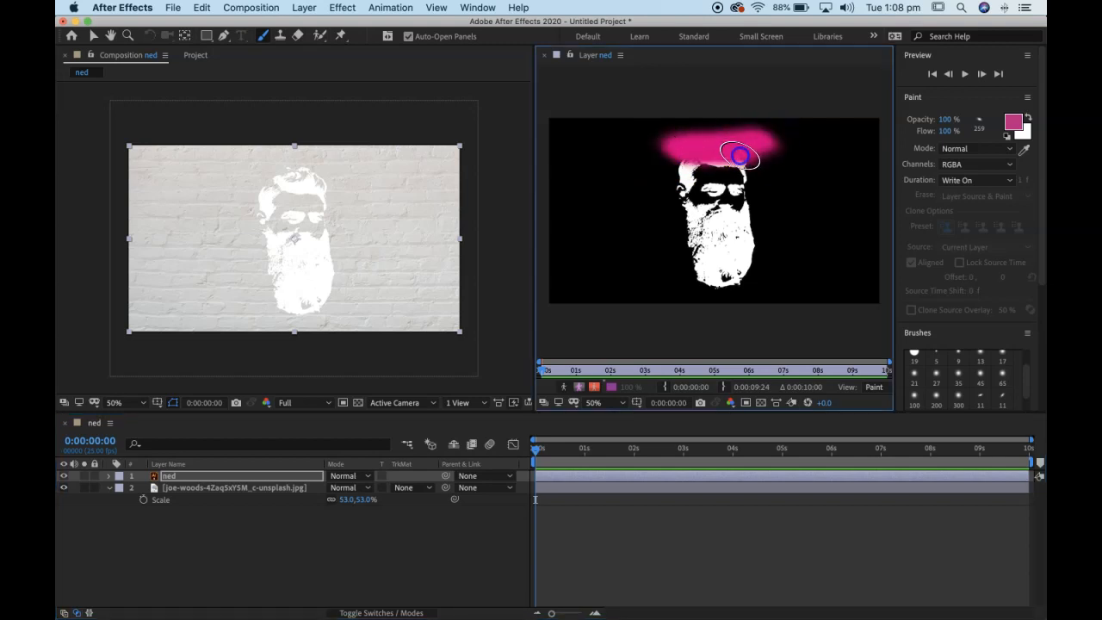
drag(737, 156, 789, 186)
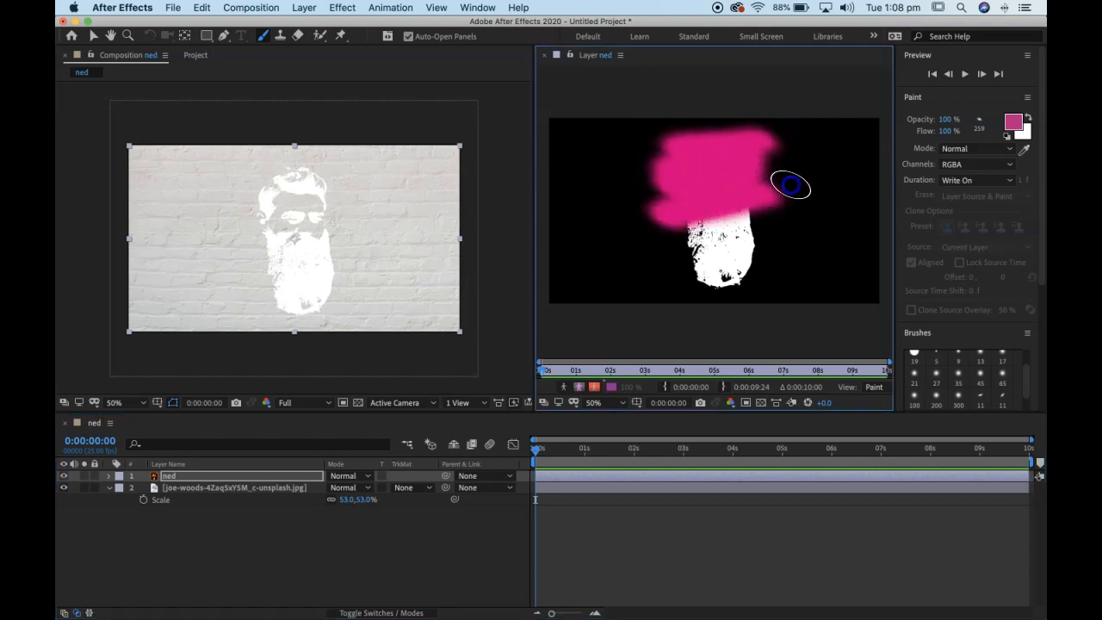
drag(789, 186, 751, 250)
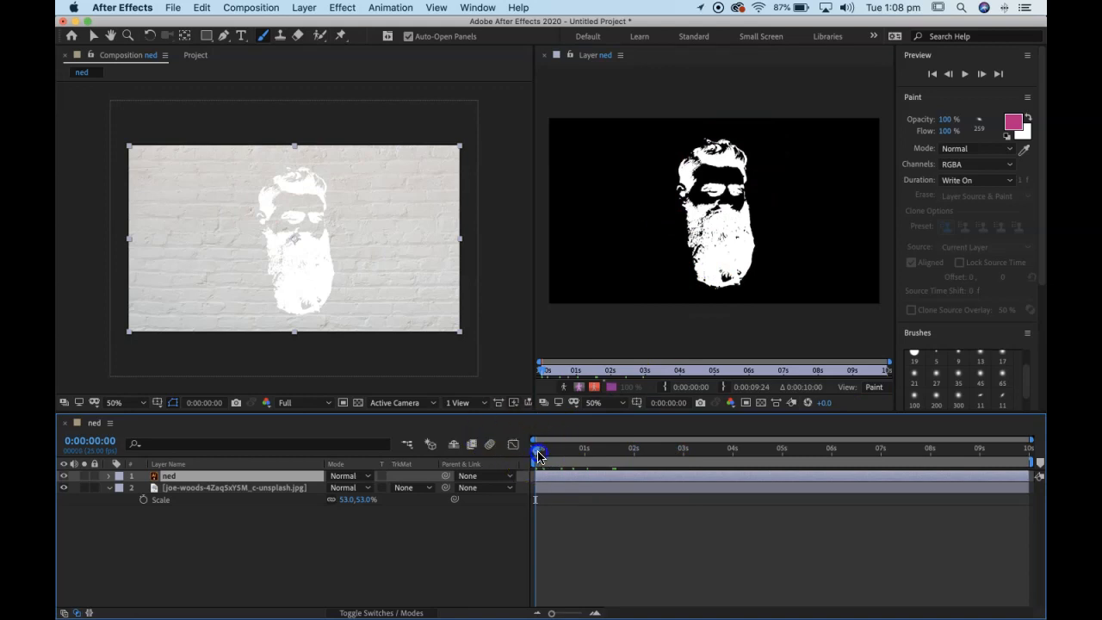
drag(258, 172, 344, 169)
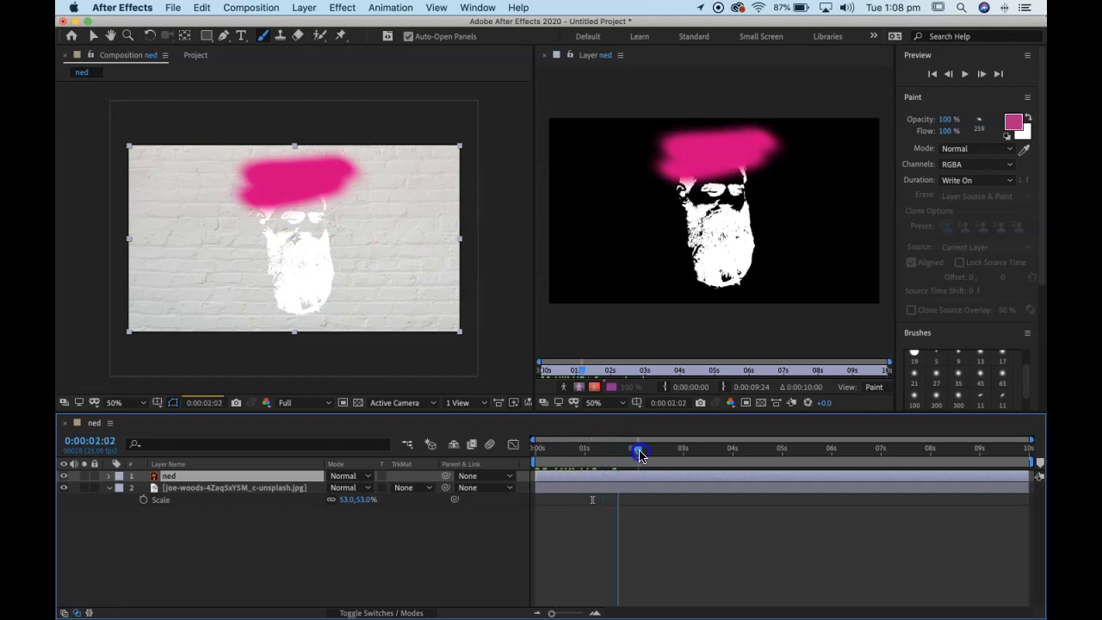
drag(640, 455, 757, 455)
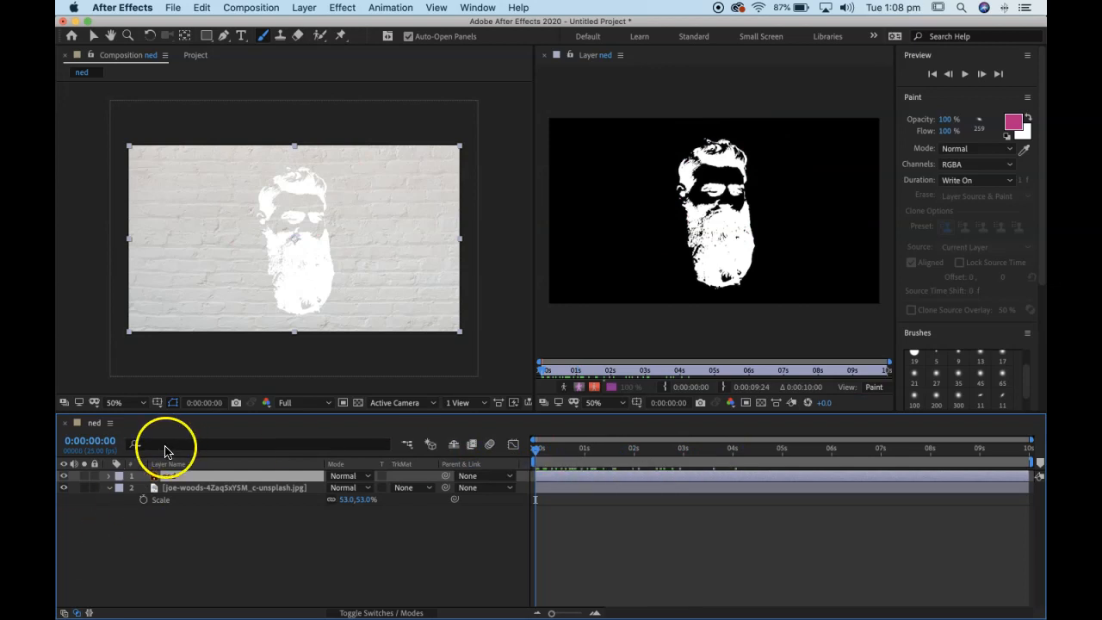
Step: Duplicate ned as ned 2, then turn Paint on Transparent On for the painted ned layer
click(106, 476)
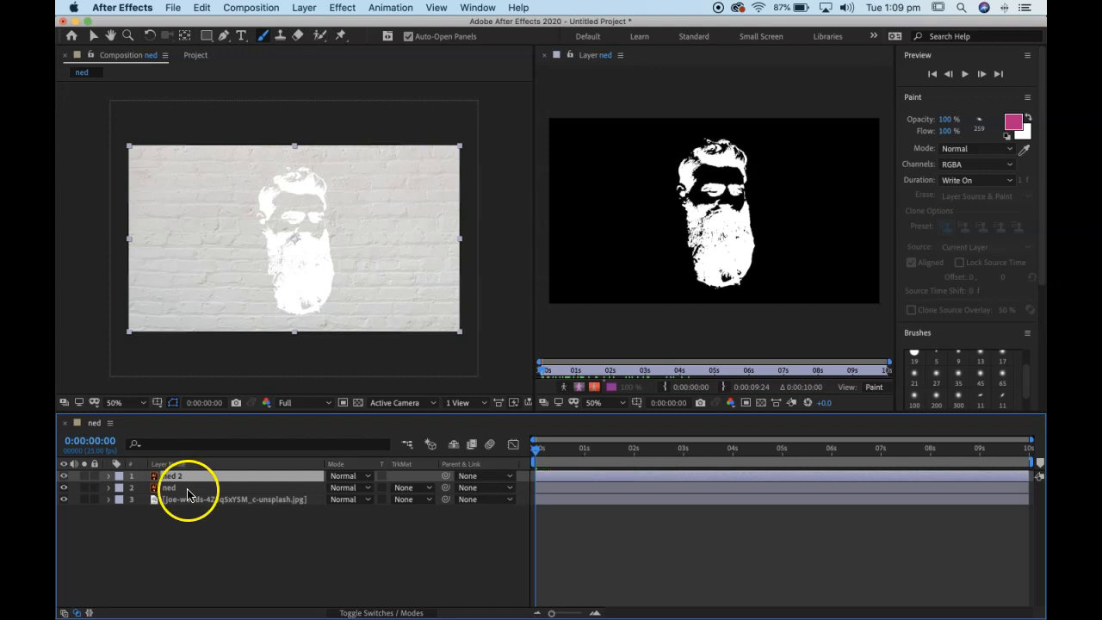
click(110, 476)
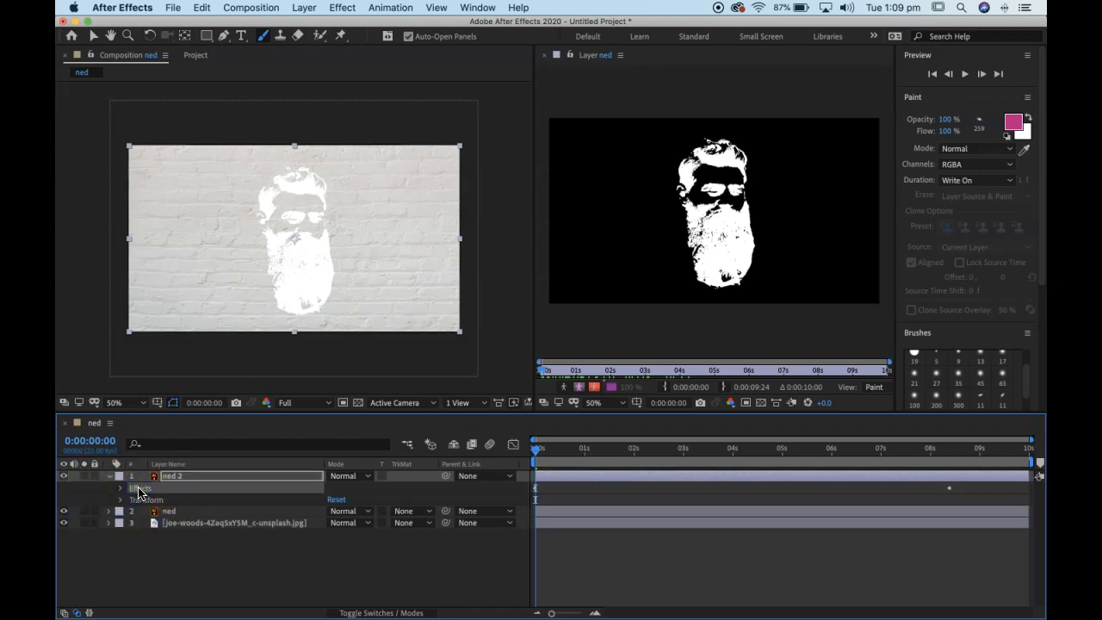
click(110, 475)
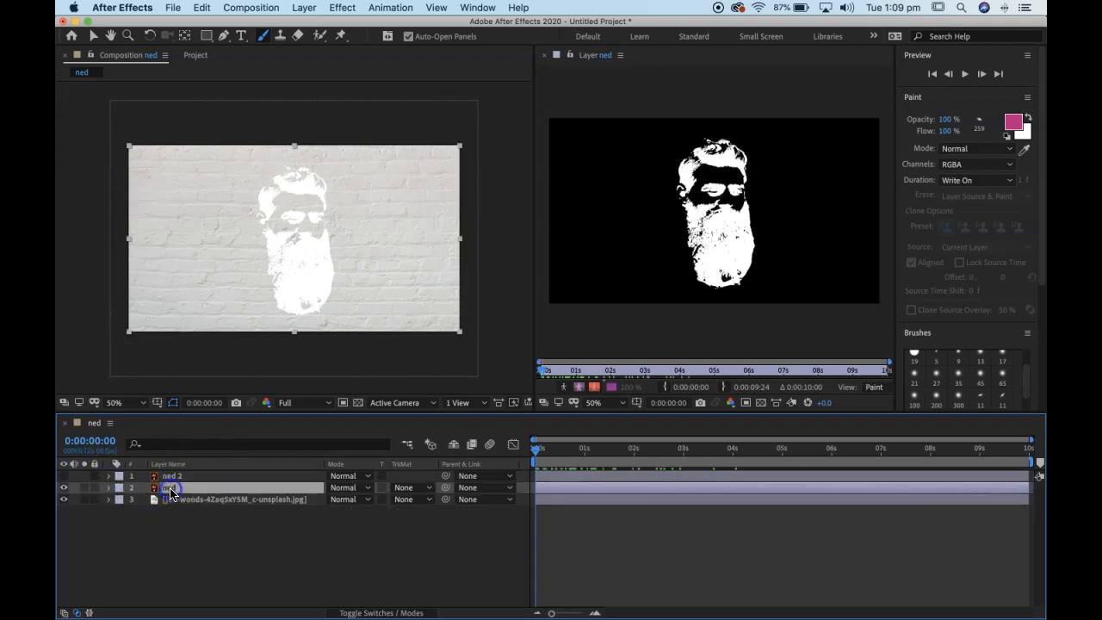
click(108, 487)
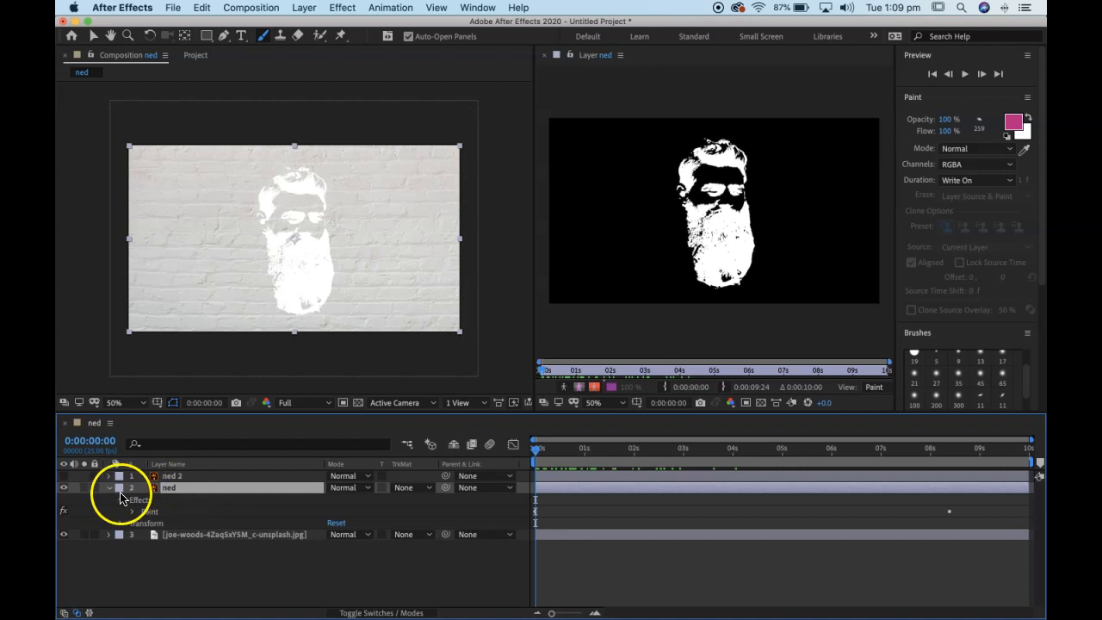
click(111, 488)
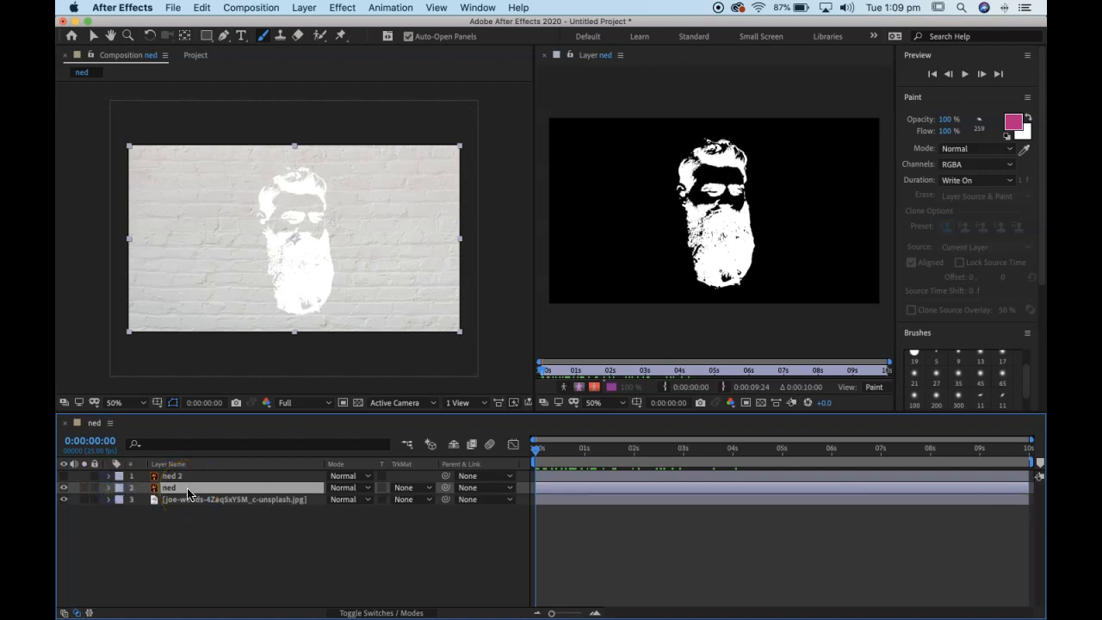
click(108, 488)
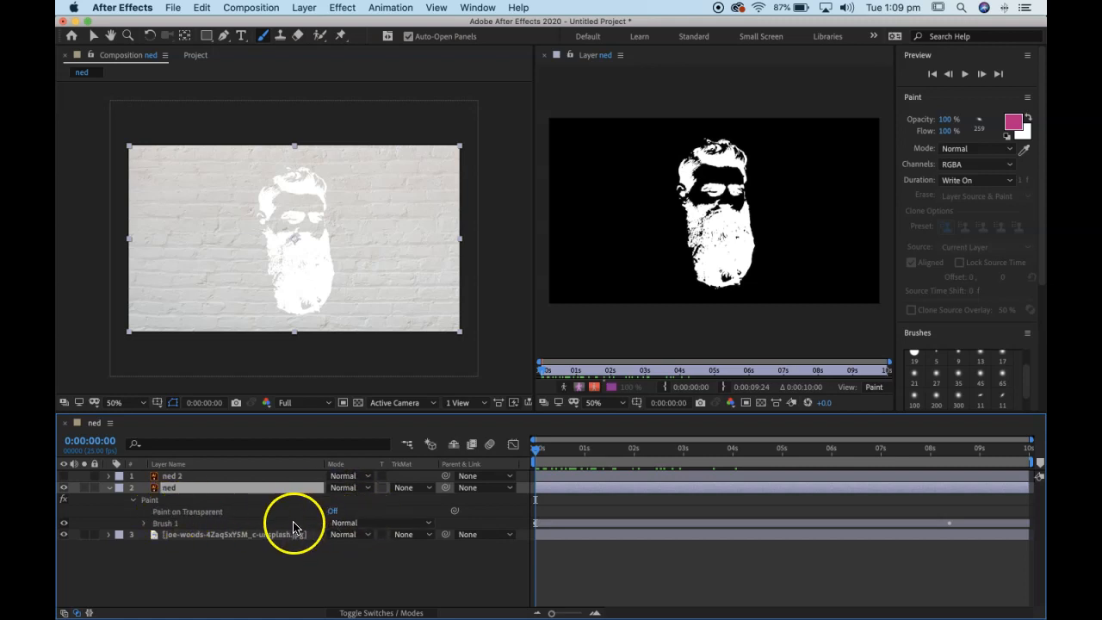
click(330, 512)
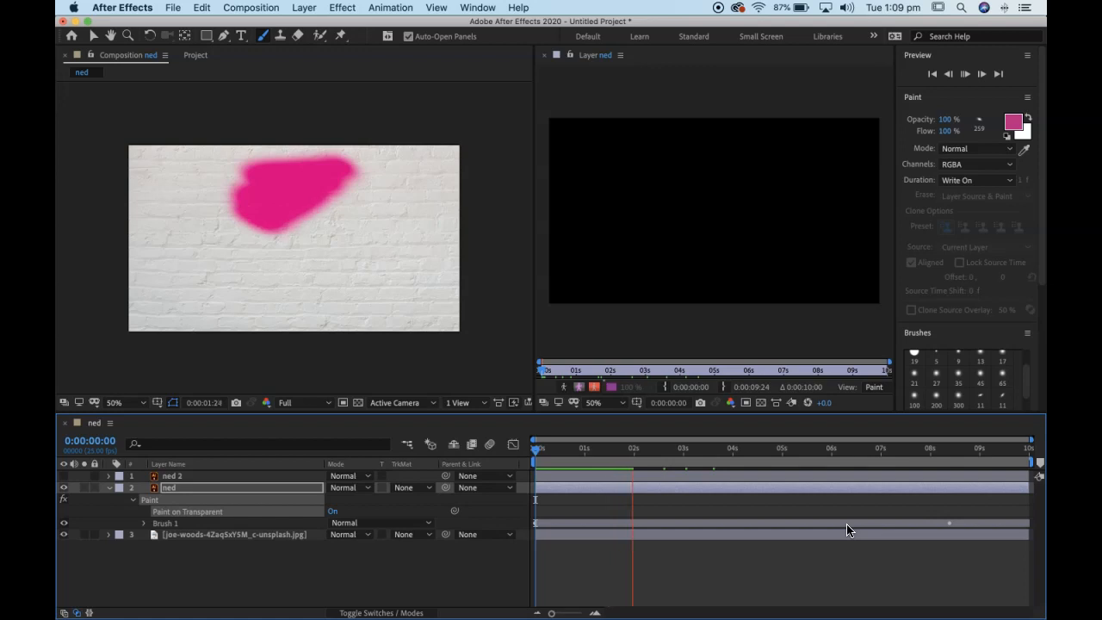
Step: Set ned's Track Matte to Alpha Matte "ned 2", preview it, and blend with Multiply
click(964, 75)
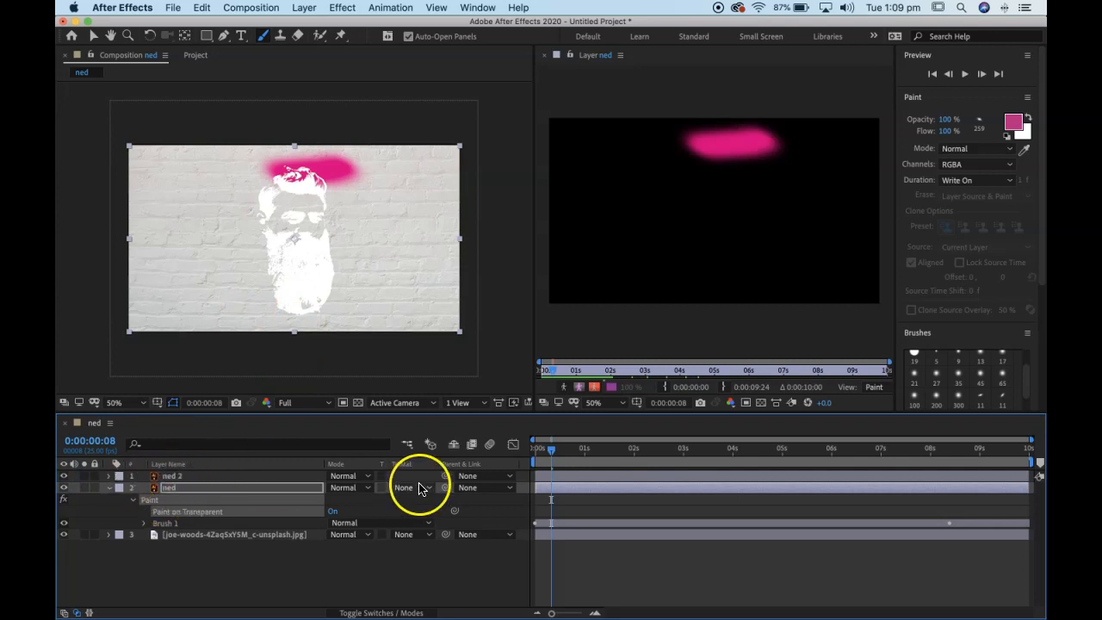
click(403, 488)
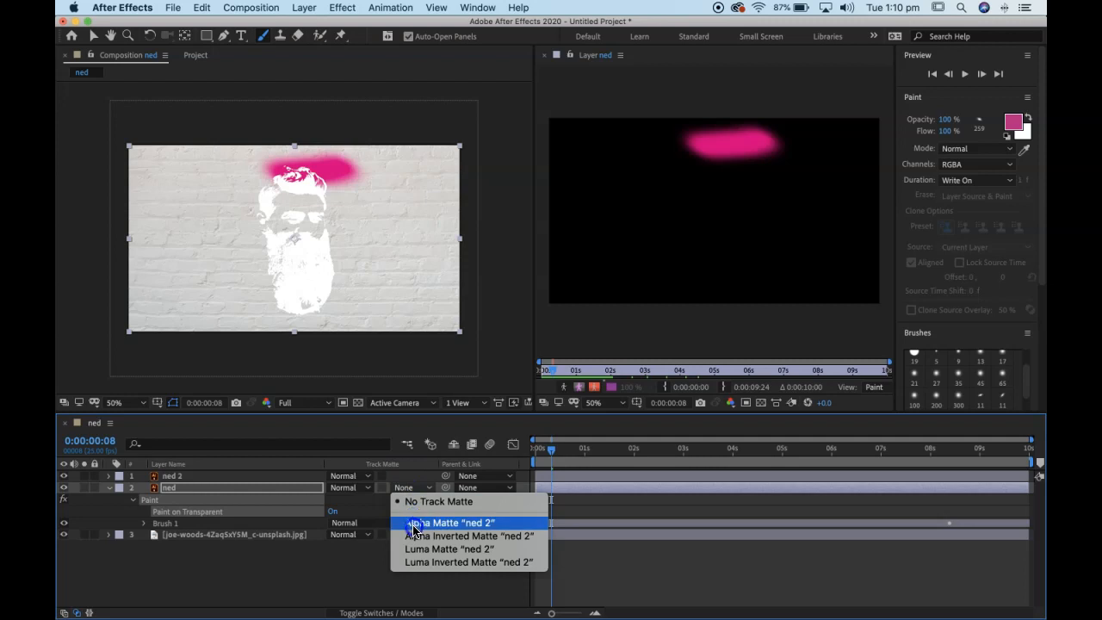
click(425, 520)
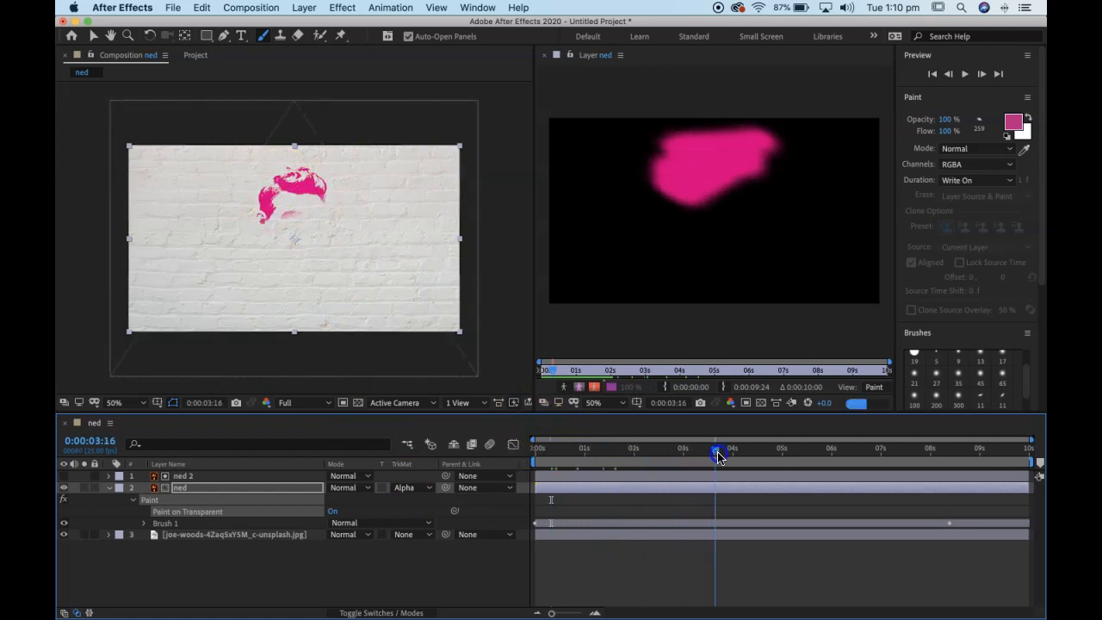
drag(720, 456, 737, 456)
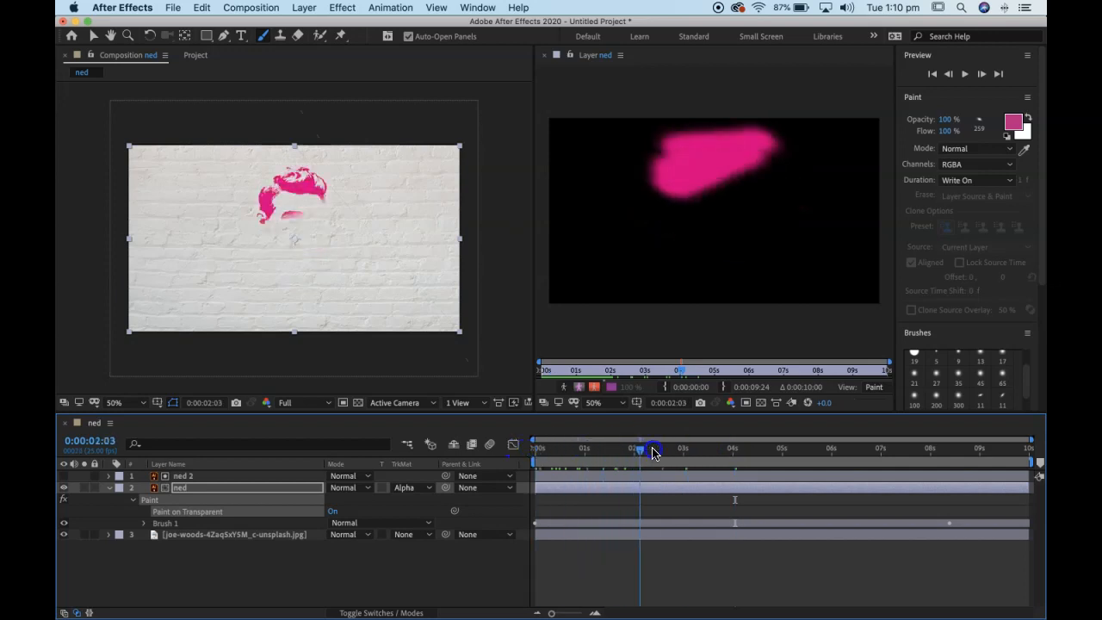
click(646, 448)
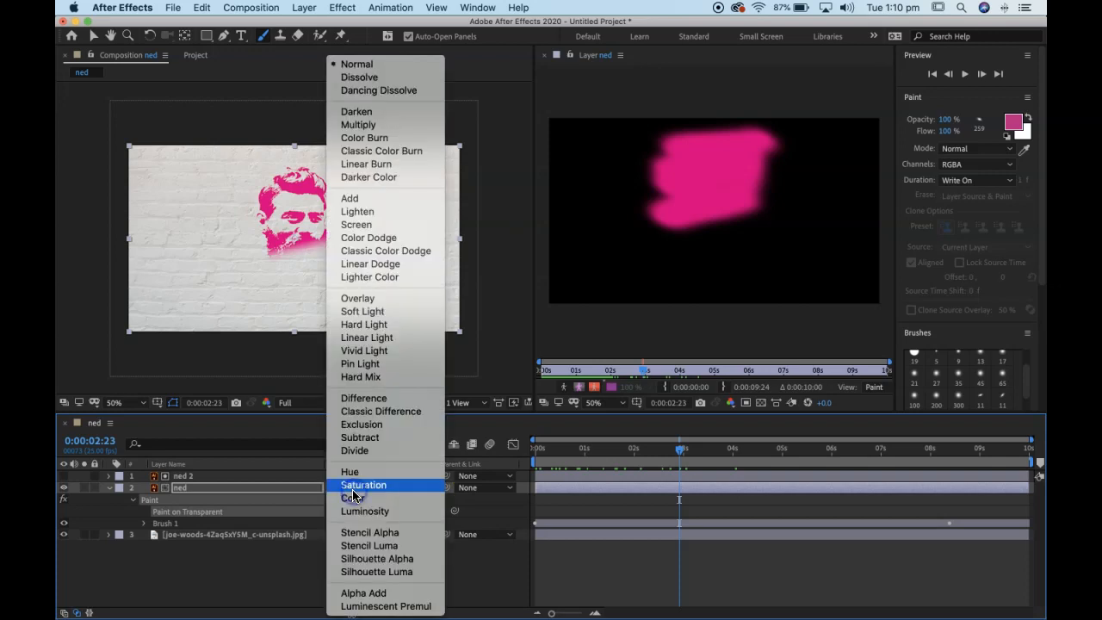
click(358, 124)
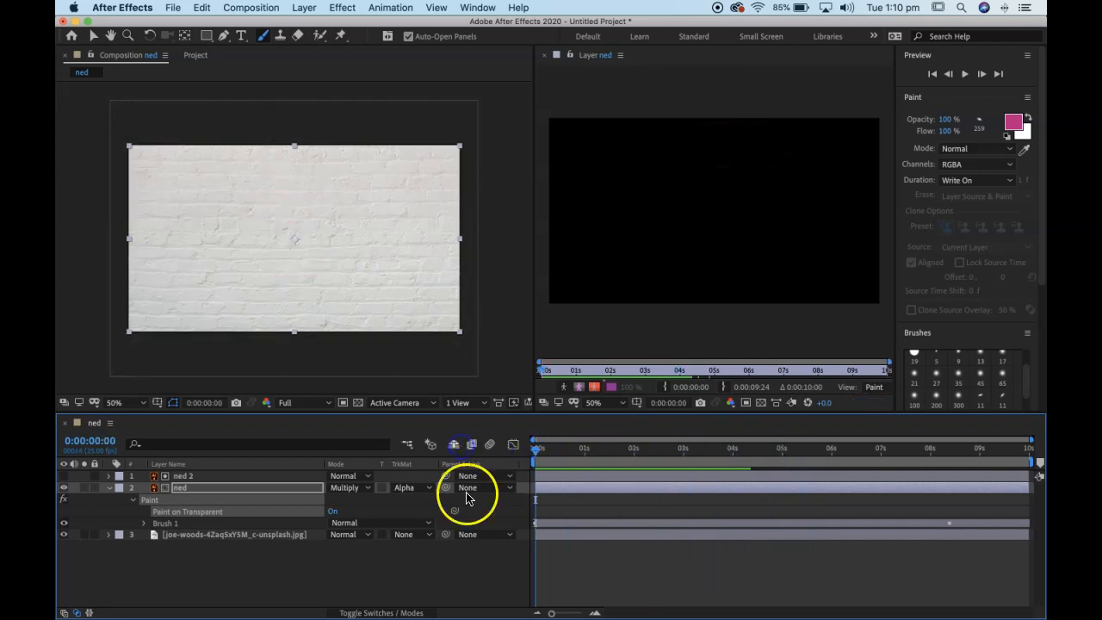
Step: Duplicate ned as ned 3 with No Track Matte and Multiply blend mode
click(114, 488)
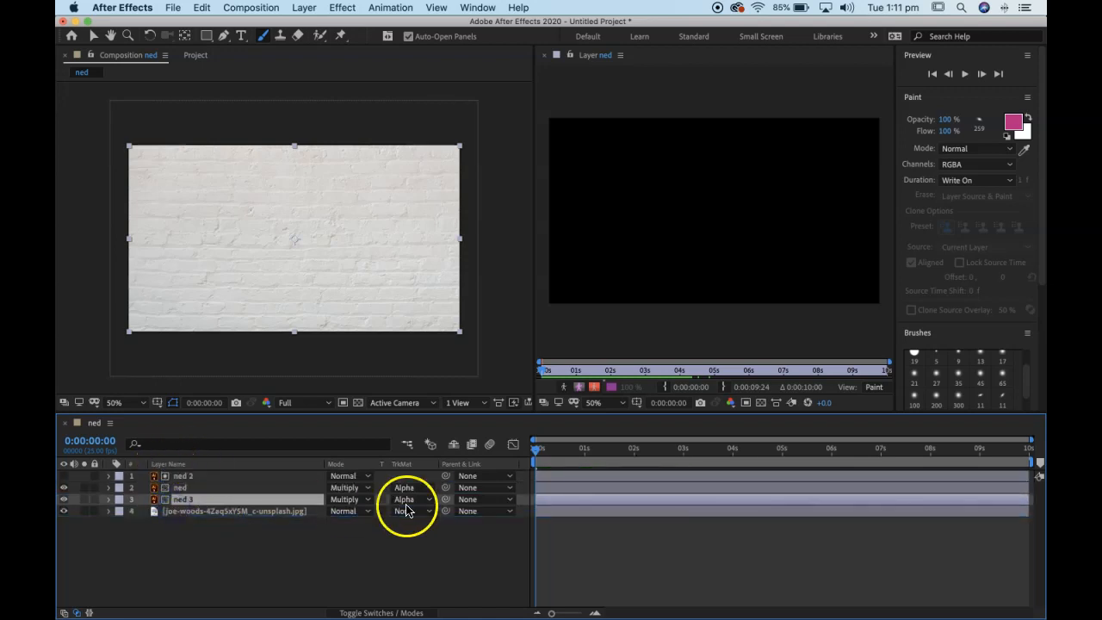
click(404, 510)
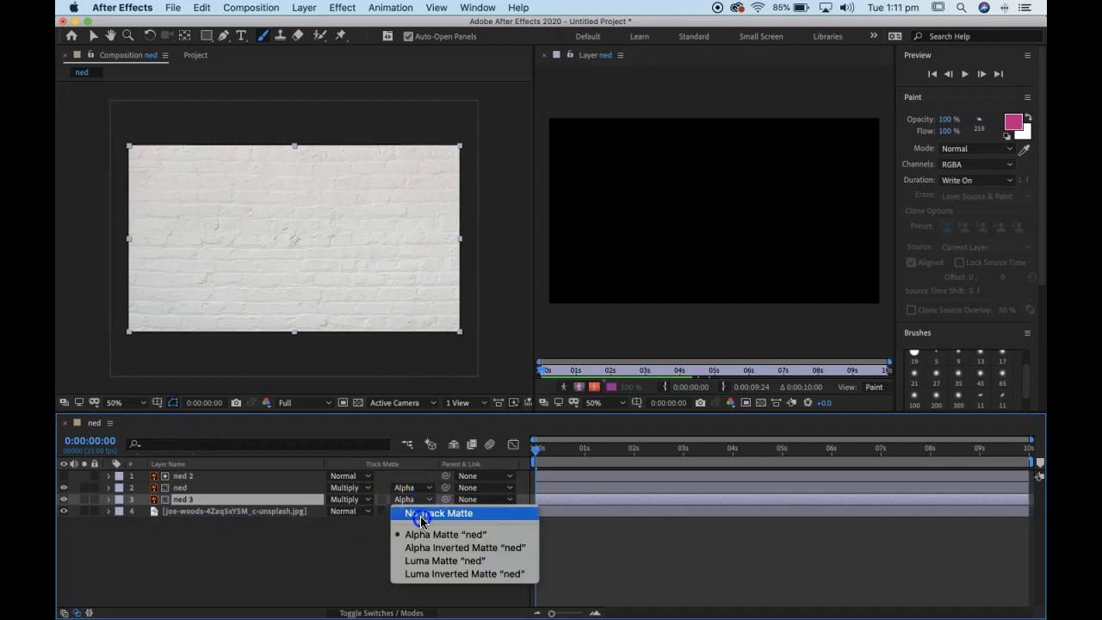
click(348, 499)
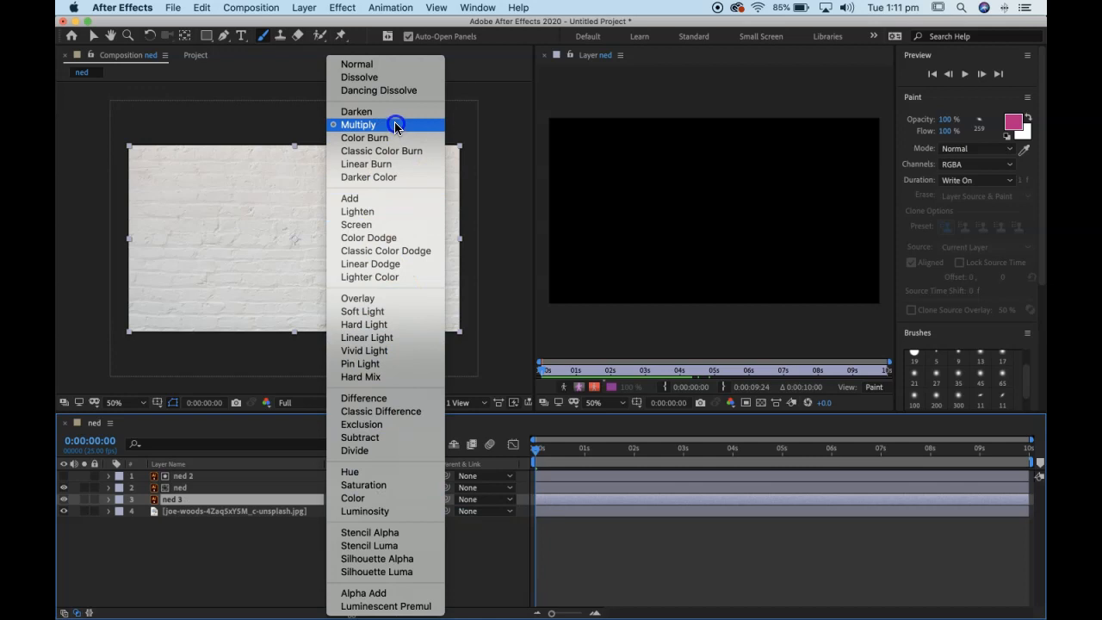
click(358, 124)
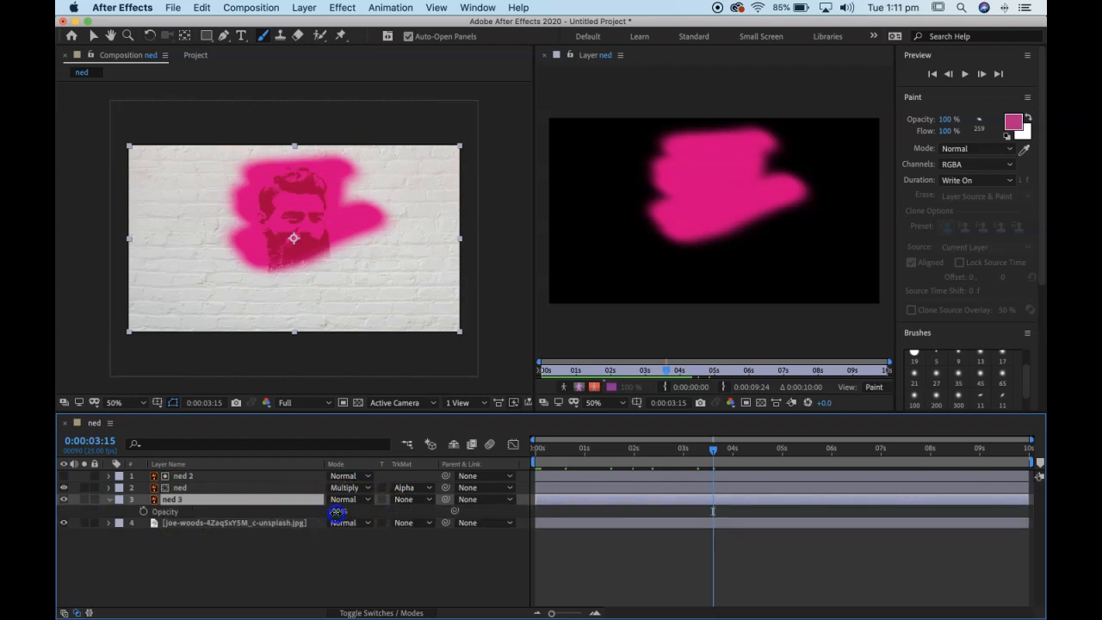
Step: Lower ned 3's opacity to about 23% for a faint overspray
drag(338, 511, 272, 511)
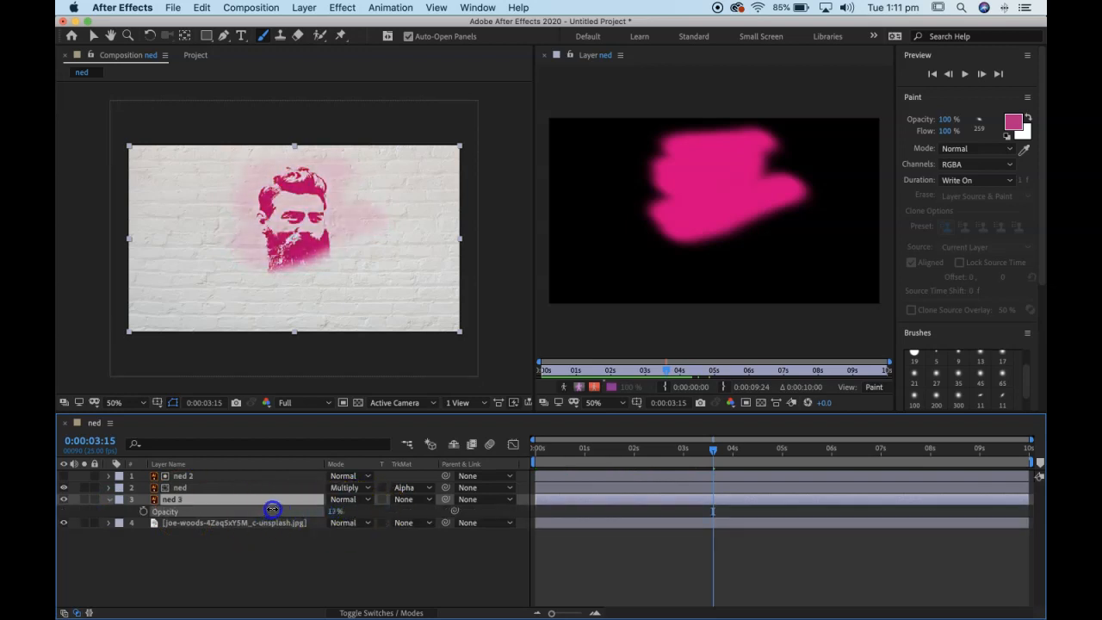
drag(272, 508, 277, 506)
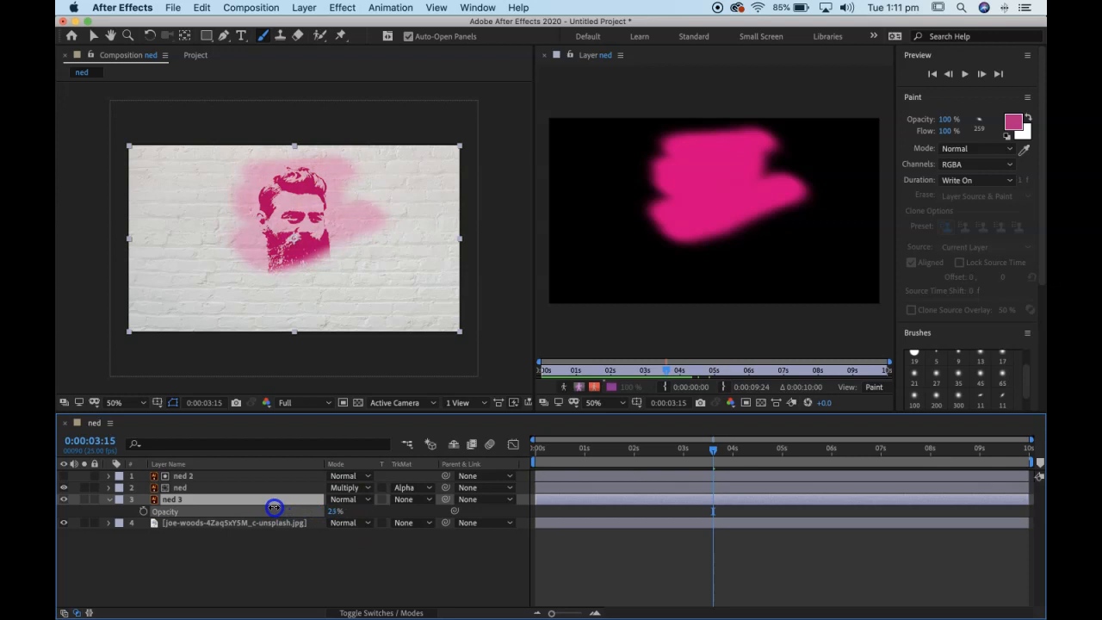